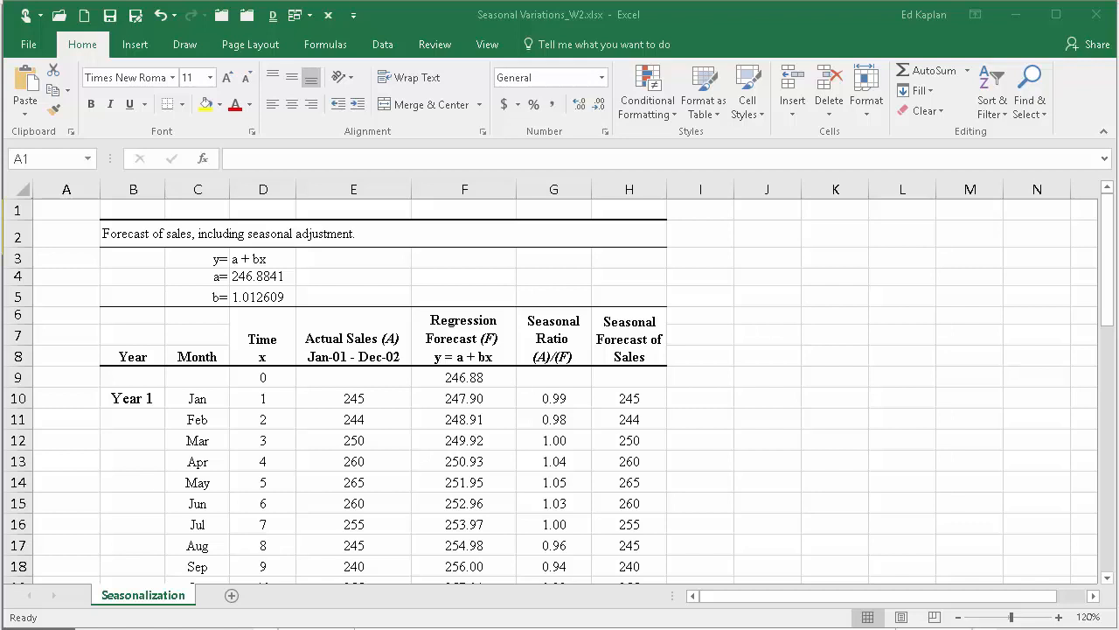
mouse_move(621, 493)
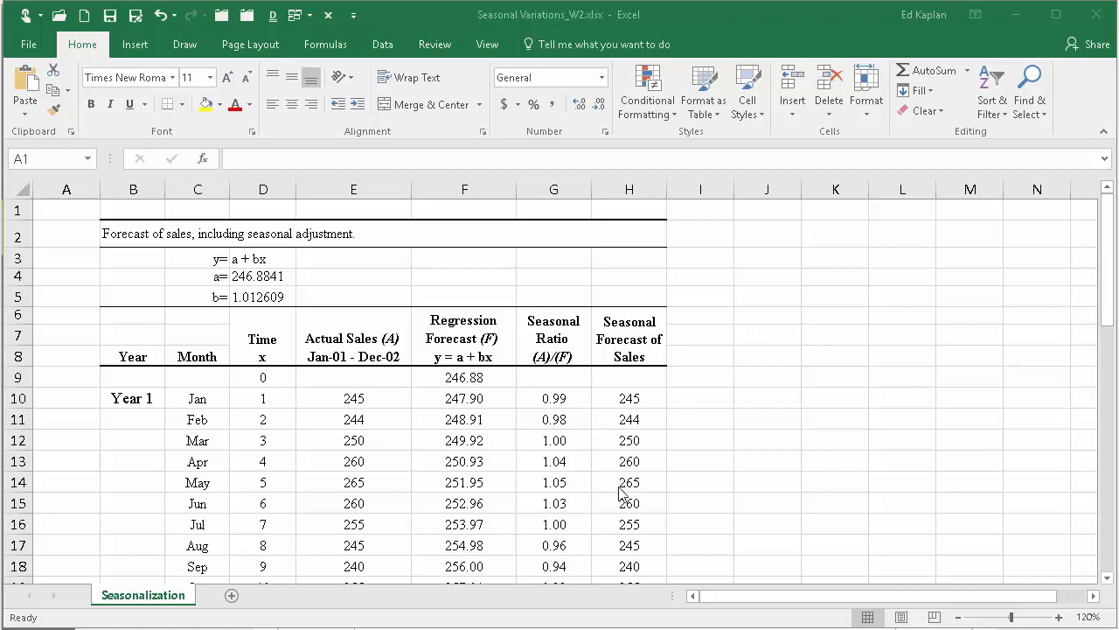
mouse_move(196, 411)
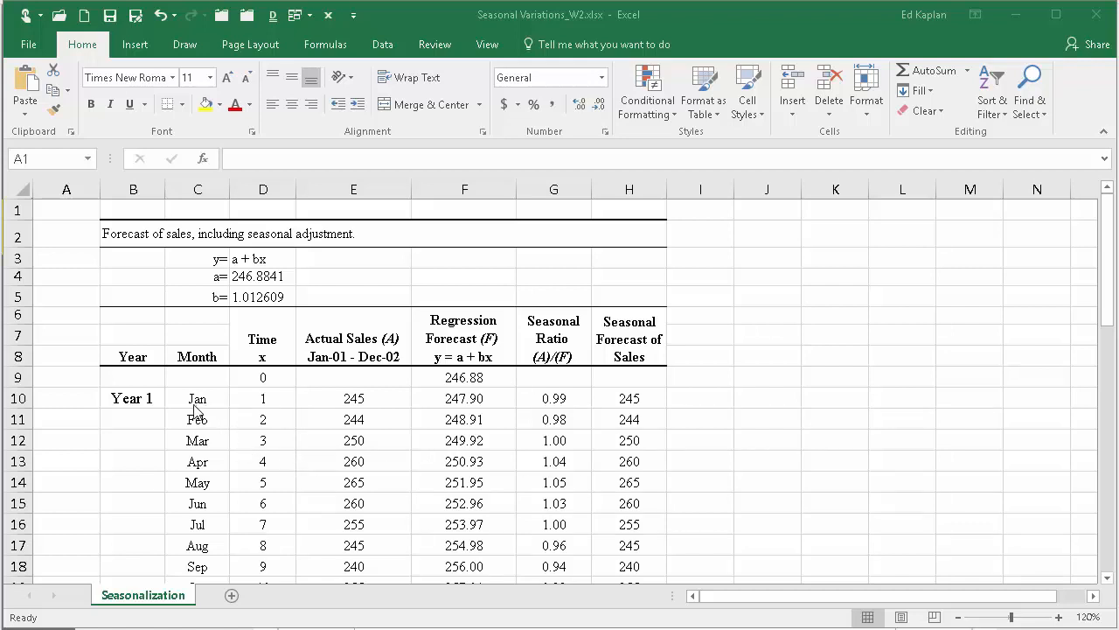
Step: Review the Year 1 and Year 2 actual sales figures and the y = a + bx regression labels
scroll(down, 3)
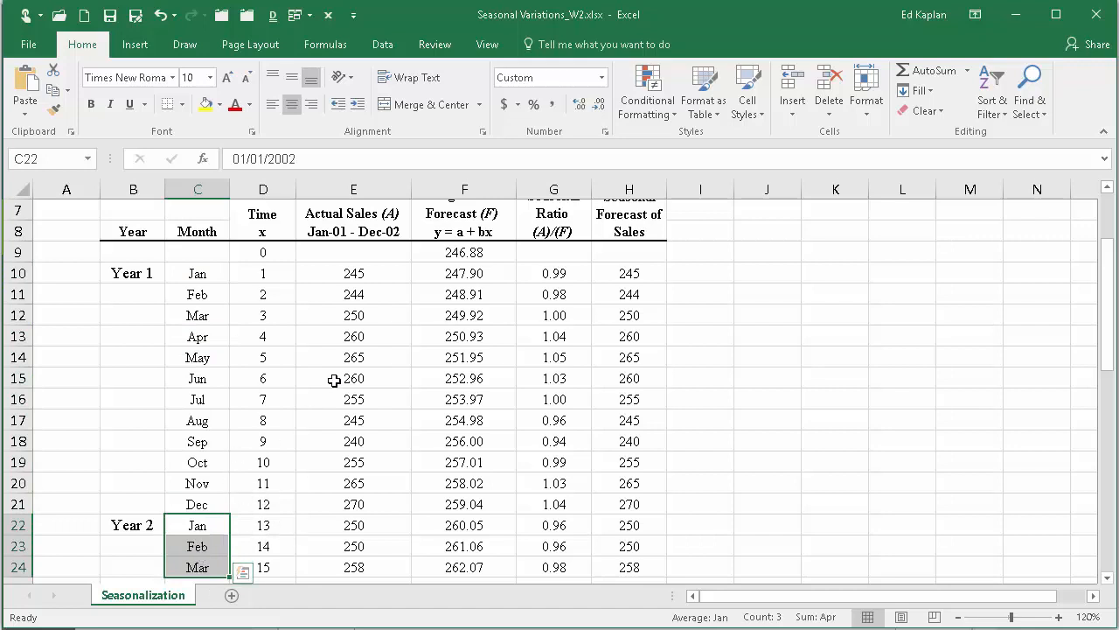
drag(353, 273, 354, 462)
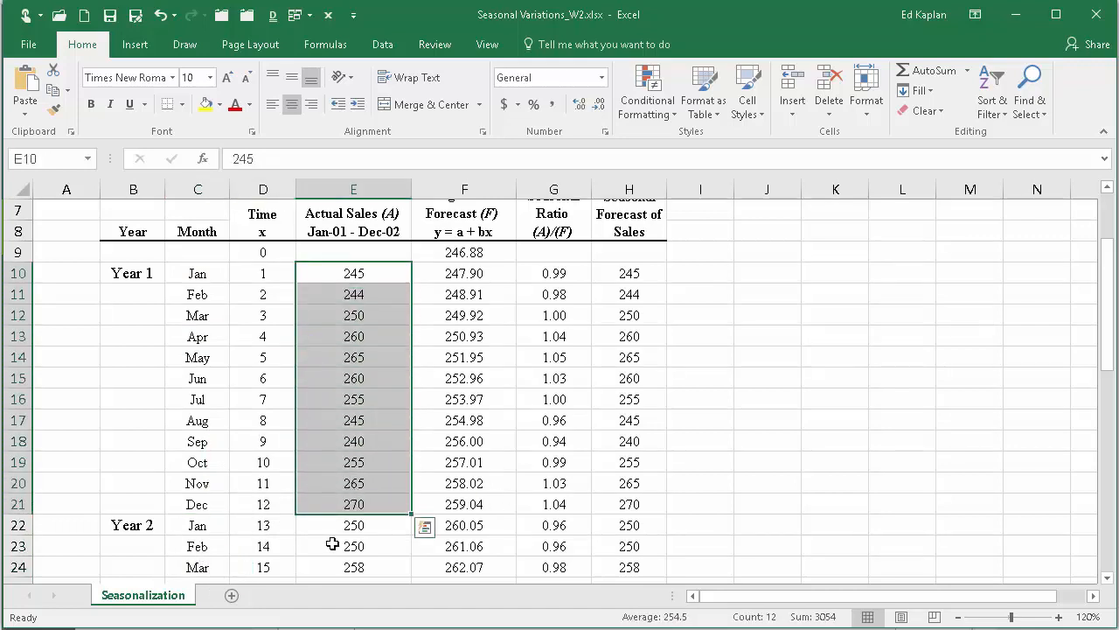
drag(354, 525, 353, 567)
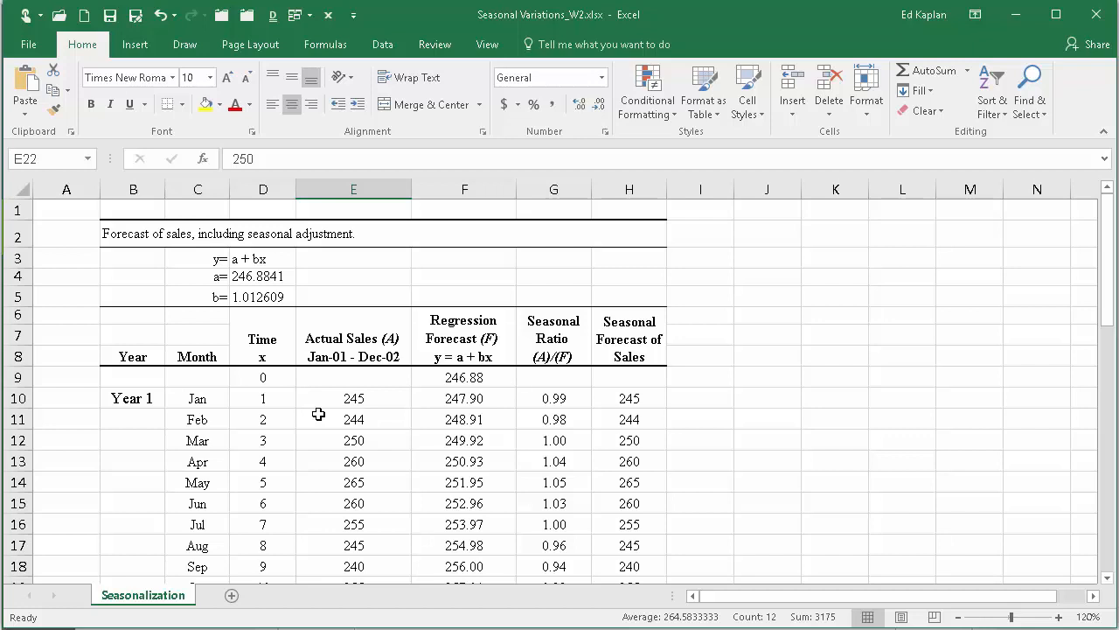
mouse_move(216, 284)
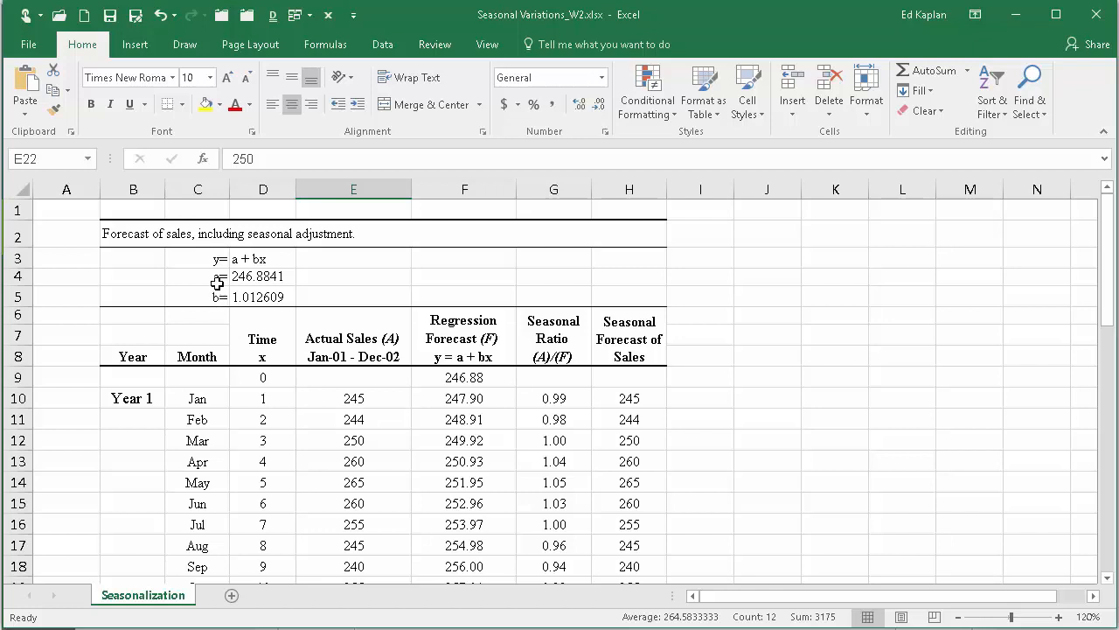
click(198, 297)
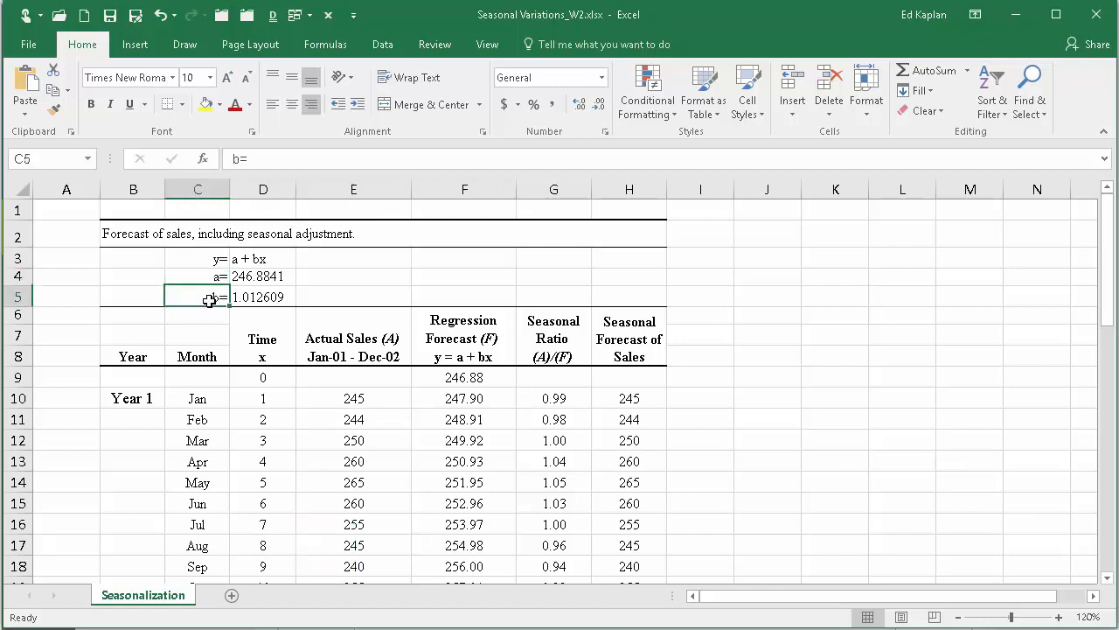
click(196, 258)
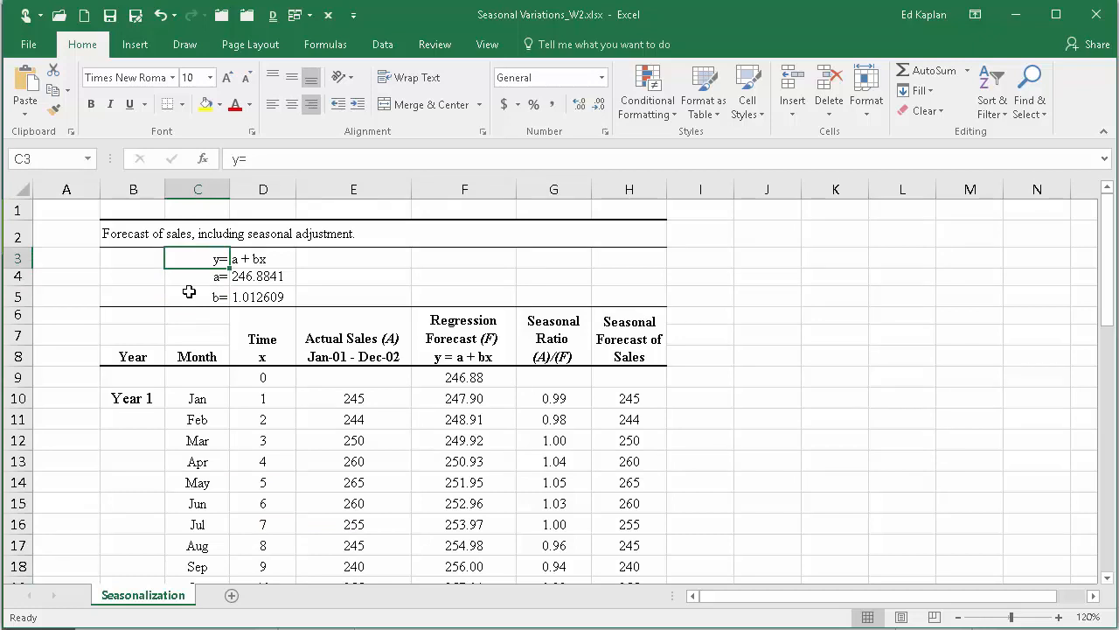
click(263, 259)
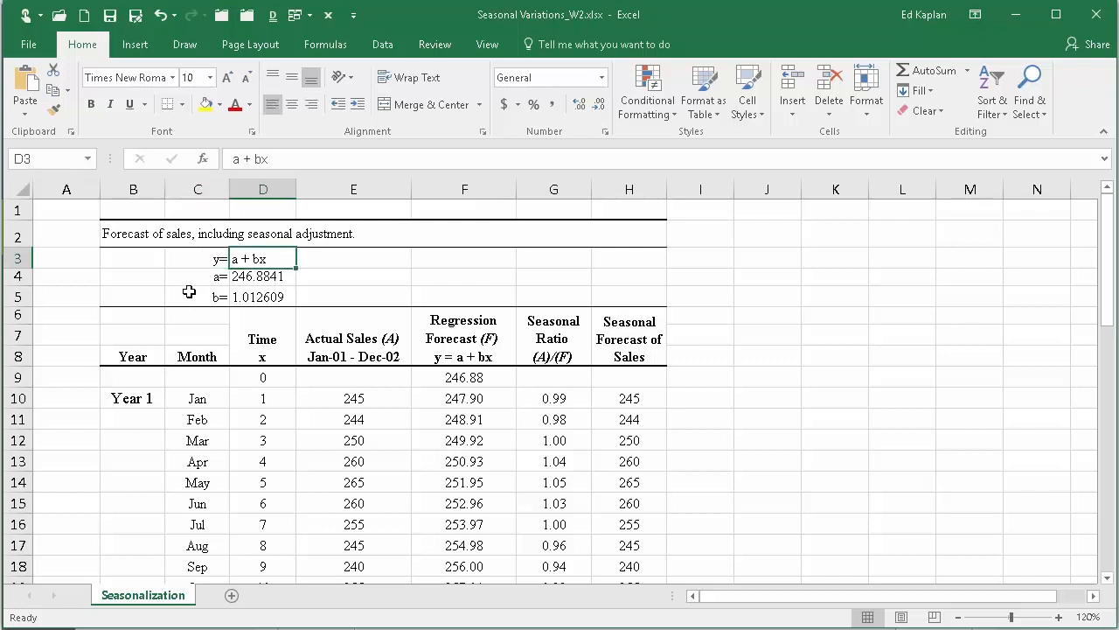
Step: Enter the note '(y = mx + b) in the empty cell beside the a + bx equation
click(353, 257)
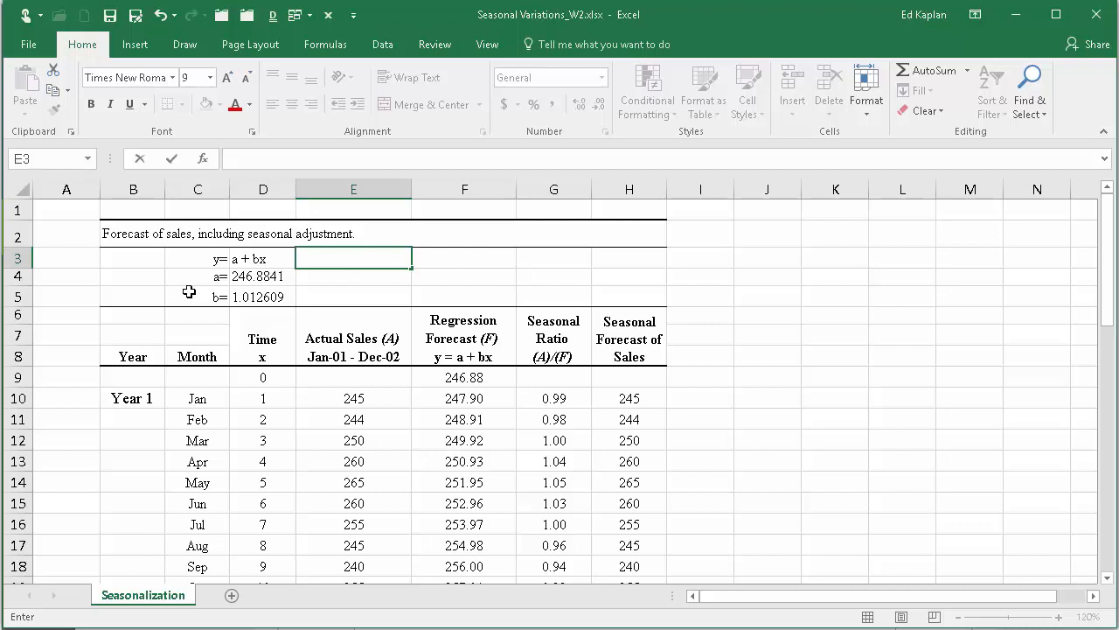
text('(y)
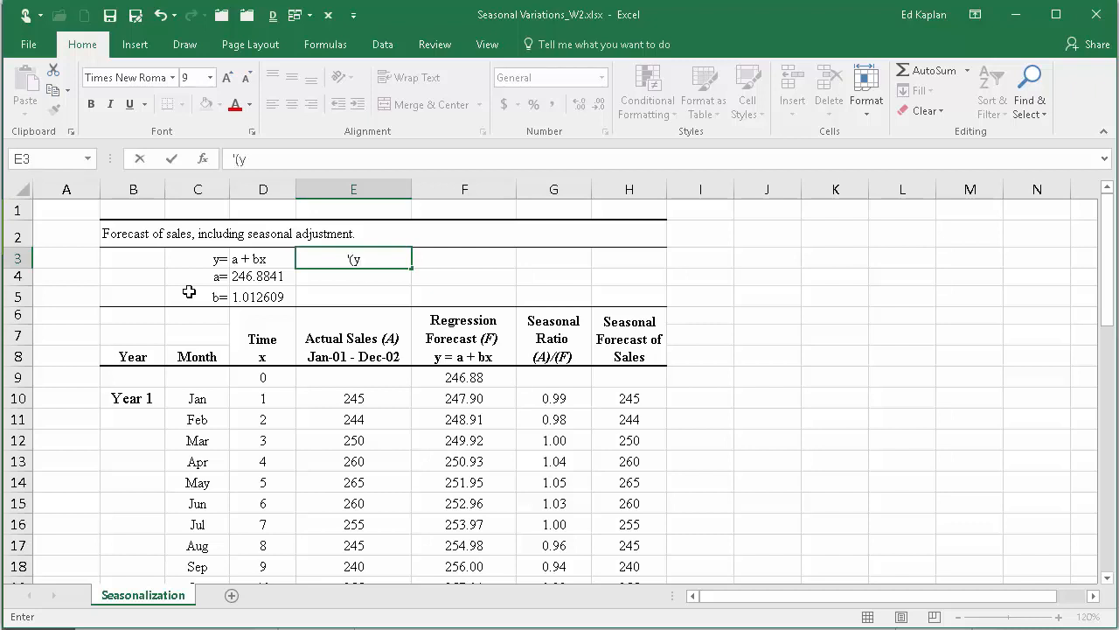
text(= mx)
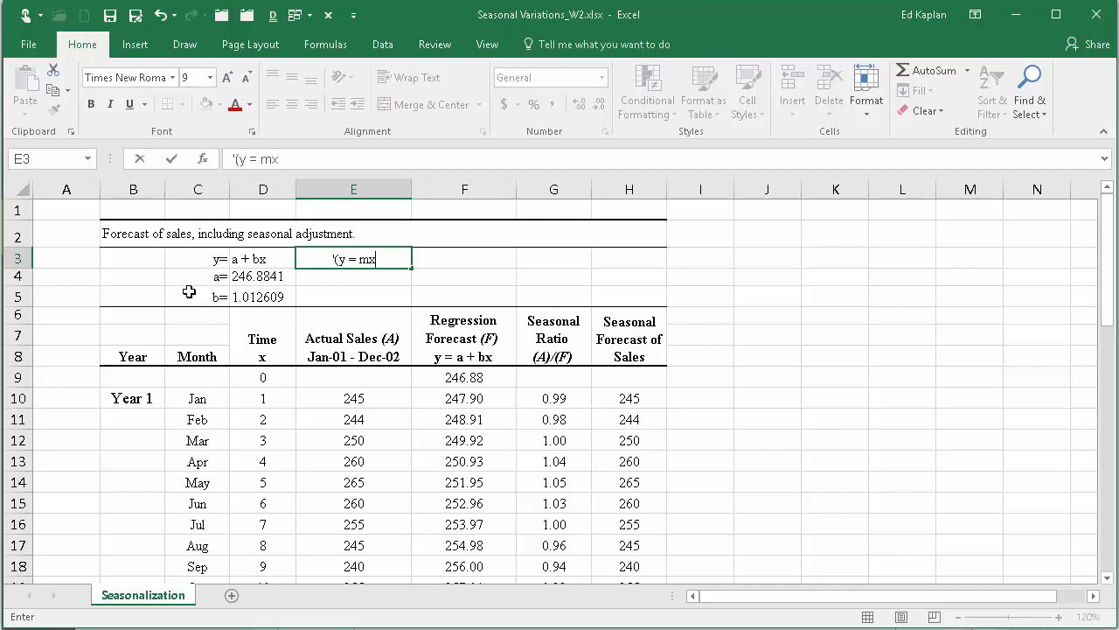
text(+ b)
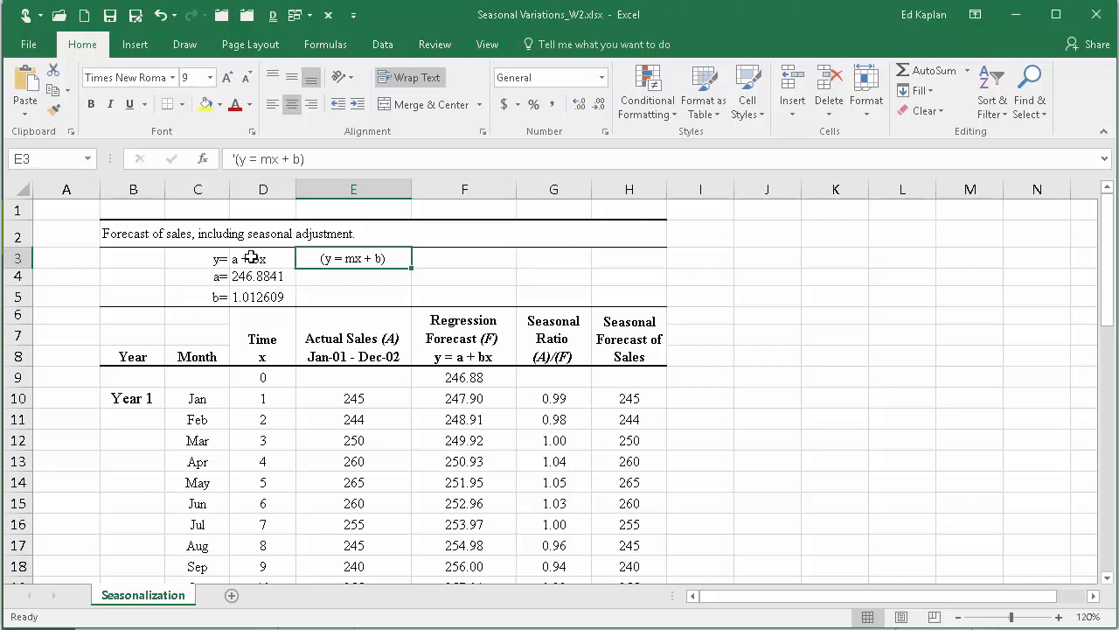
click(262, 257)
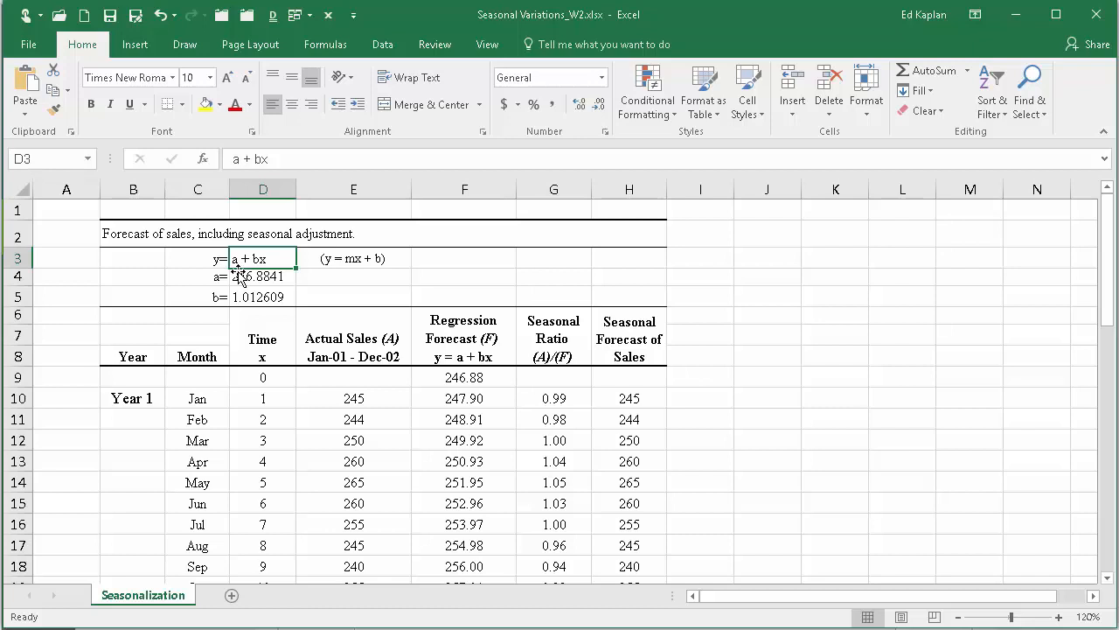
mouse_move(259, 273)
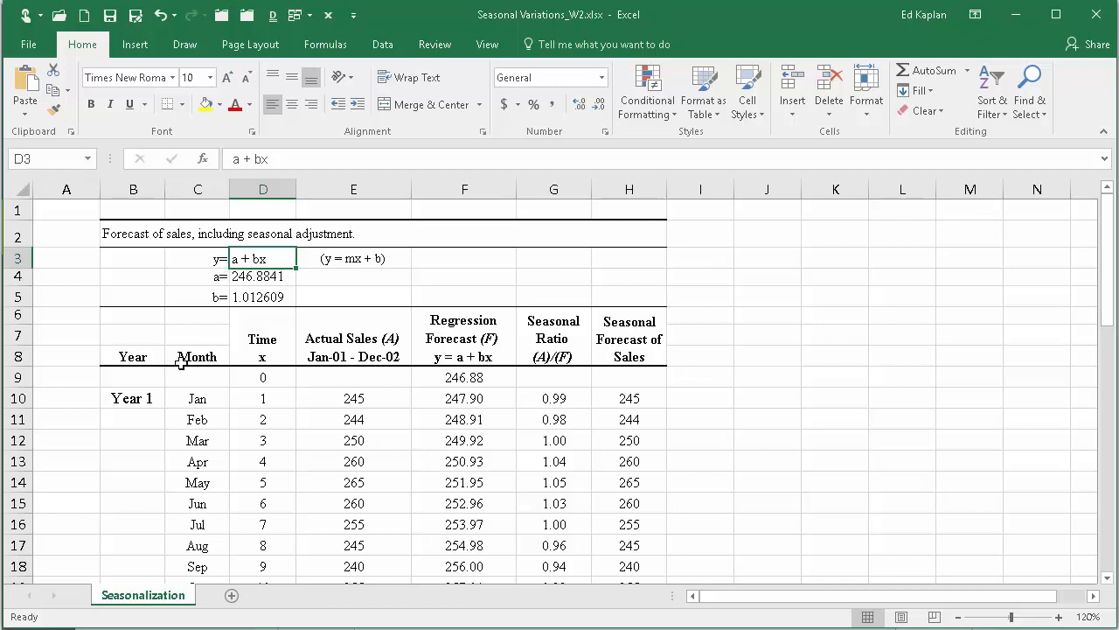
mouse_move(122, 327)
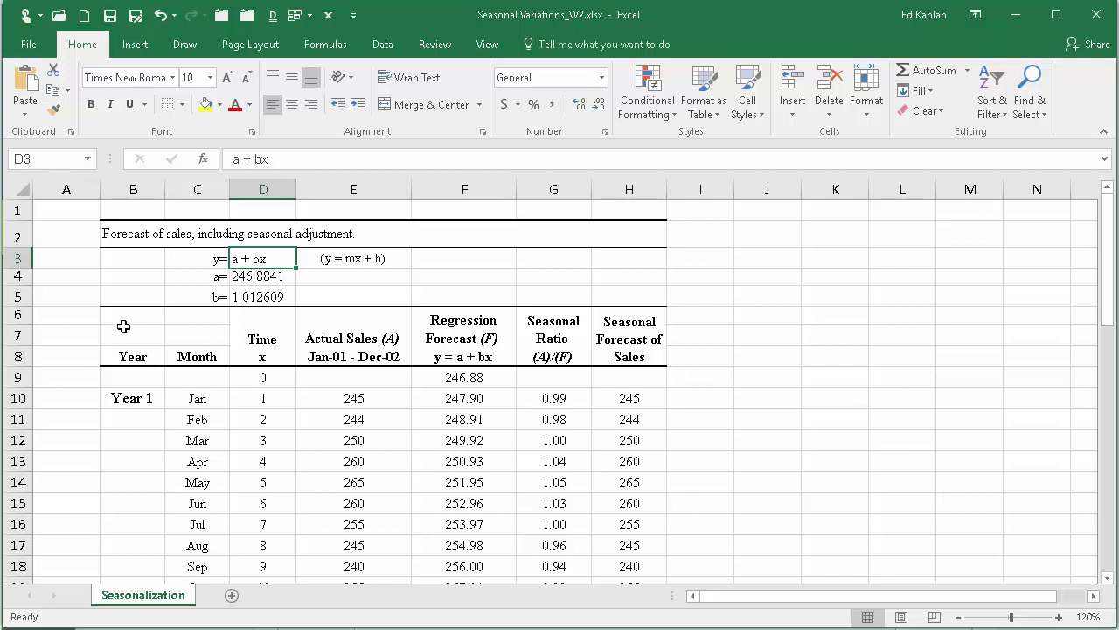
mouse_move(123, 334)
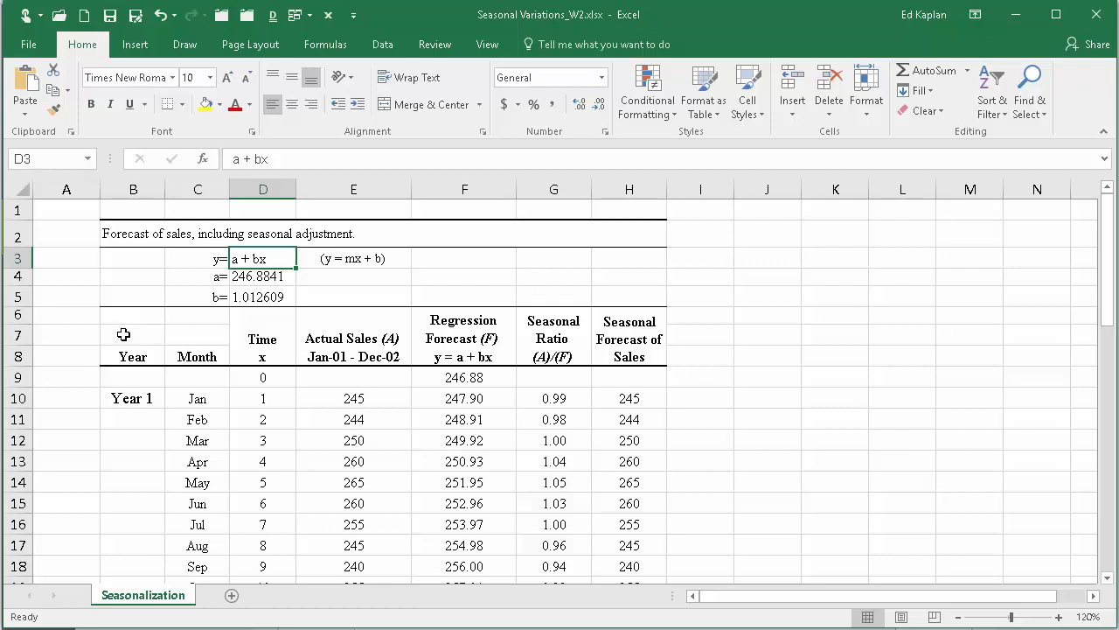
click(198, 399)
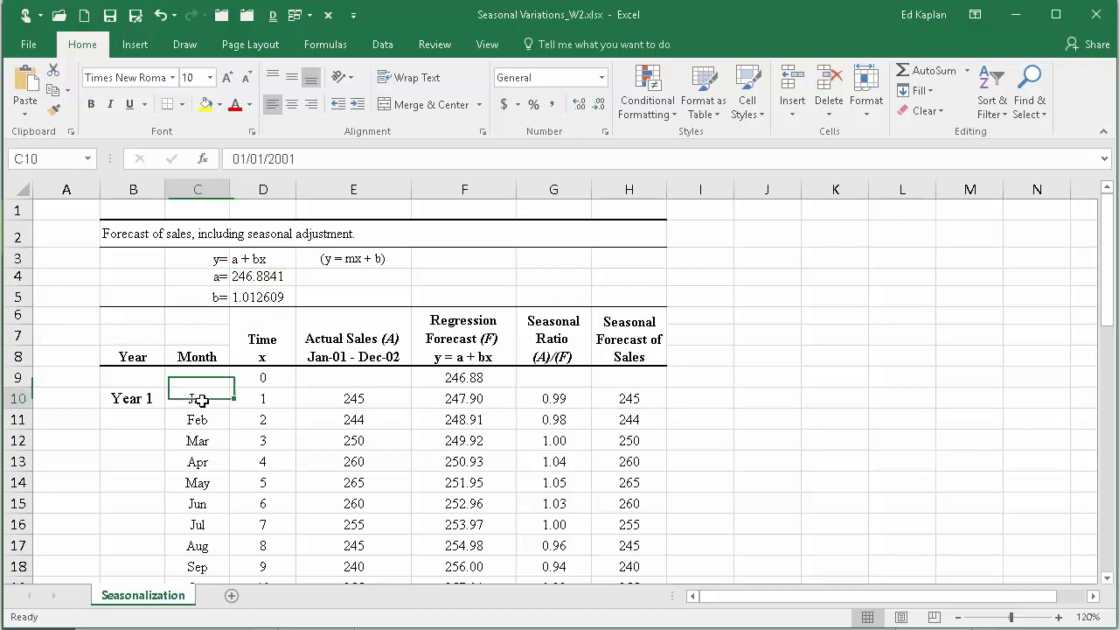
click(196, 441)
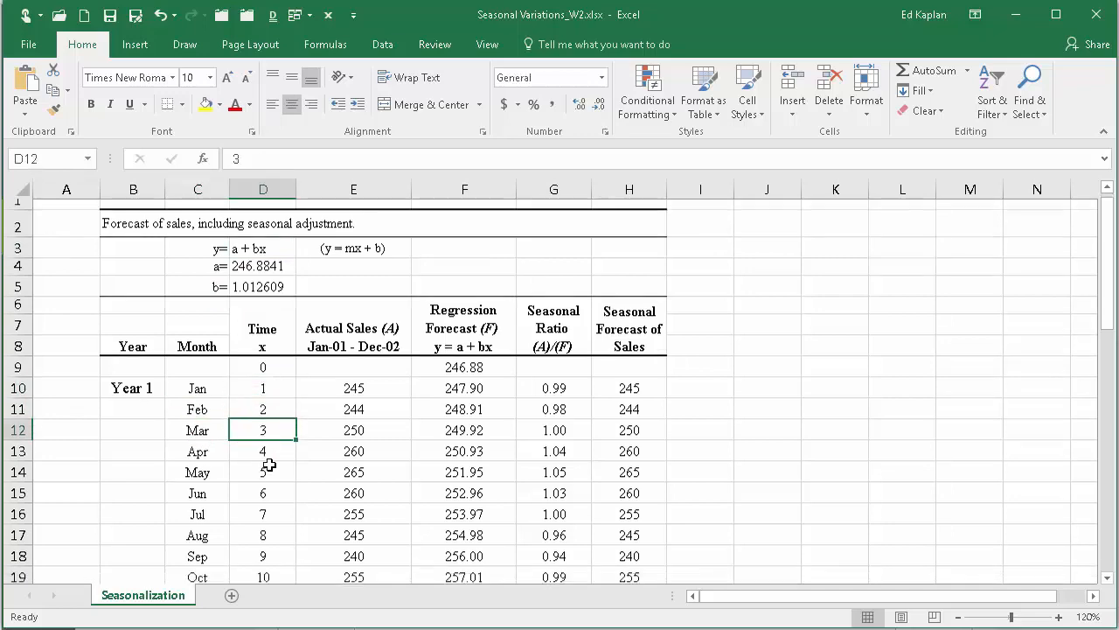
scroll(down, 3)
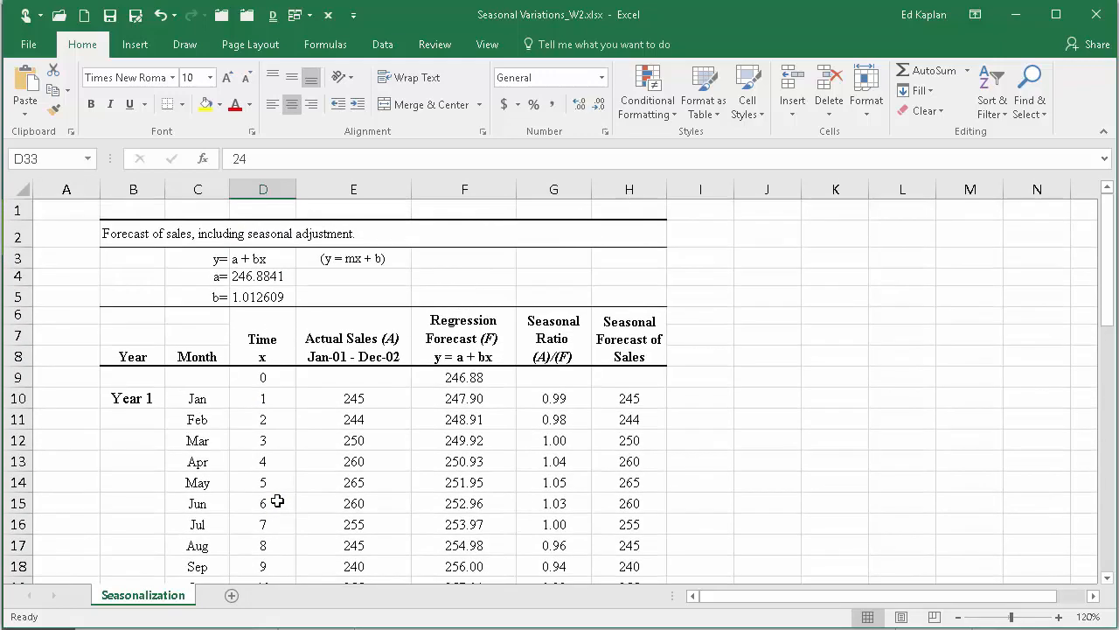
mouse_move(252, 279)
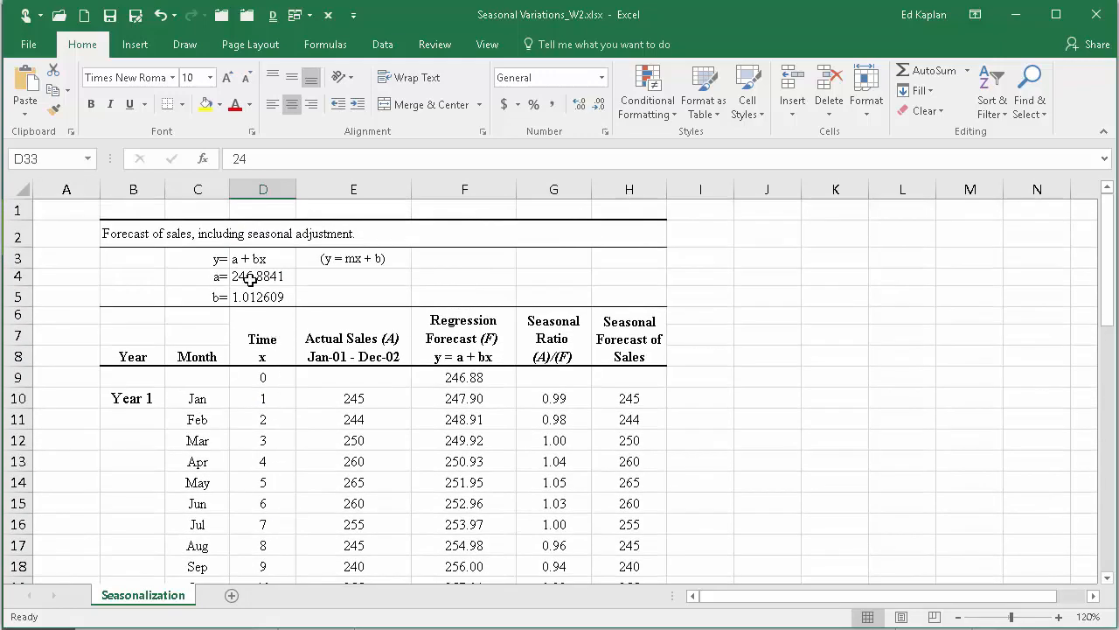
mouse_move(252, 277)
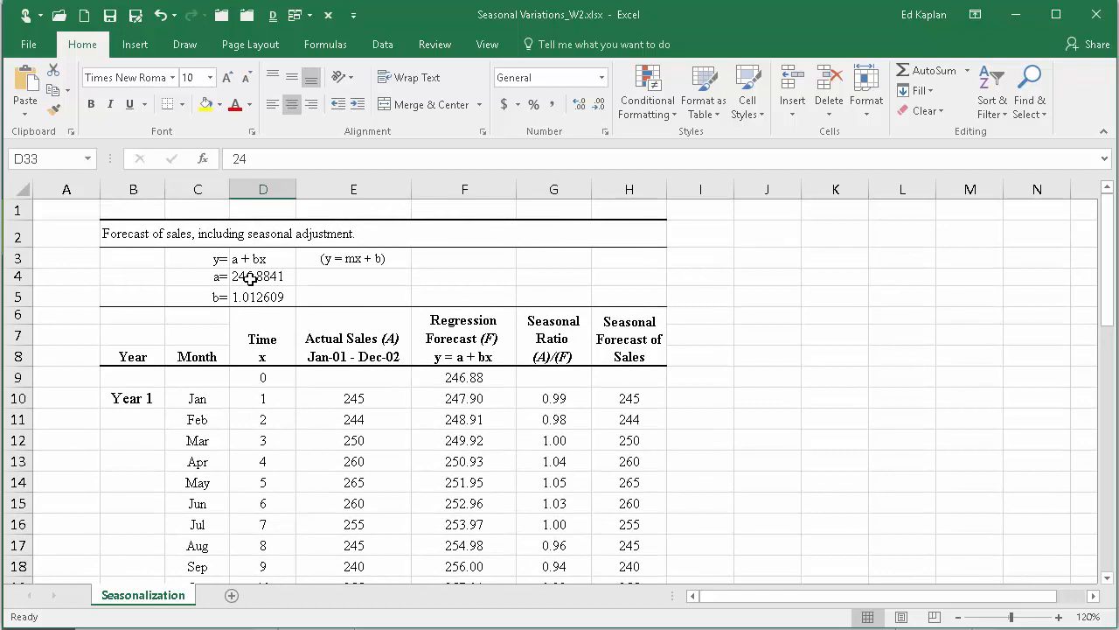
Step: Show the Function Arguments for the INTERCEPT formula in the intercept cell a
click(262, 276)
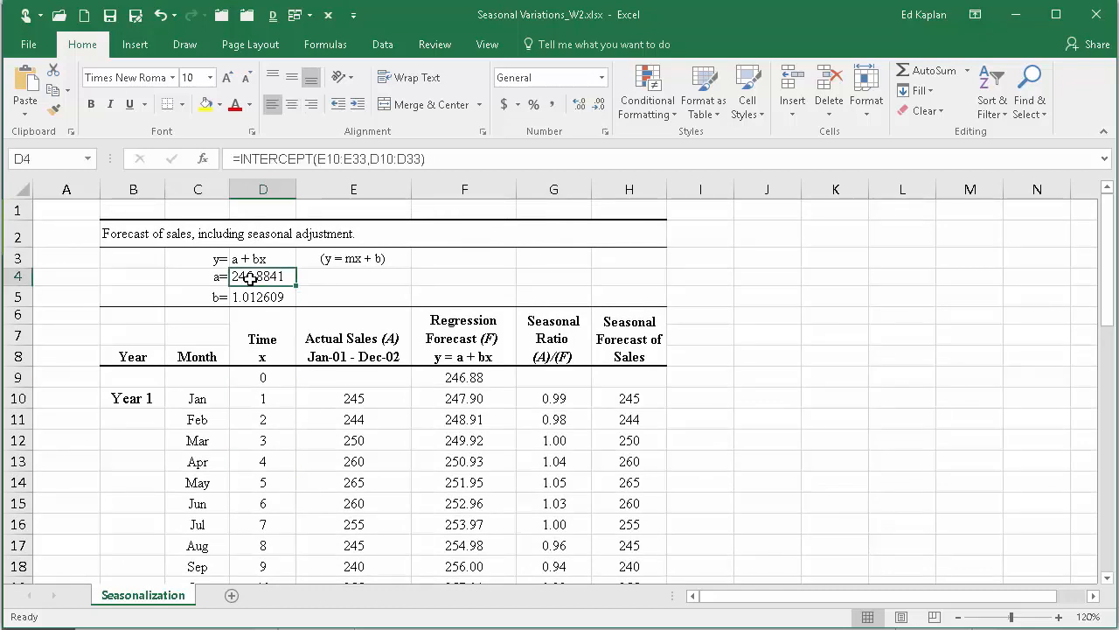
click(263, 297)
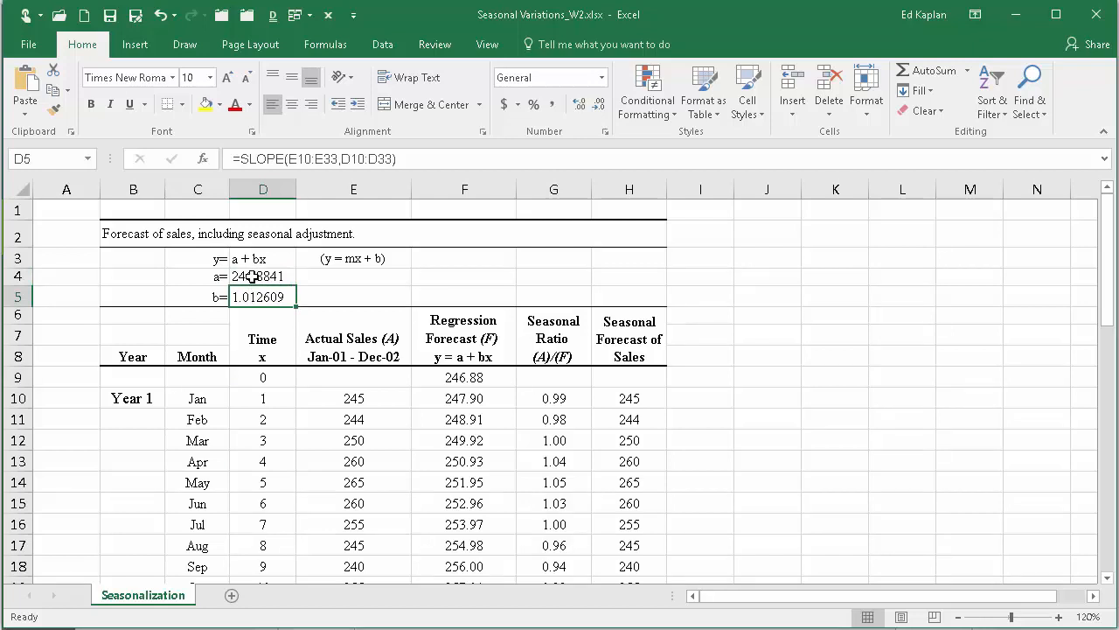
click(262, 276)
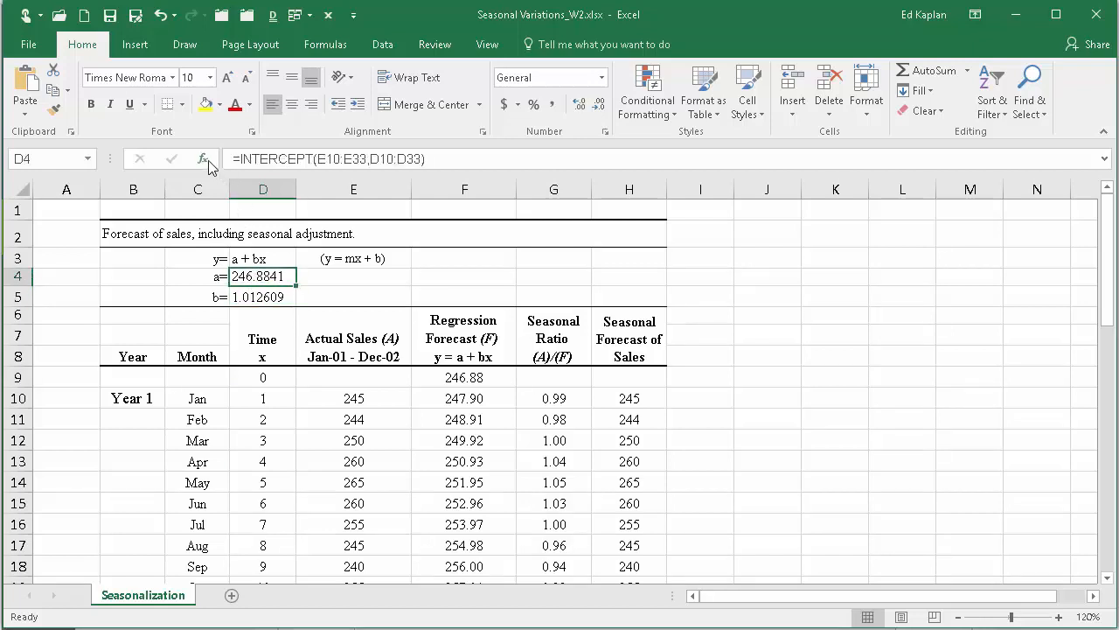
click(203, 157)
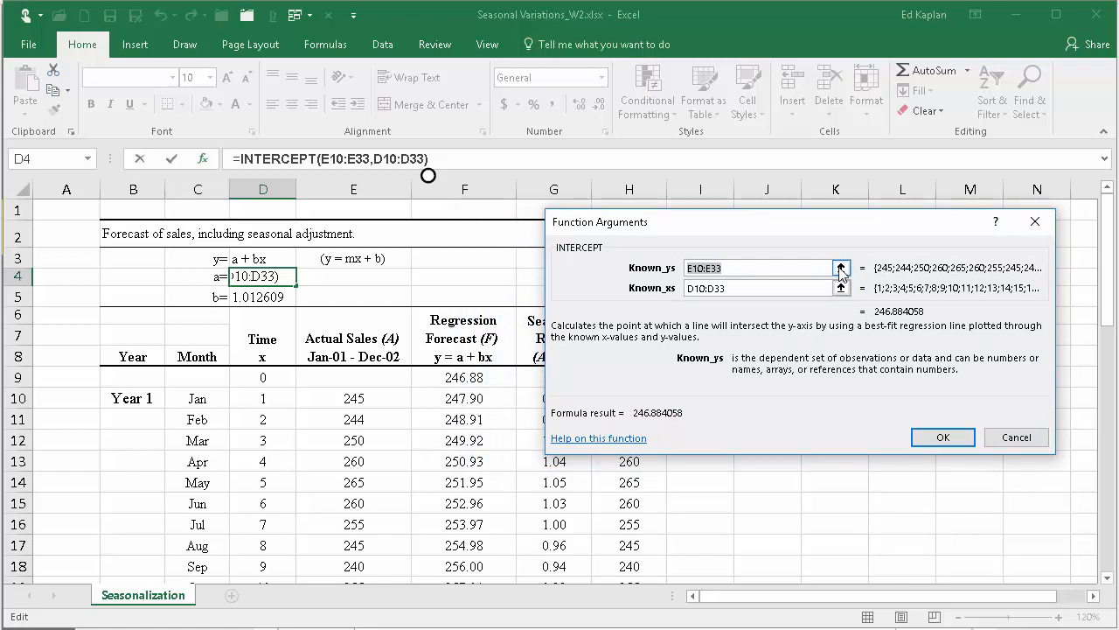
Step: Confirm the Known_ys sales range E10:E33 for the intercept, leaving a at 246.8841
click(839, 268)
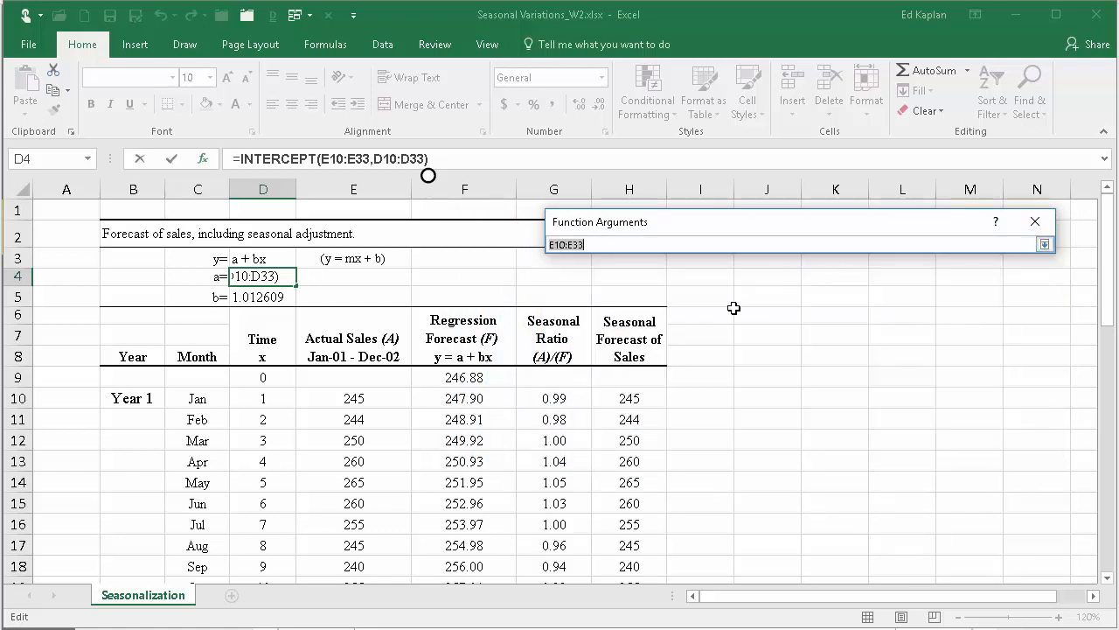
mouse_move(633, 374)
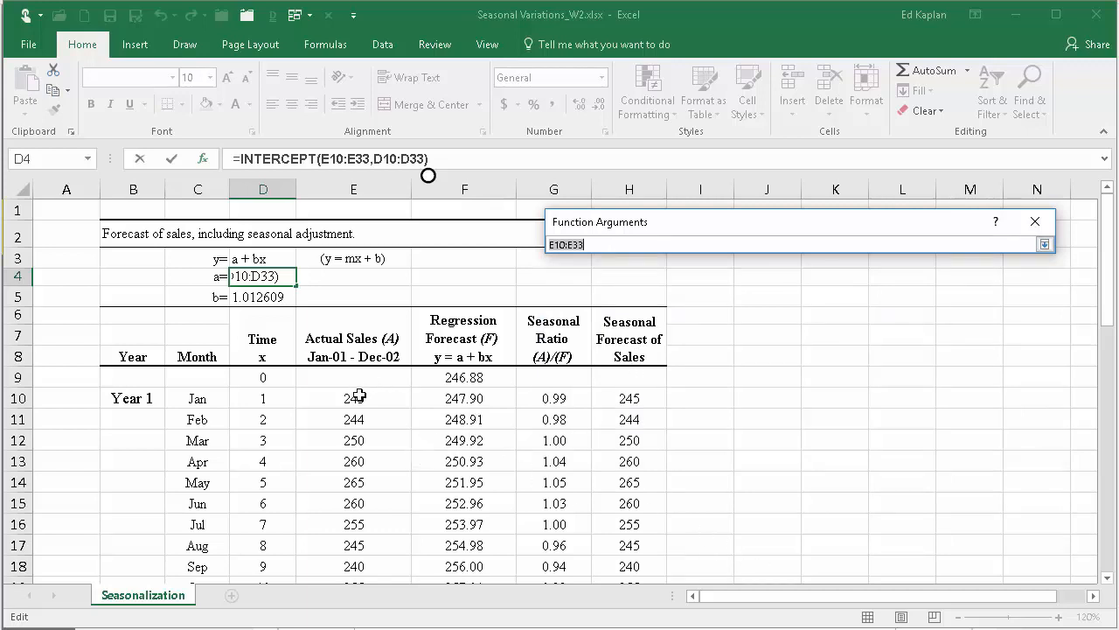
click(353, 399)
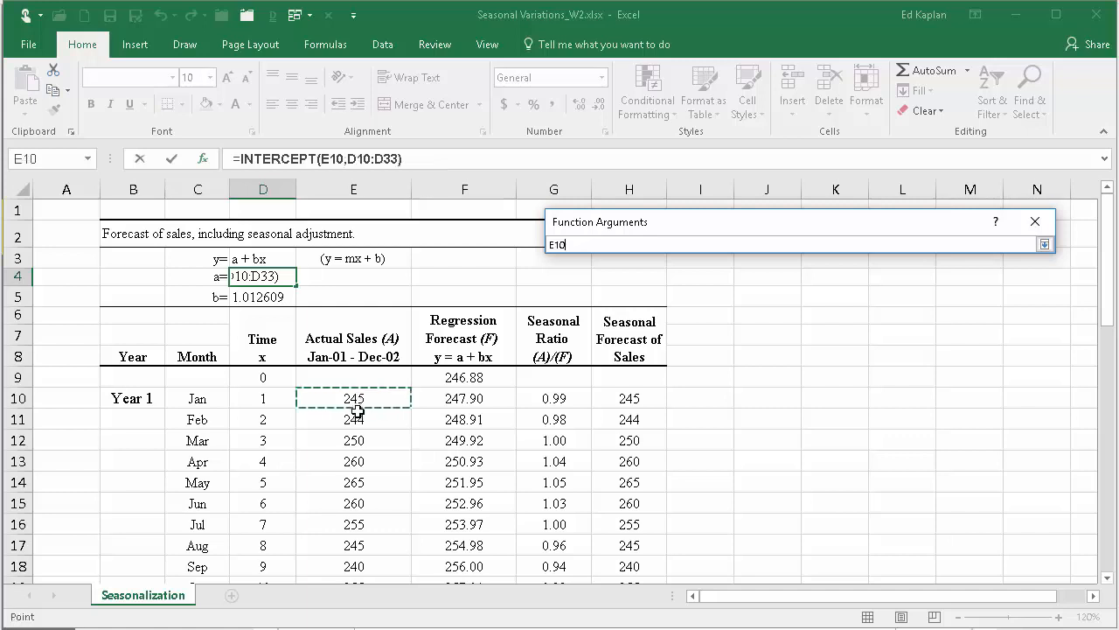
drag(354, 398, 353, 504)
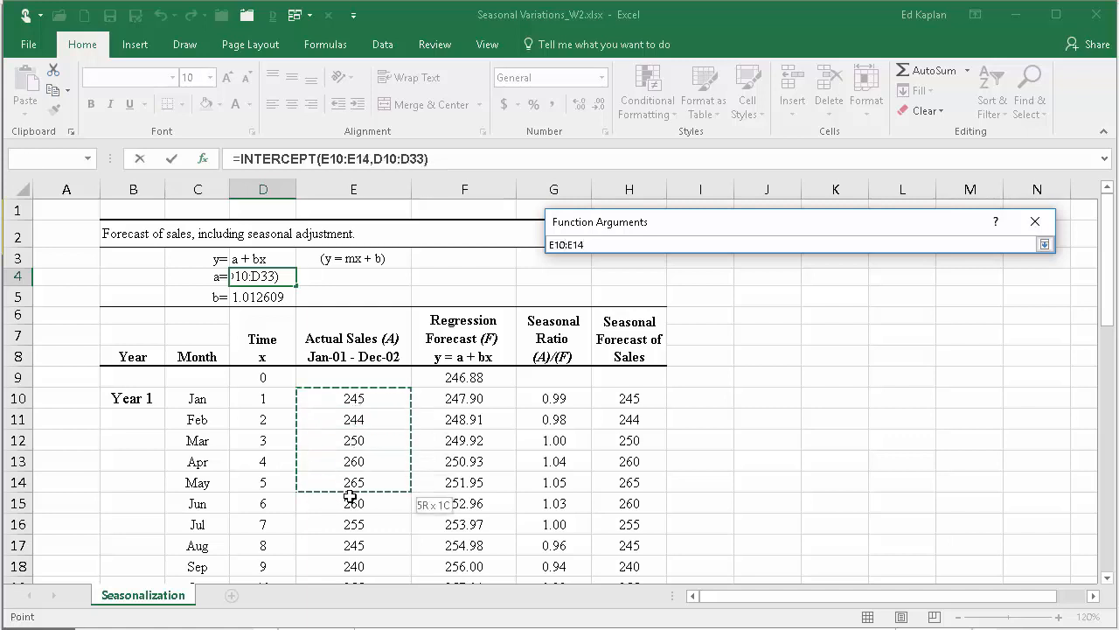
drag(353, 497, 353, 579)
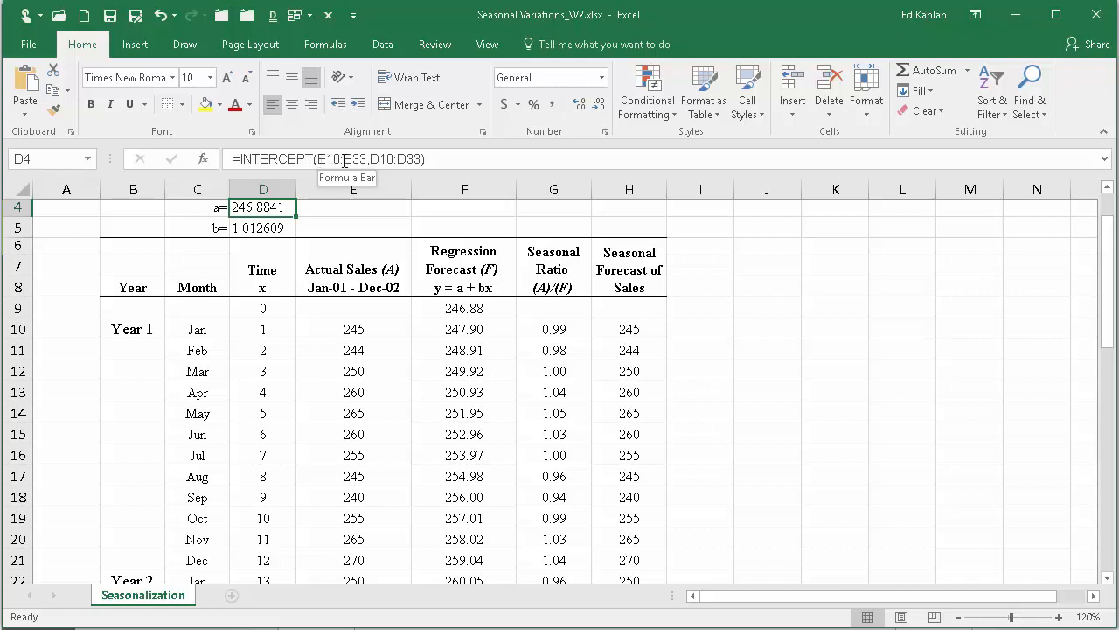
double_click(262, 206)
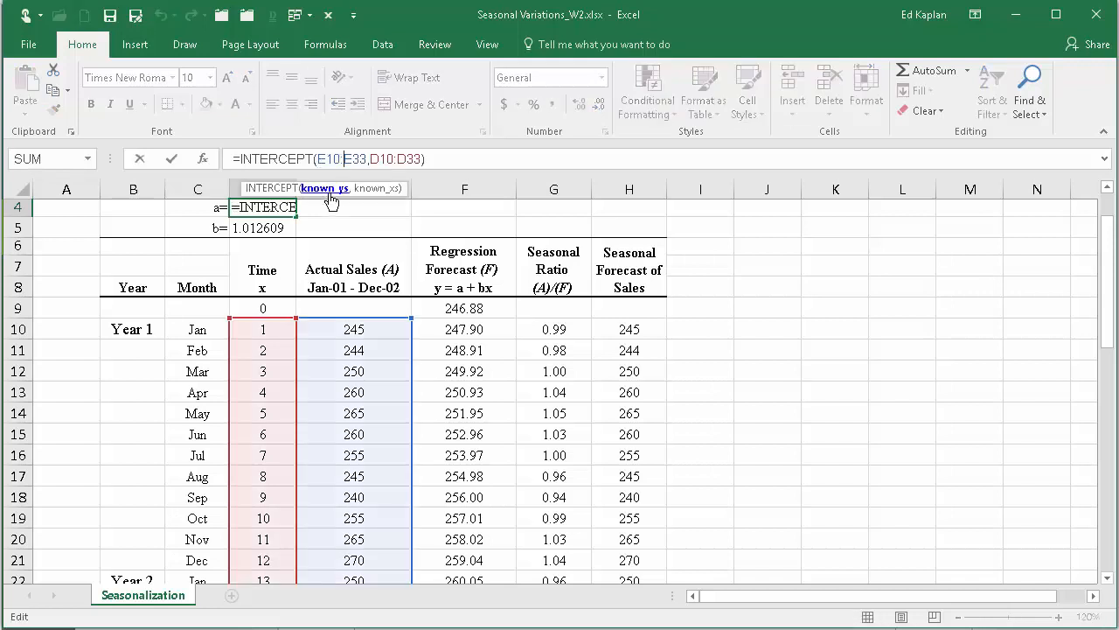
mouse_move(389, 195)
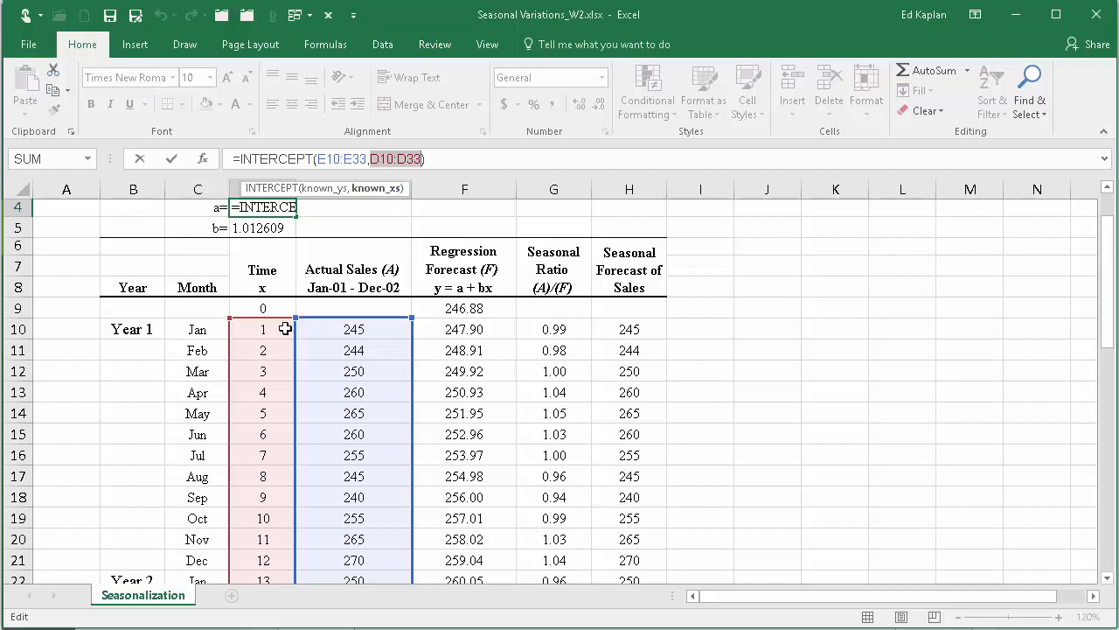
click(262, 329)
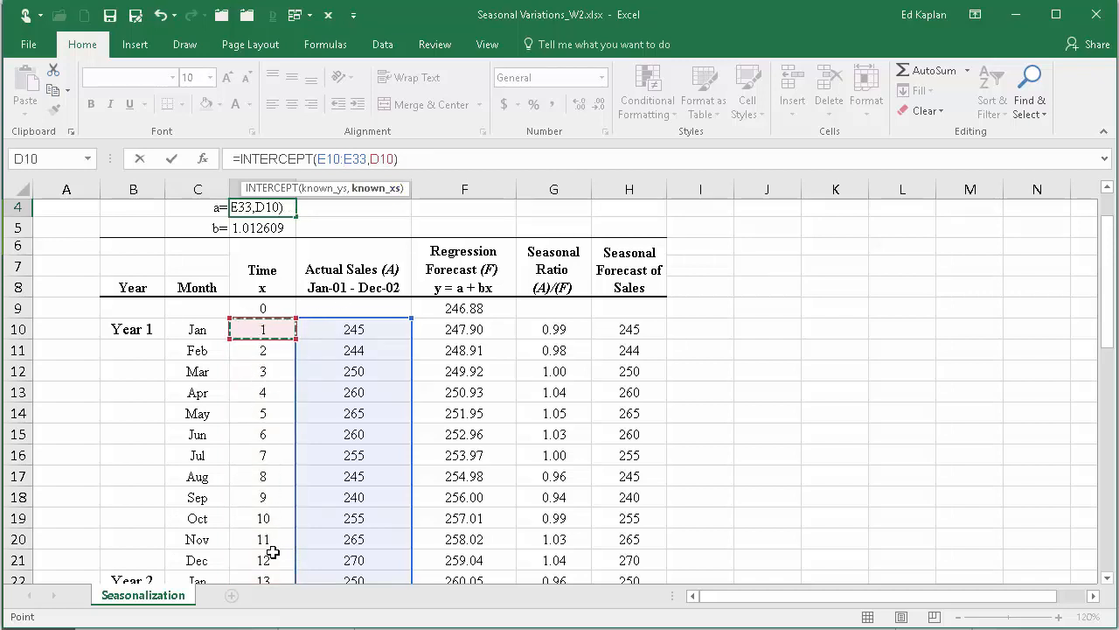
mouse_move(272, 427)
text(:D33)
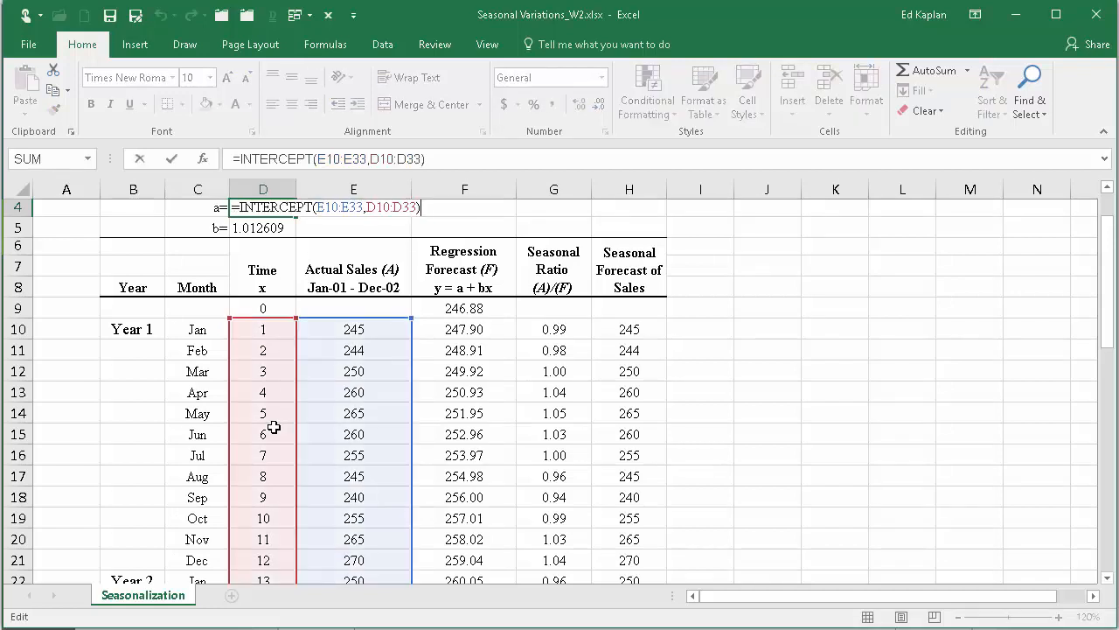
scroll(down, 3)
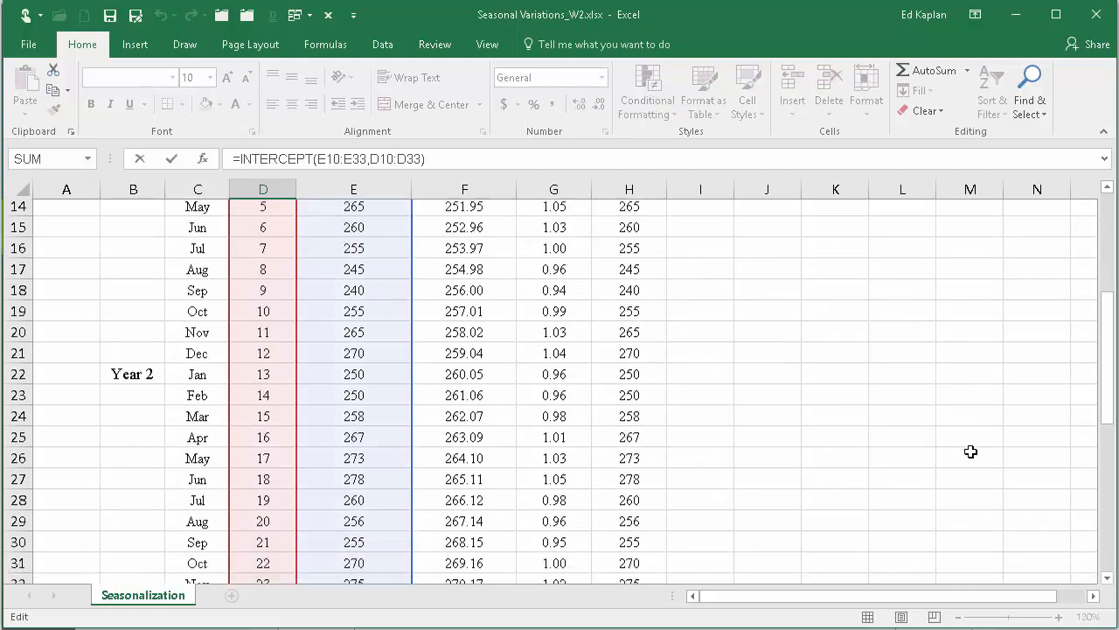
scroll(up, 3)
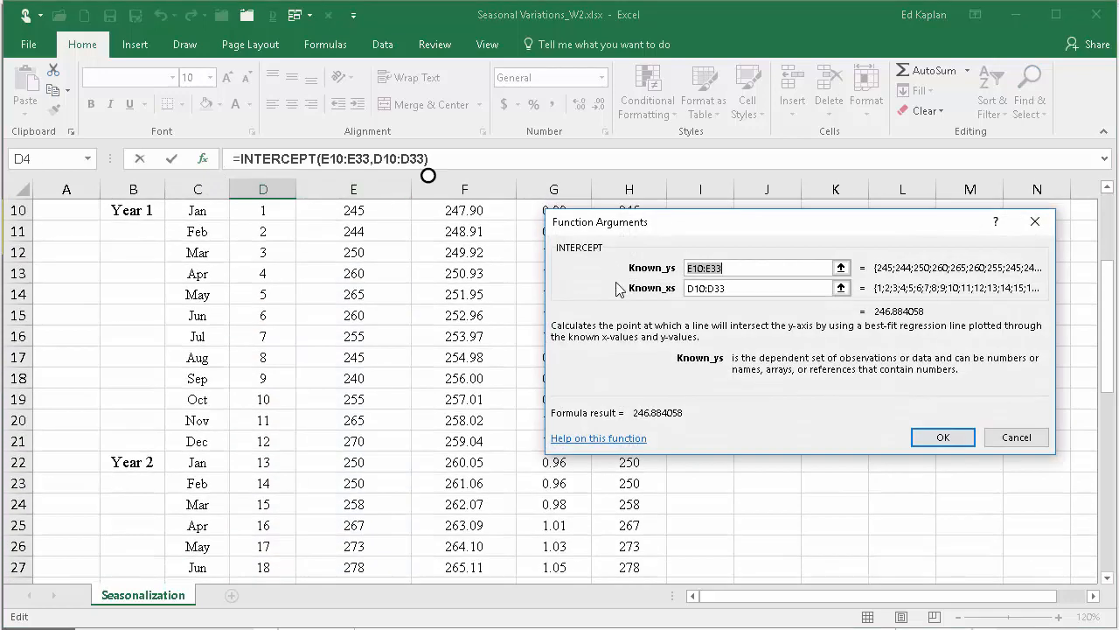
scroll(up, 3)
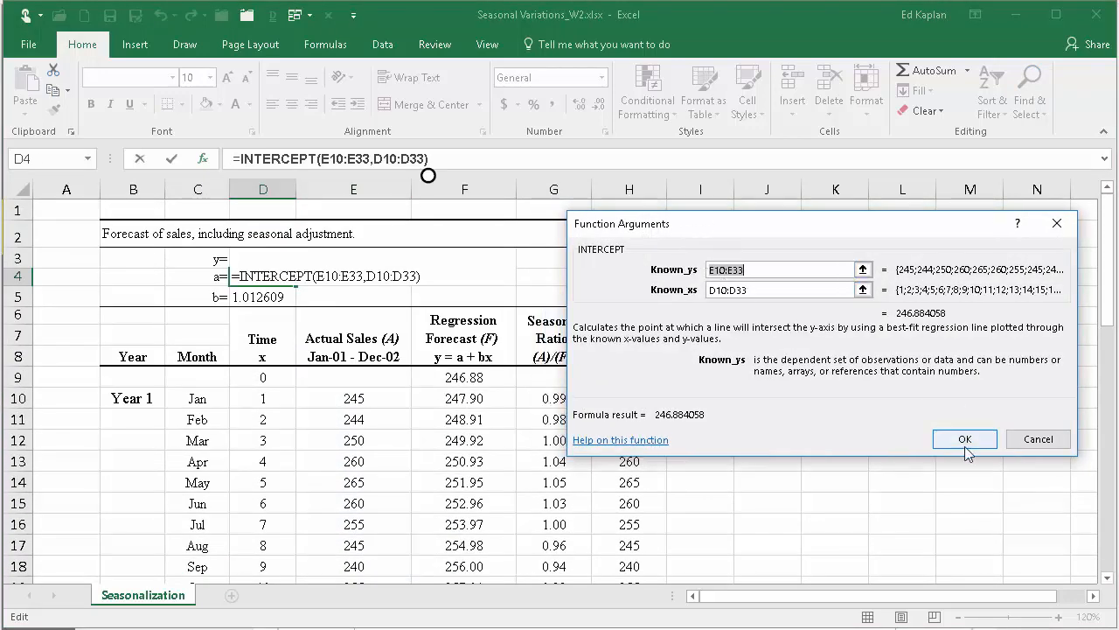
click(966, 438)
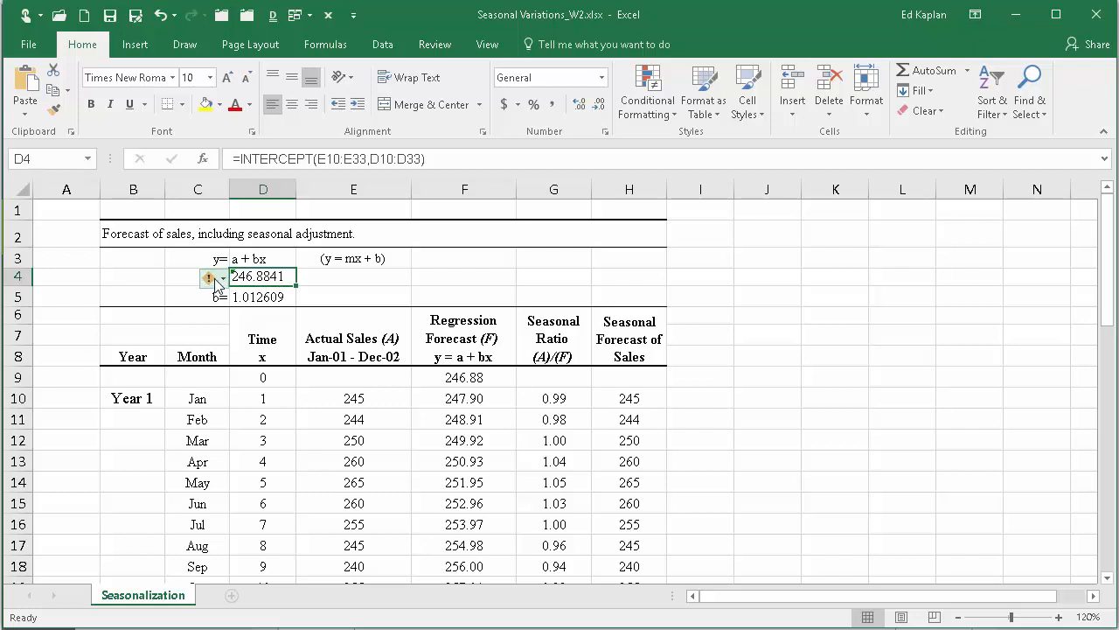
click(217, 276)
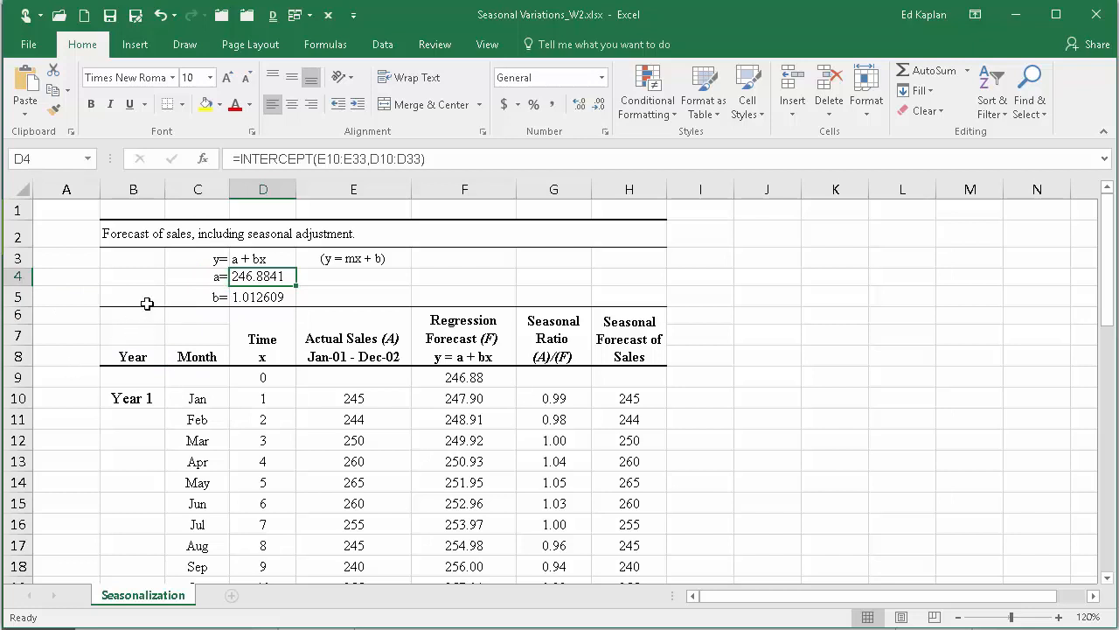
mouse_move(177, 287)
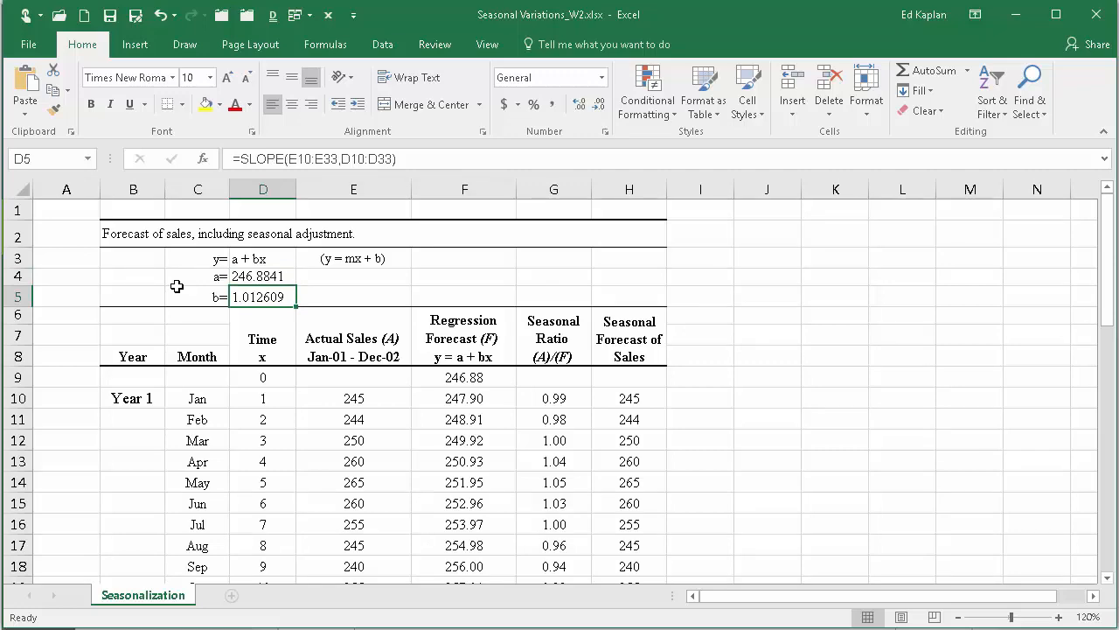
double_click(262, 298)
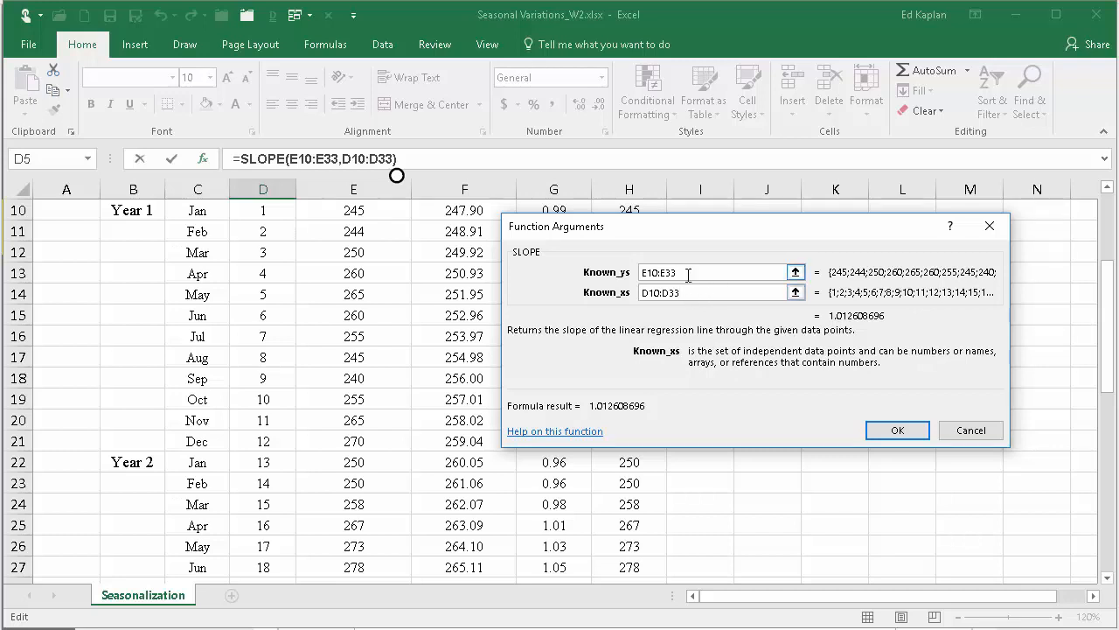
click(713, 292)
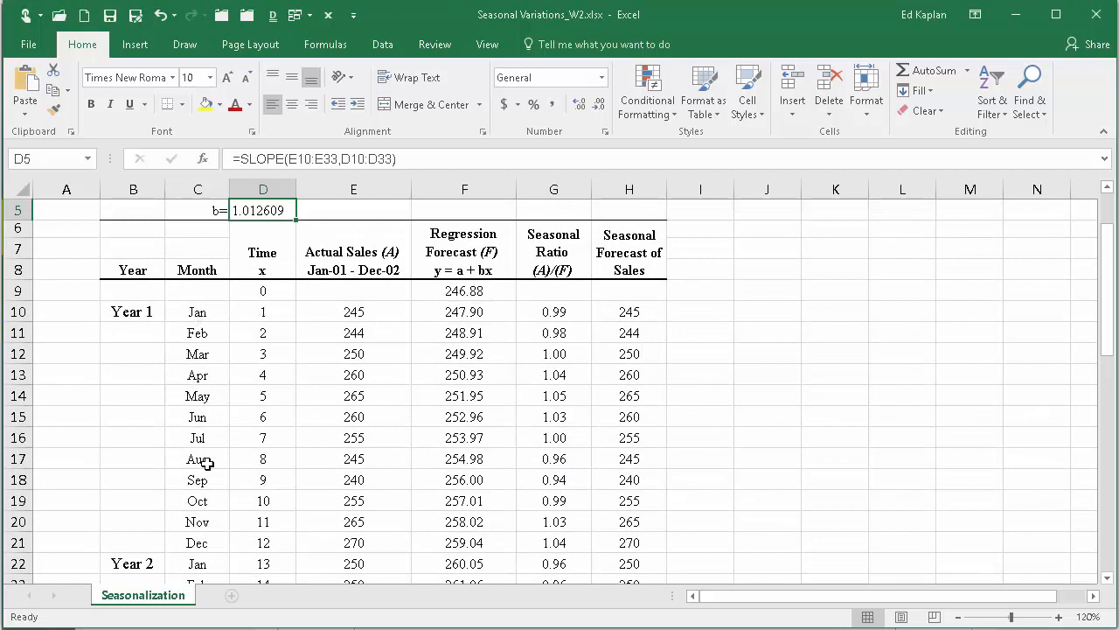
Step: Review the time values D10 through month 26 and the slope and intercept cells, a = 246.8841
click(263, 311)
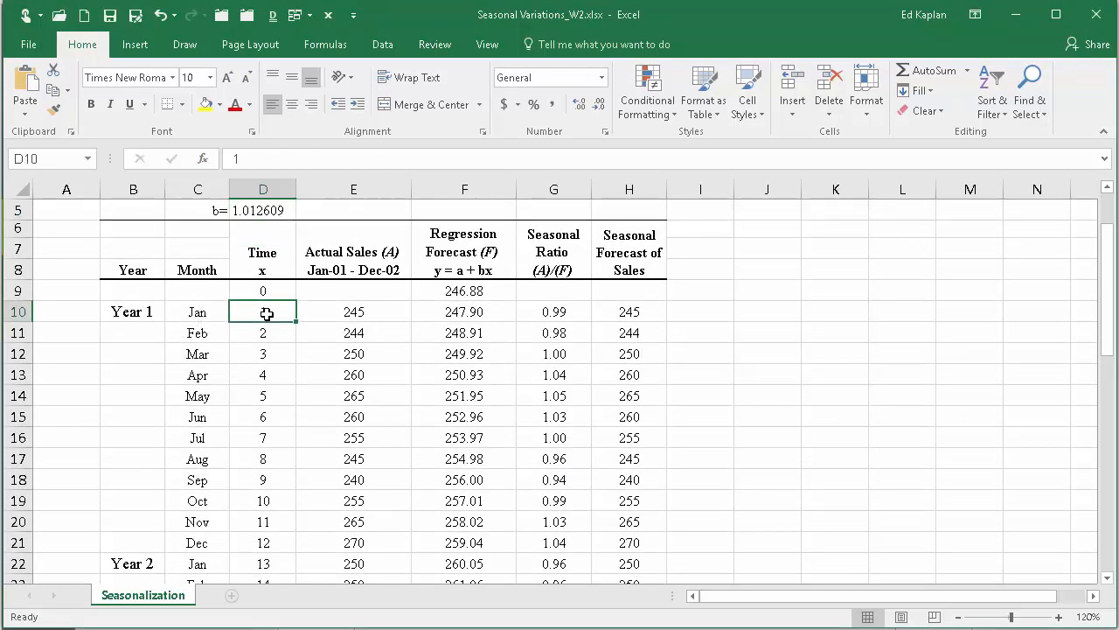
drag(263, 311, 263, 437)
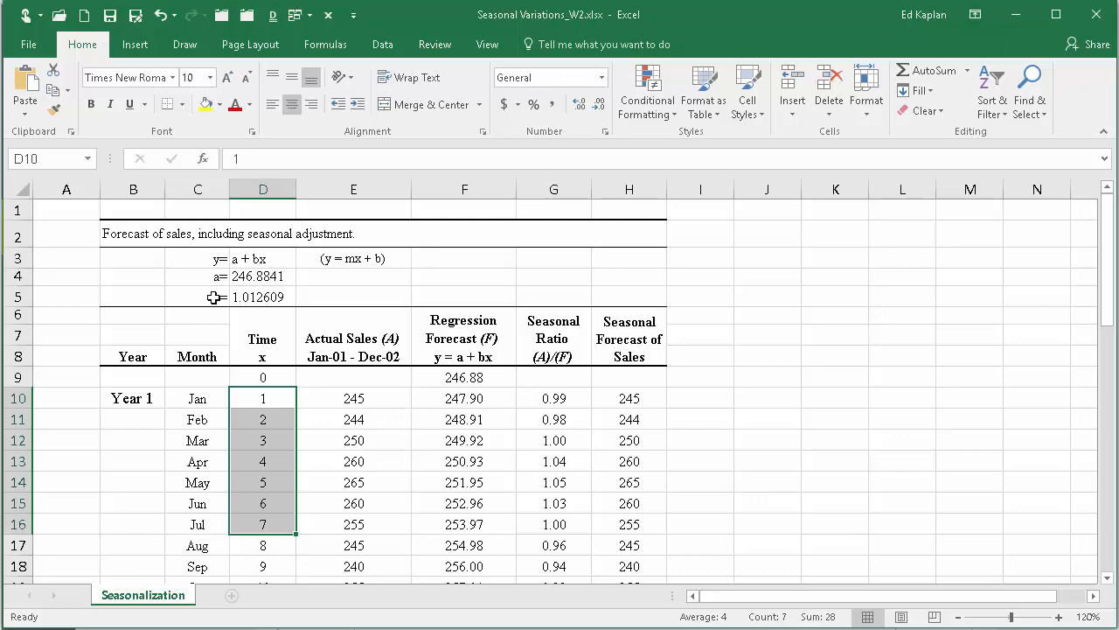
scroll(down, 3)
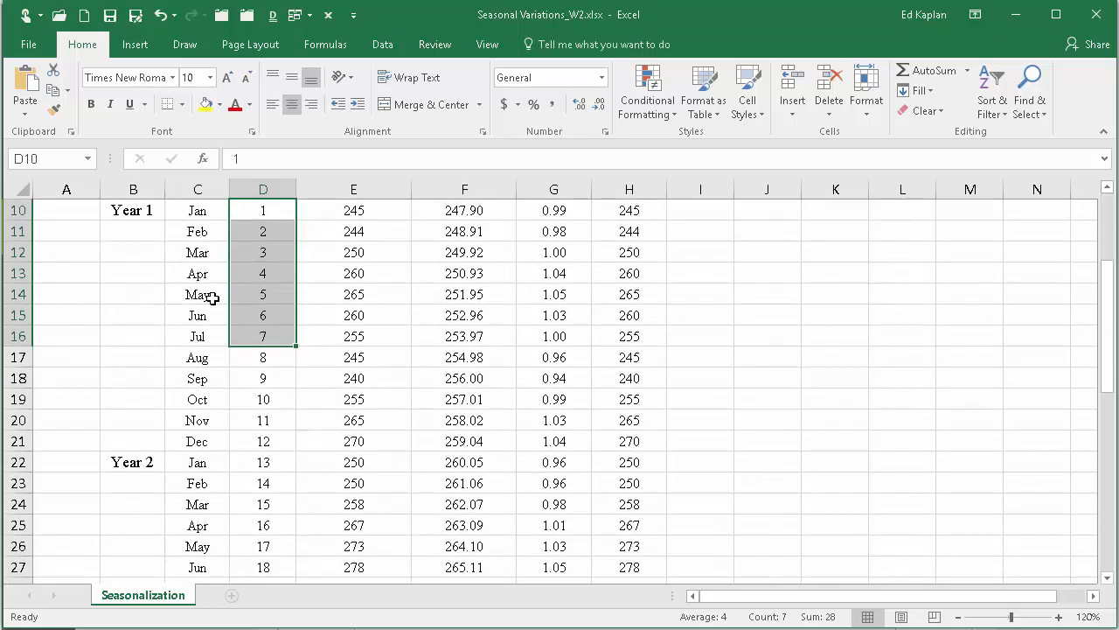
scroll(down, 3)
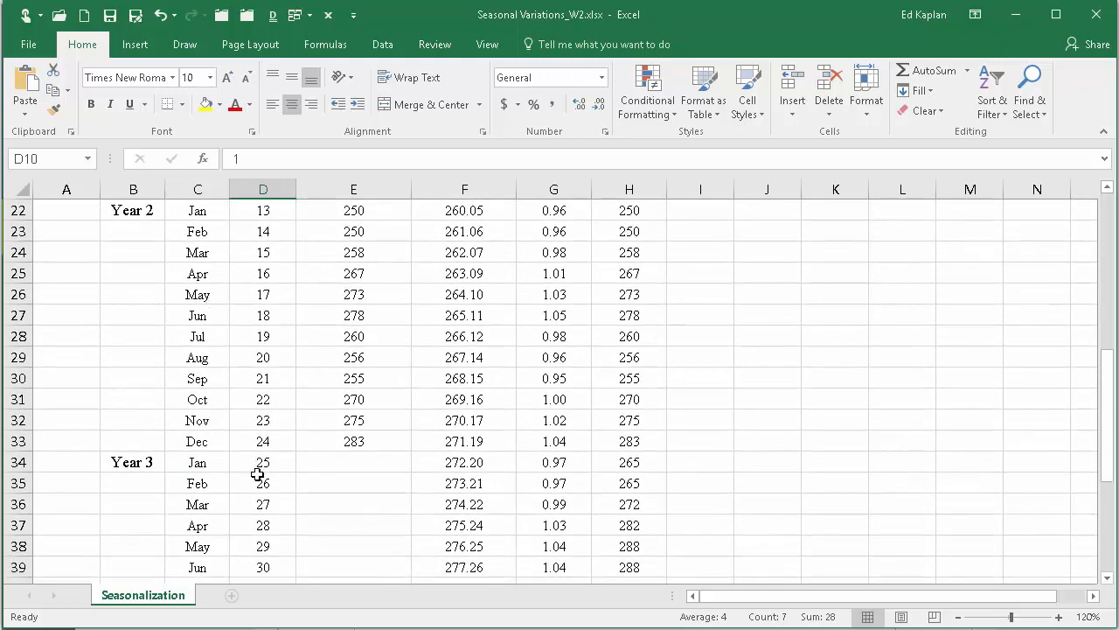
click(262, 483)
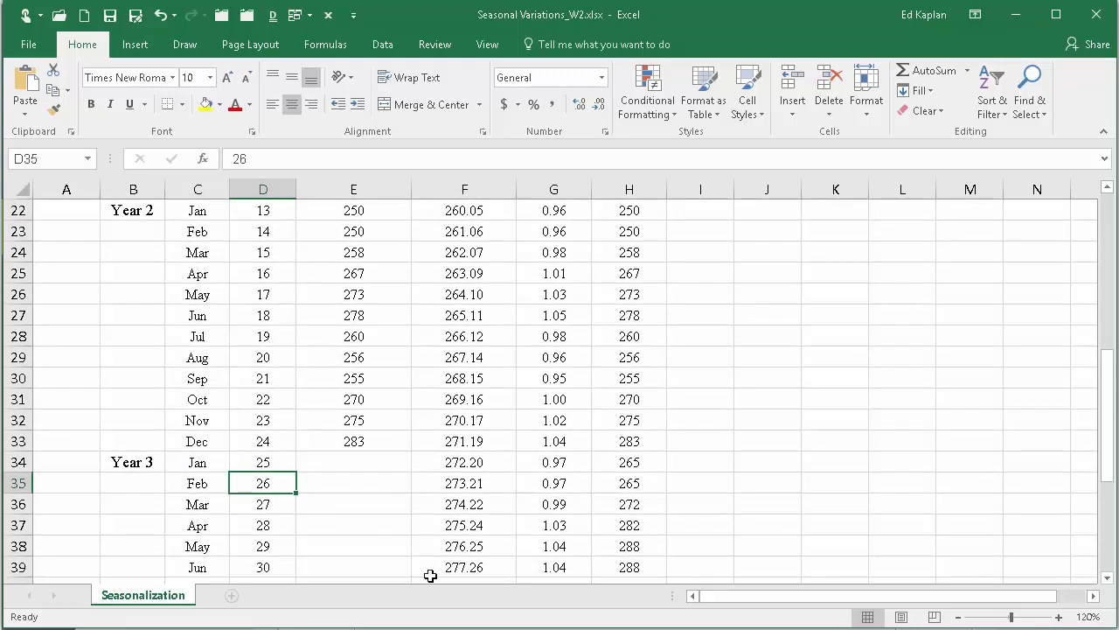
scroll(up, 3)
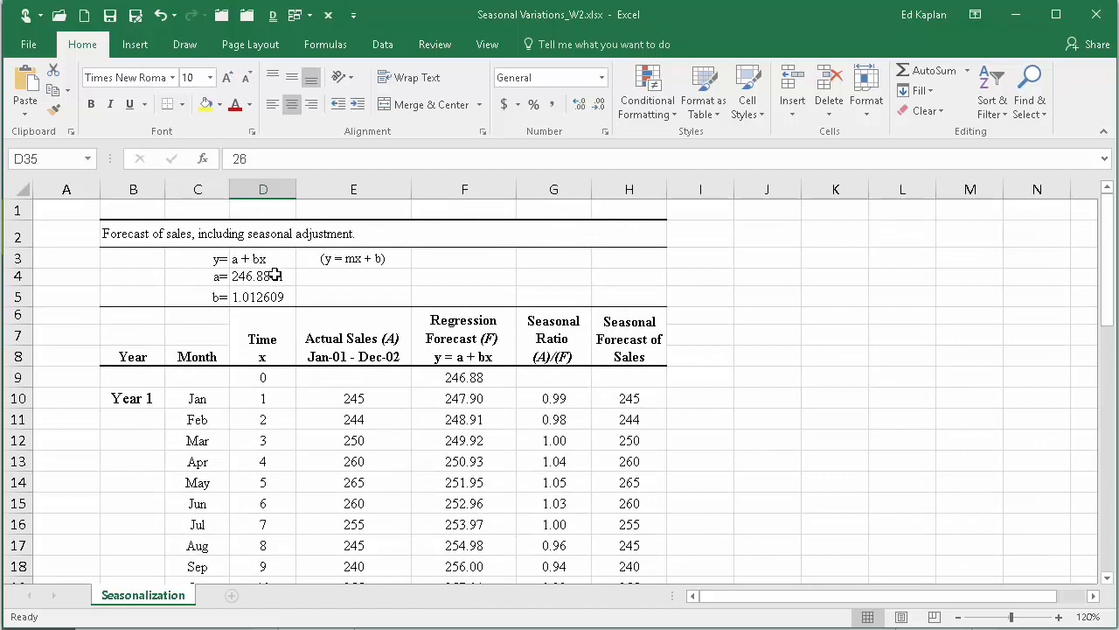
mouse_move(282, 266)
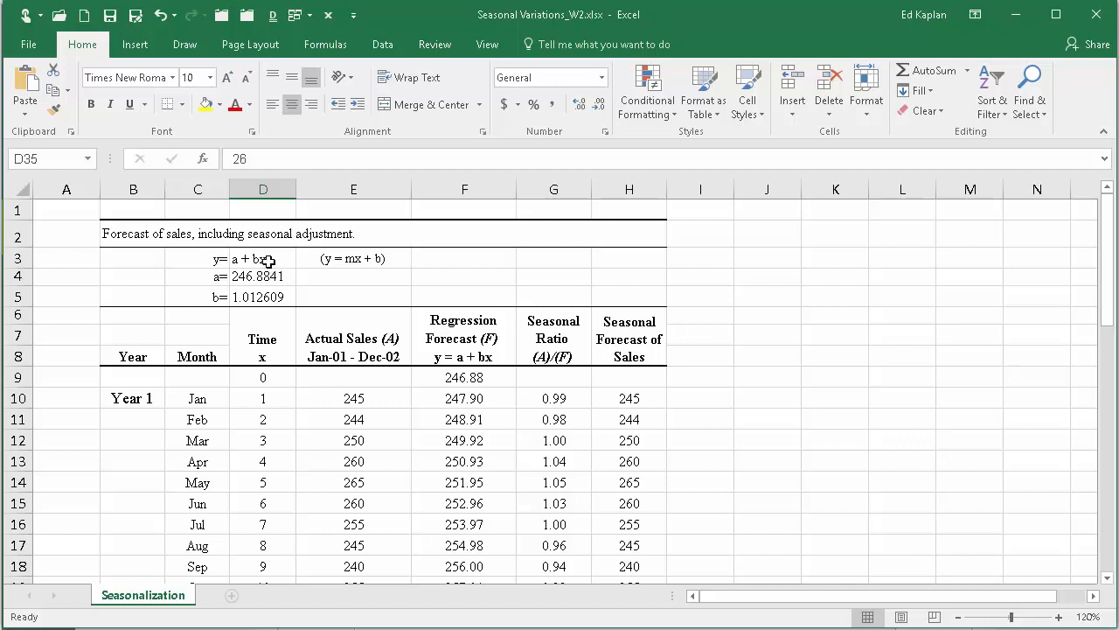
mouse_move(278, 264)
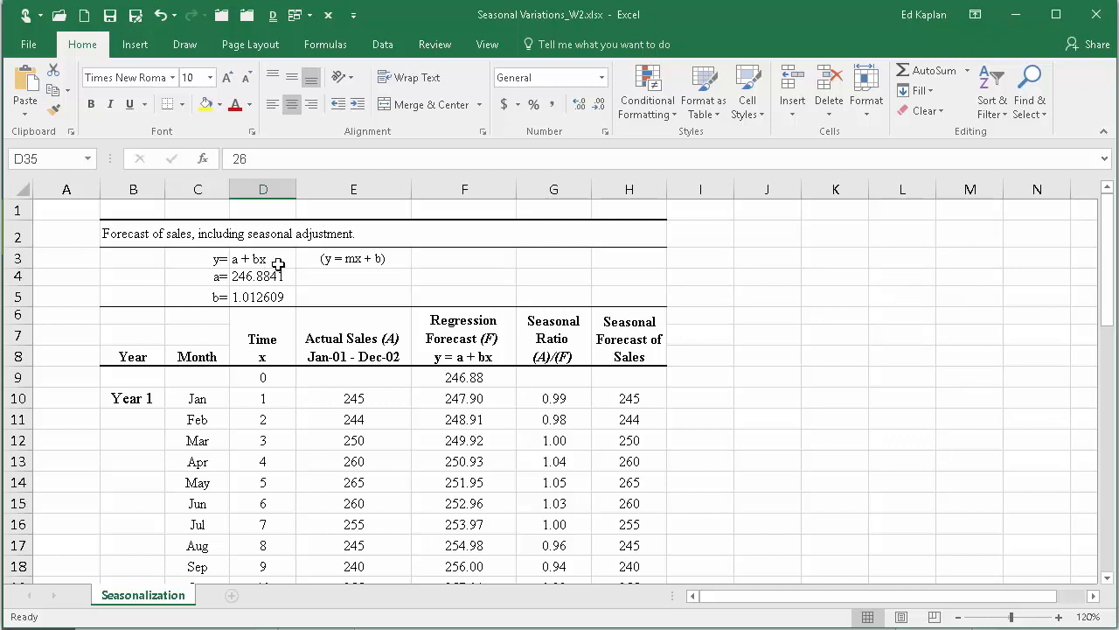
mouse_move(277, 261)
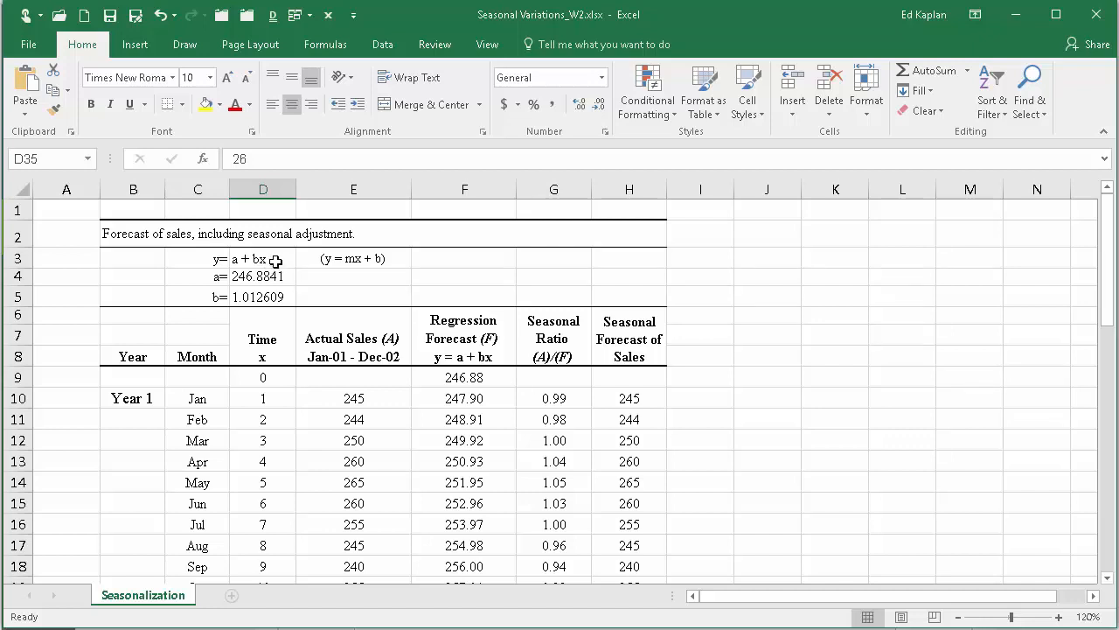
mouse_move(265, 297)
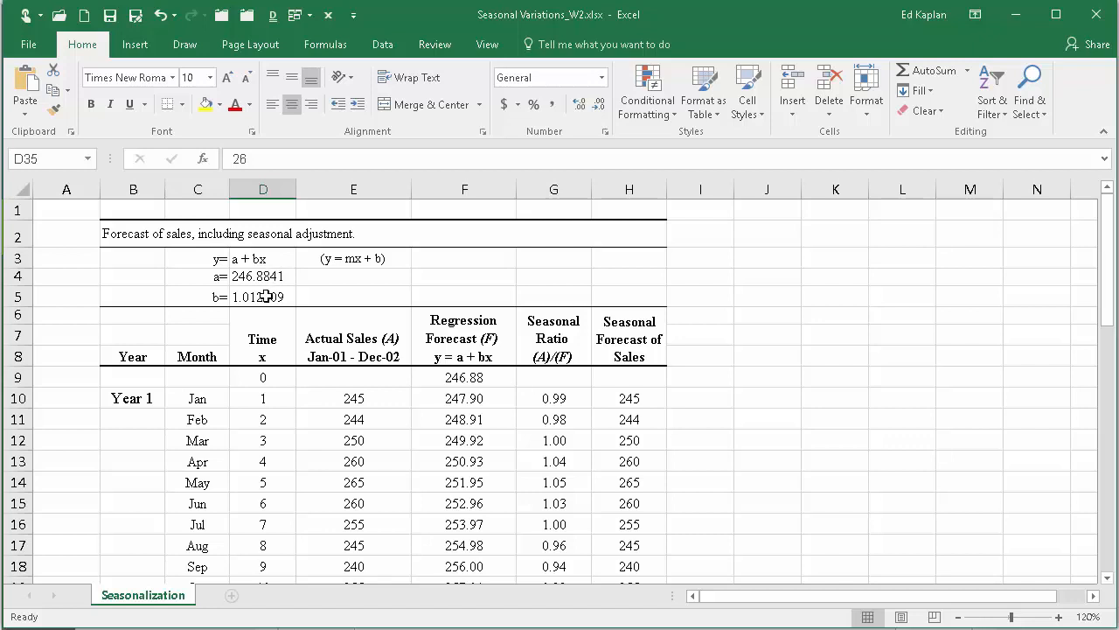
click(262, 298)
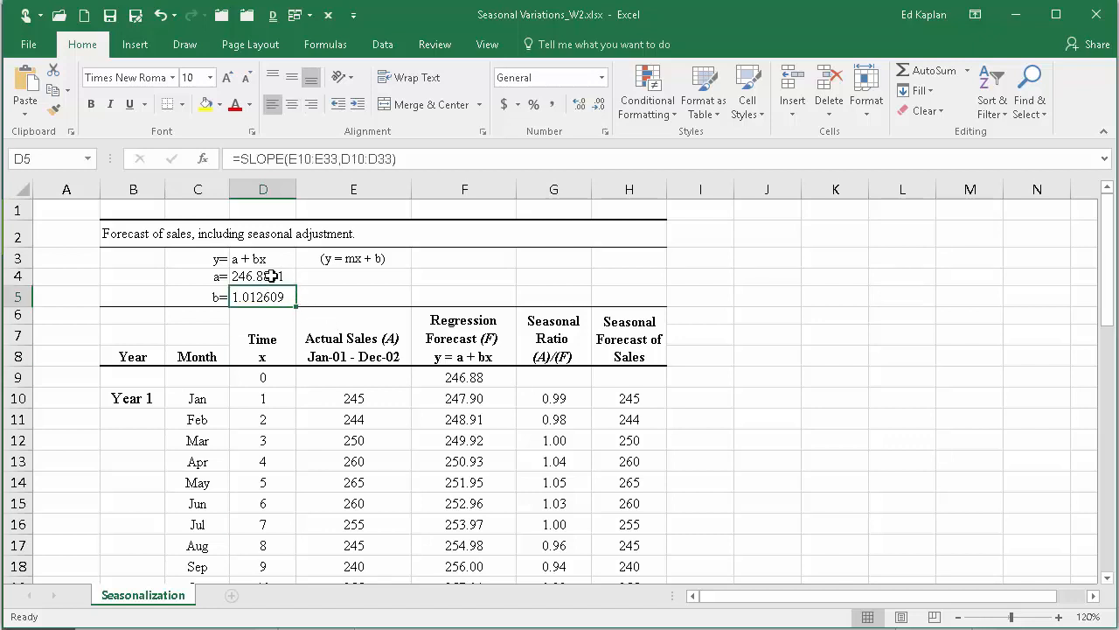
click(262, 276)
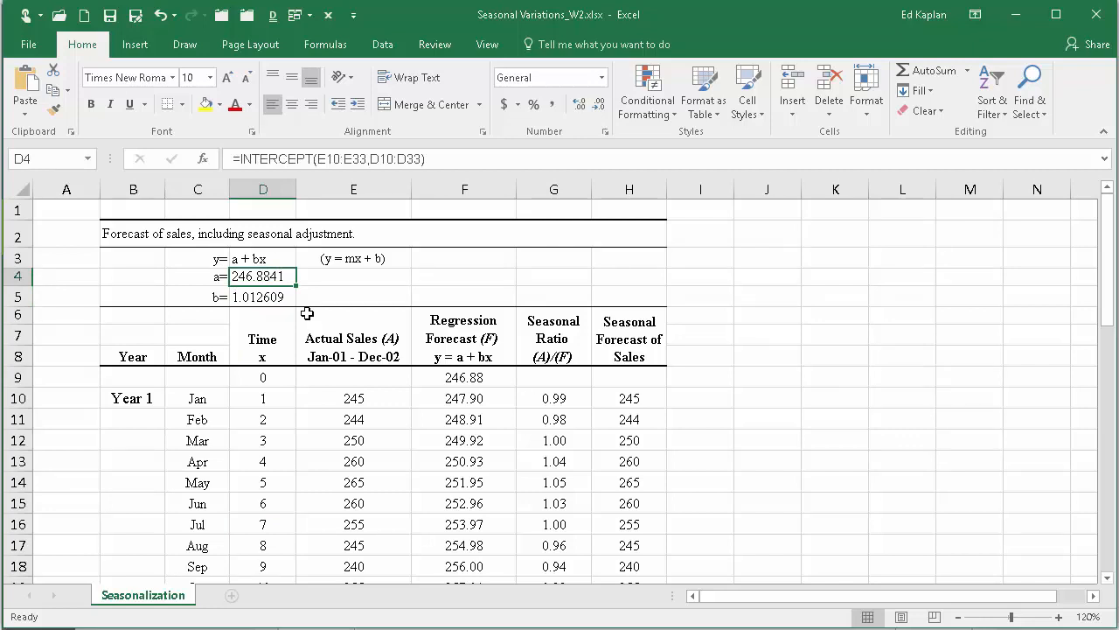
mouse_move(745, 276)
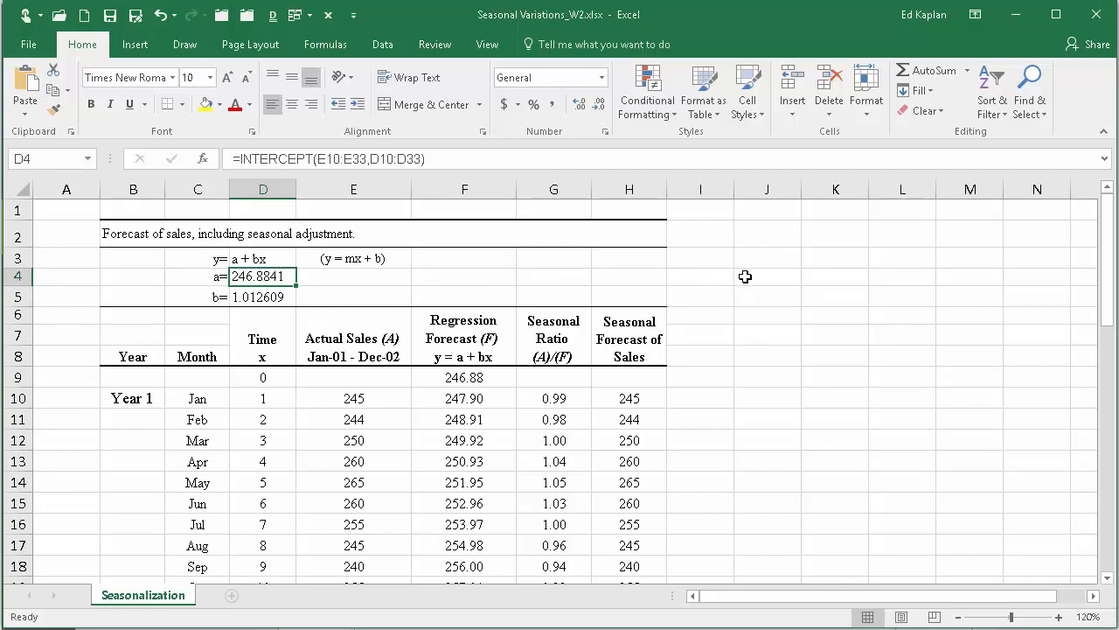
Step: Label a side calculation Feb with period 26
click(766, 276)
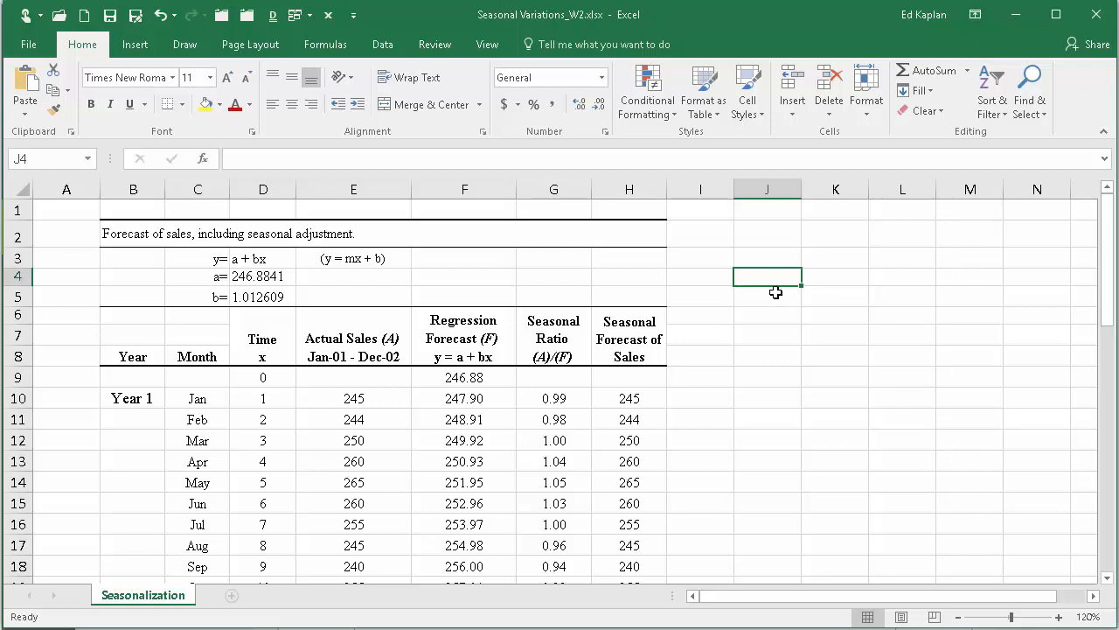
text(26)
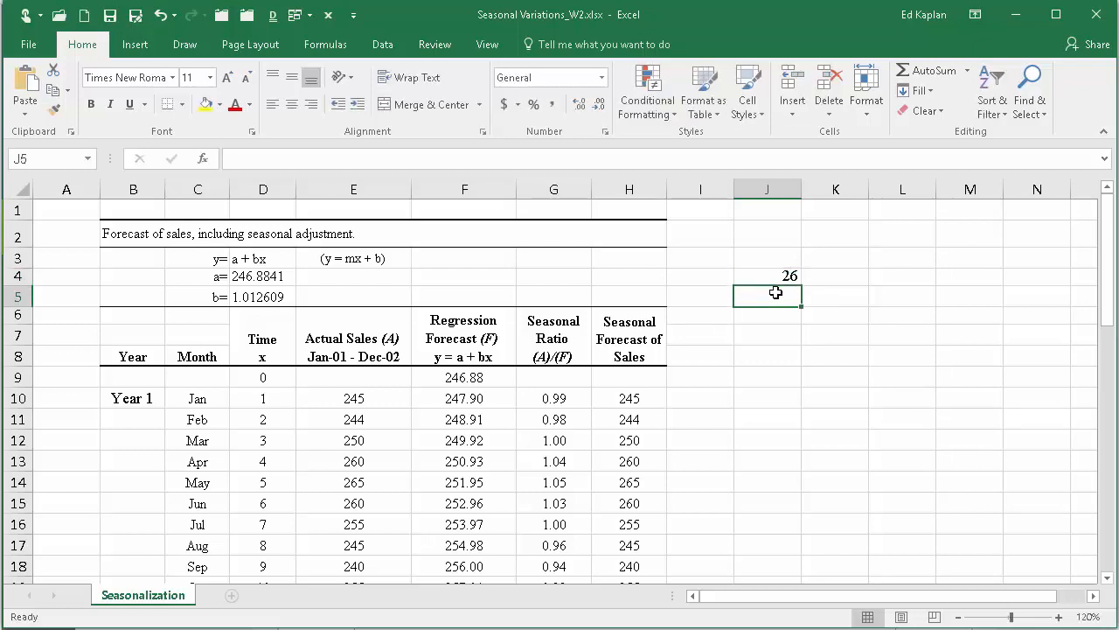
text(Feb)
click(835, 276)
text(=)
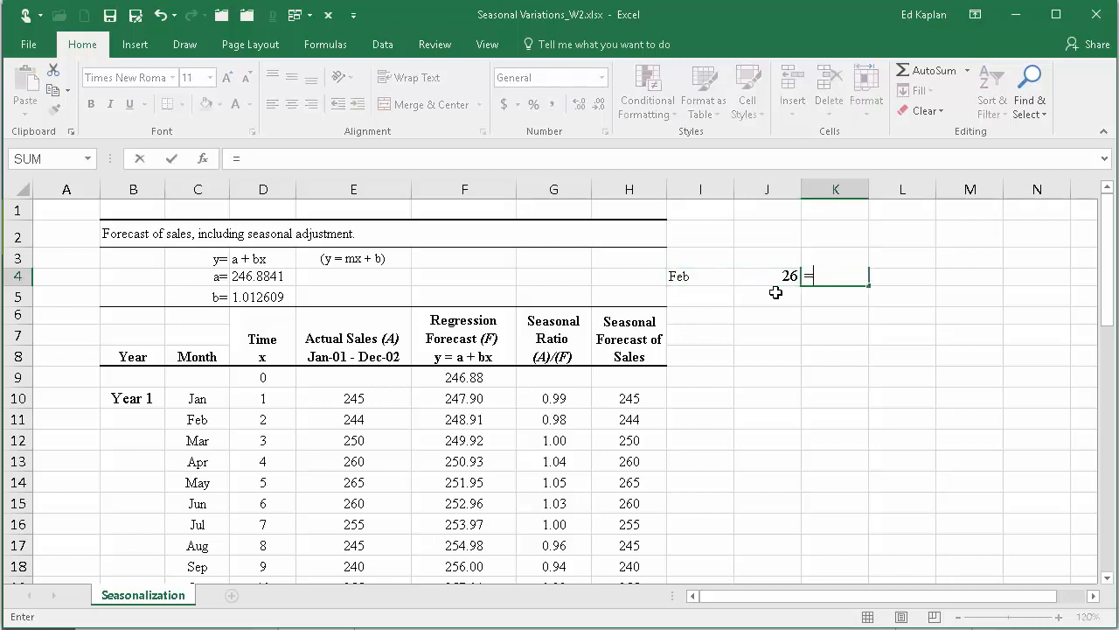
Step: Compute the month-26 forecast as a + 26 × b, giving 273.212
click(262, 276)
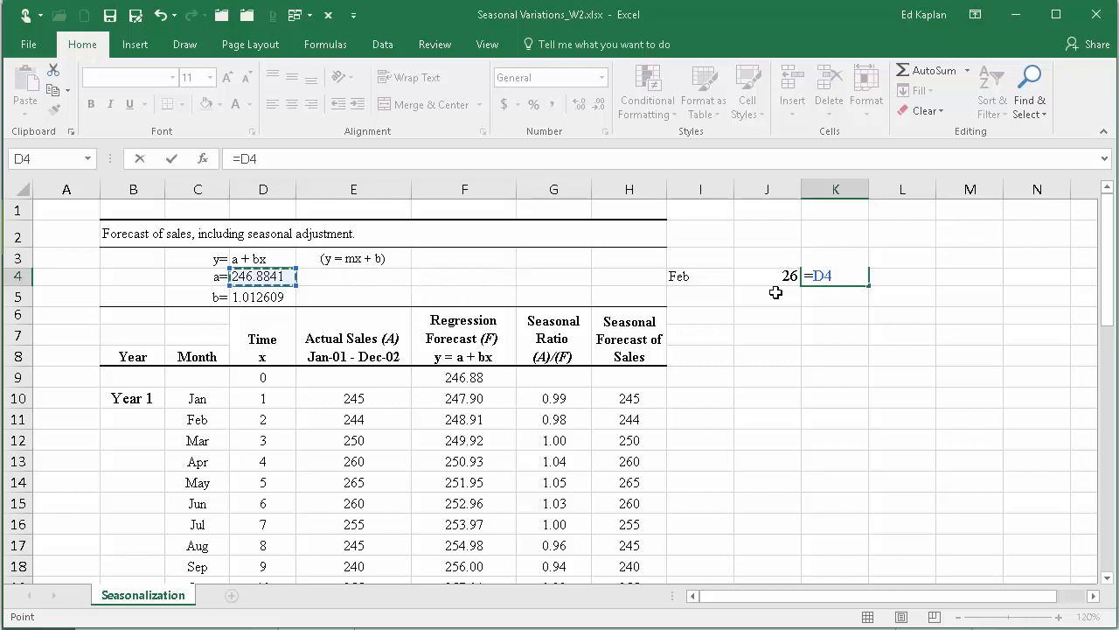
text(+)
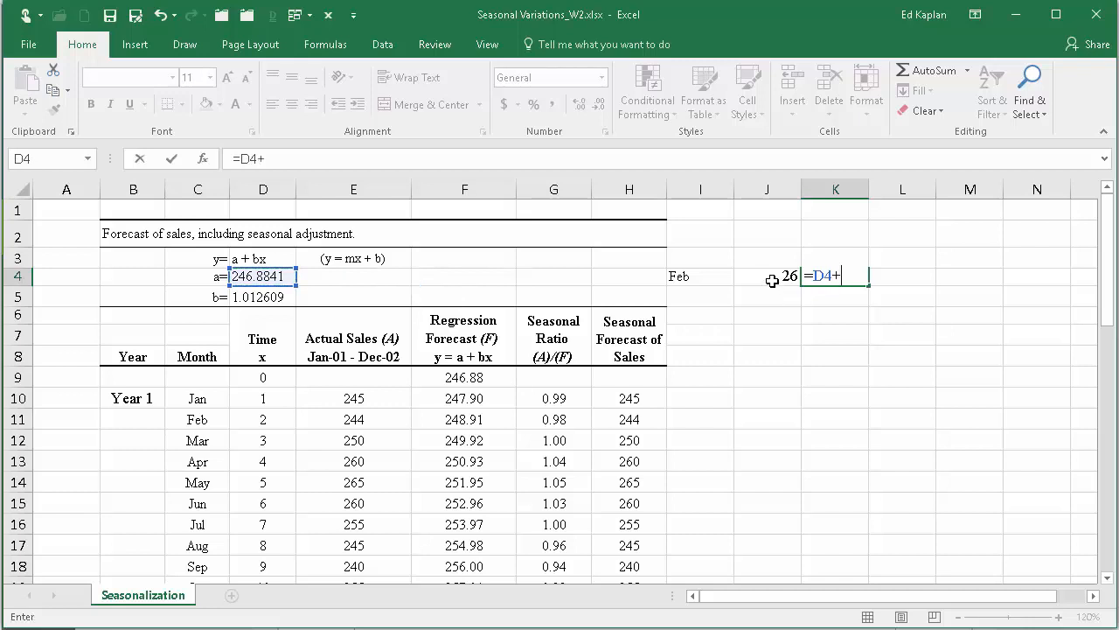
click(766, 277)
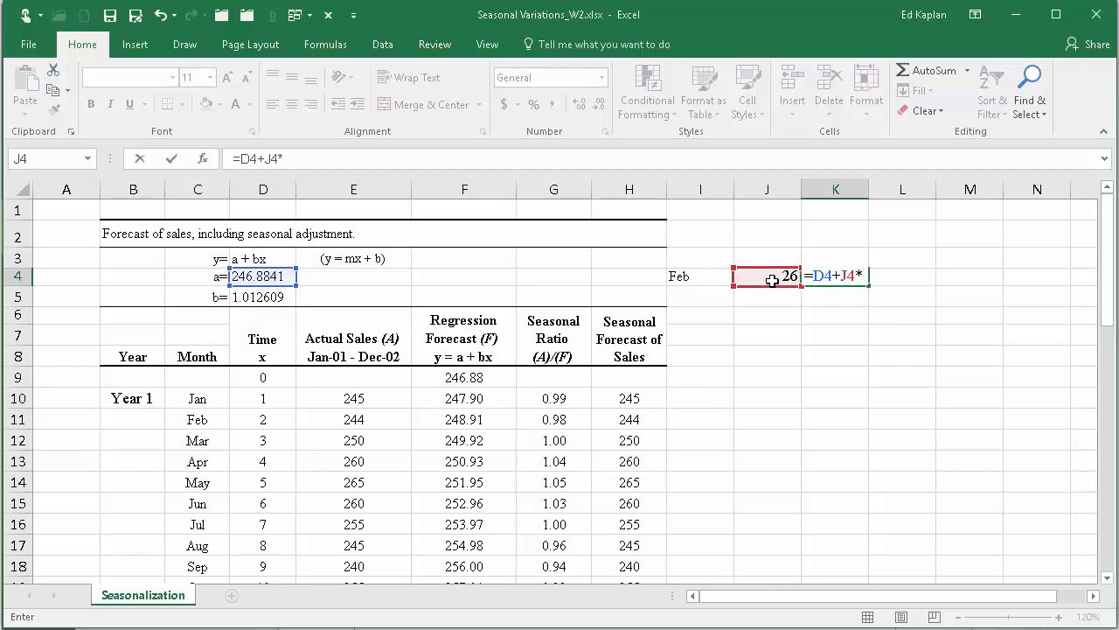
click(263, 297)
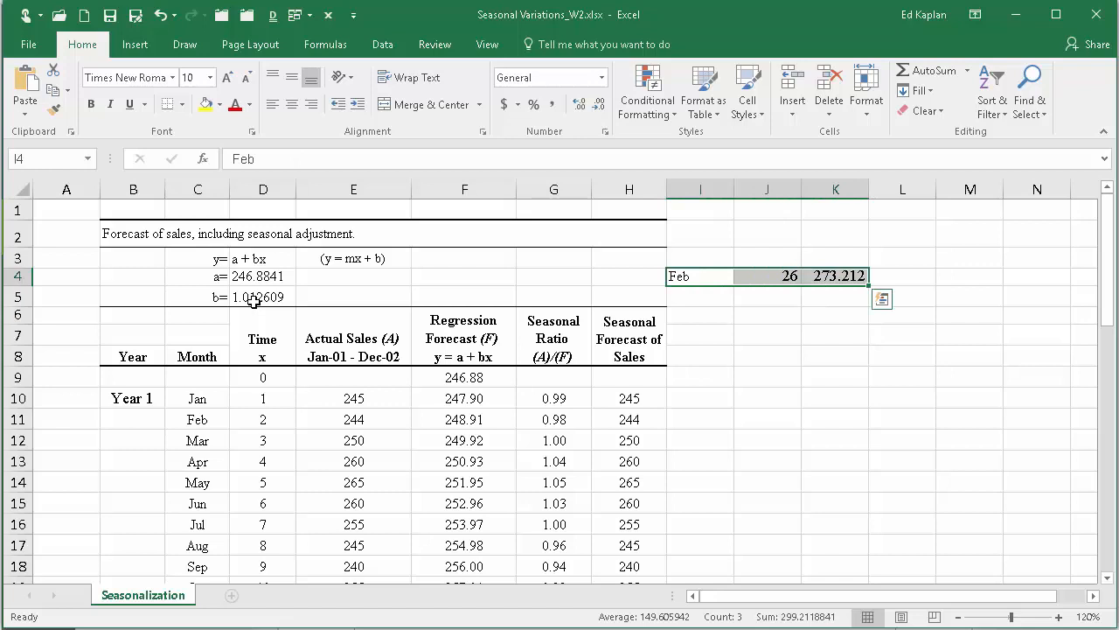
click(465, 276)
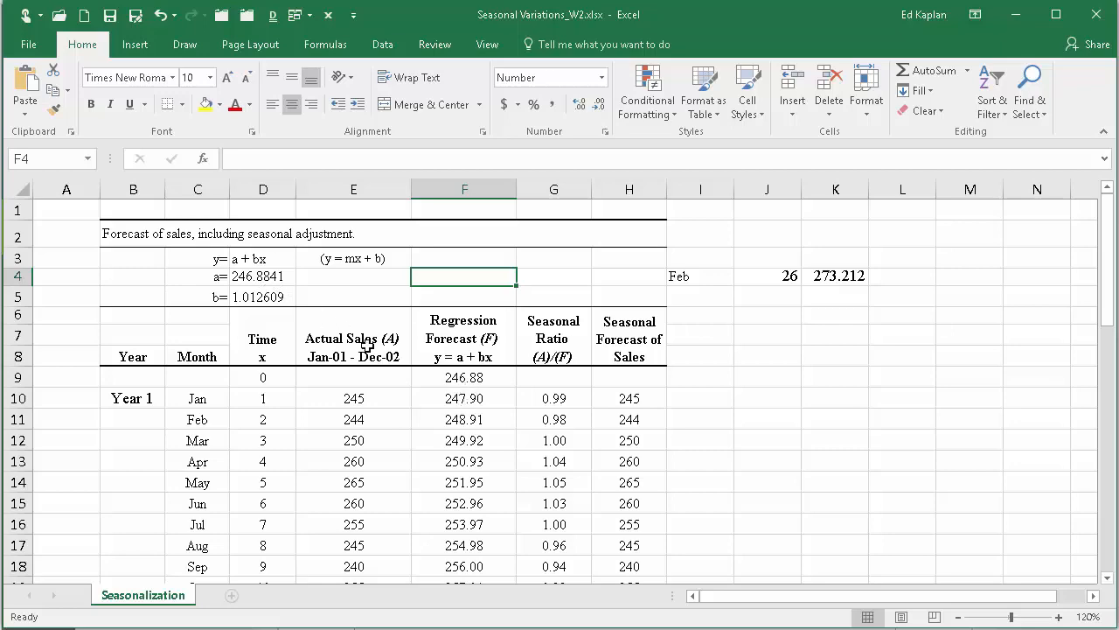
click(466, 399)
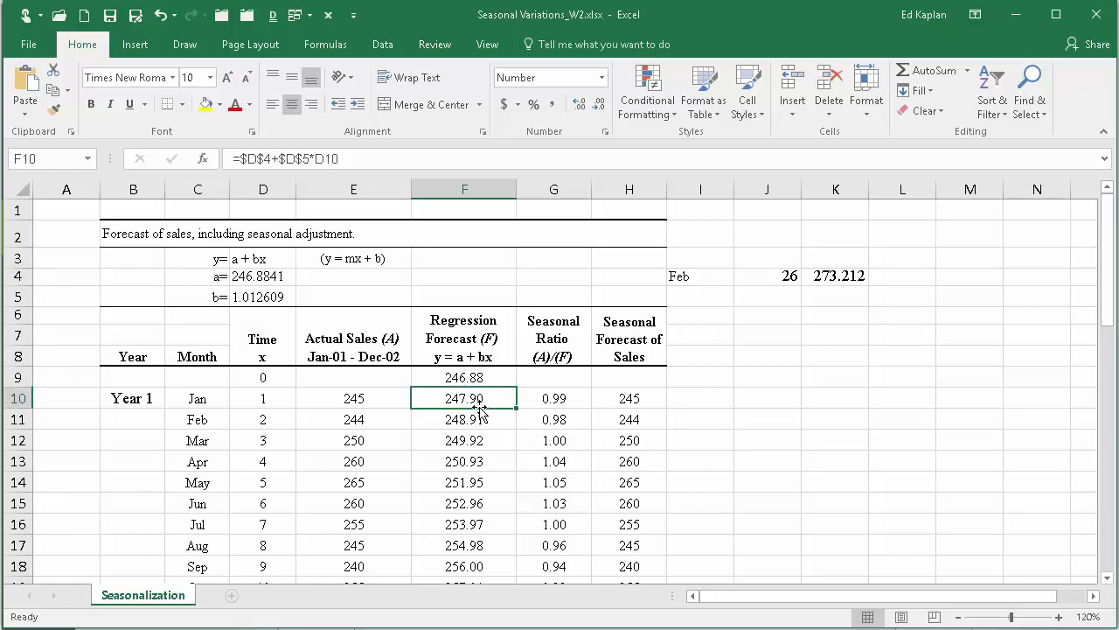
scroll(down, 3)
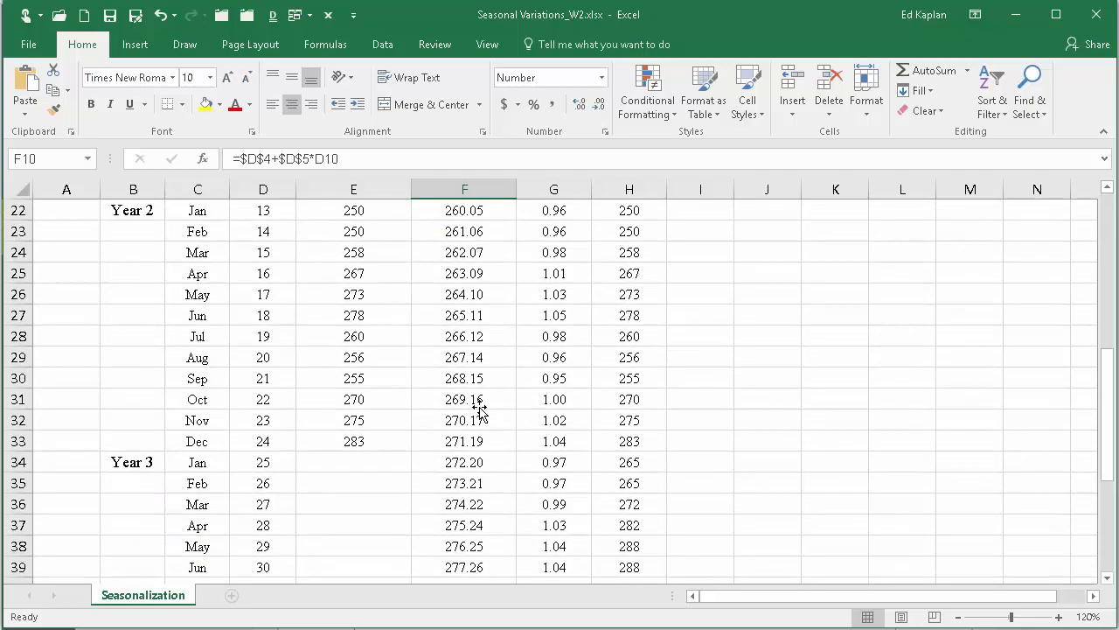
scroll(down, 3)
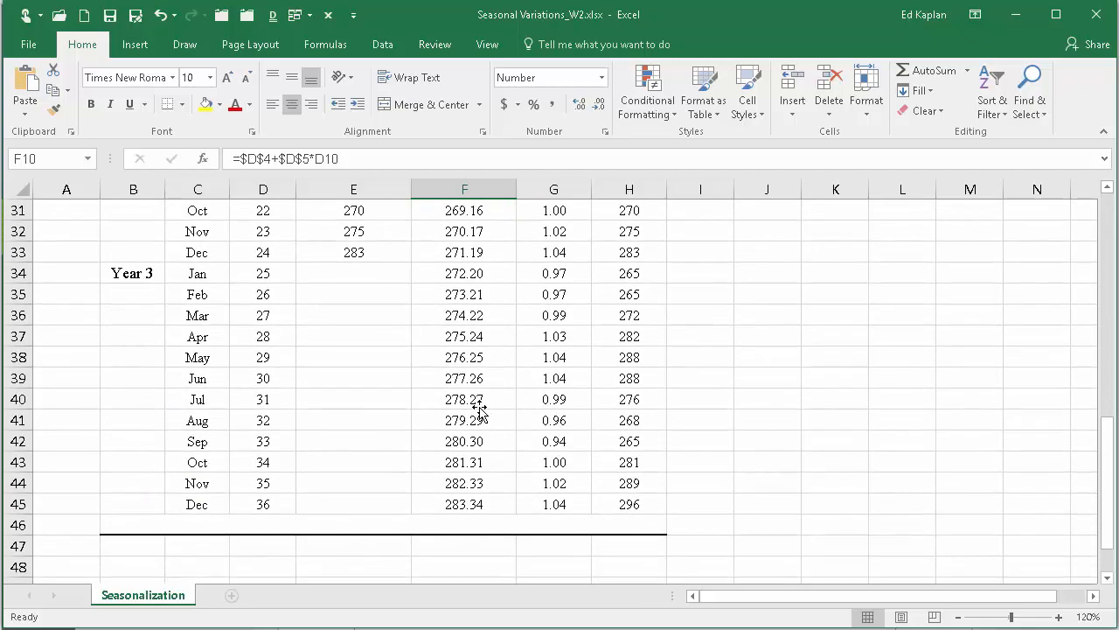
scroll(up, 3)
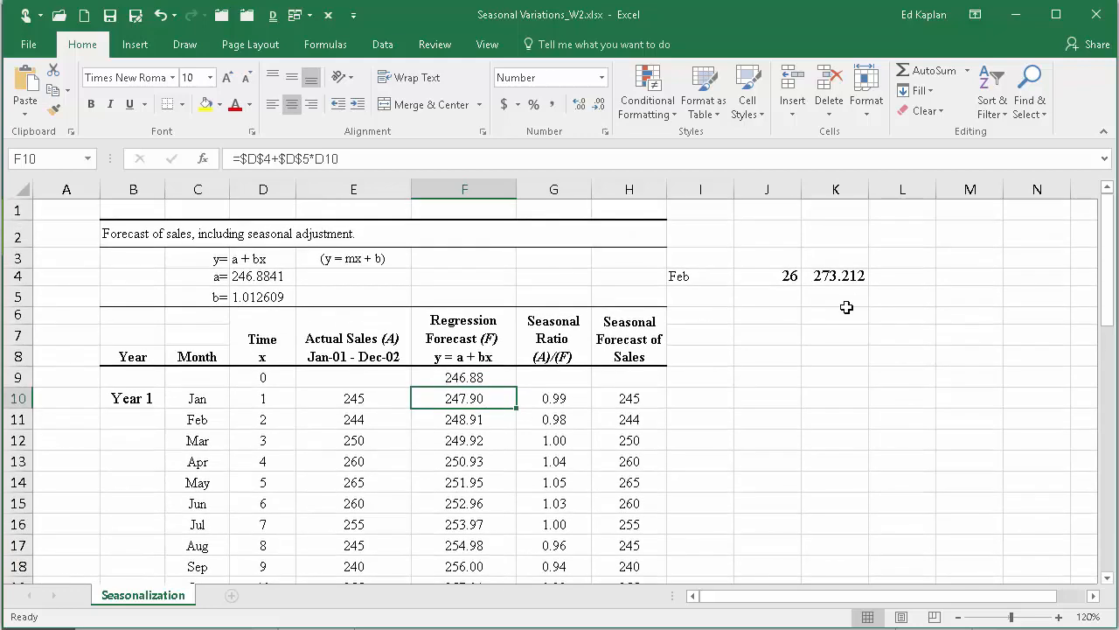
click(836, 276)
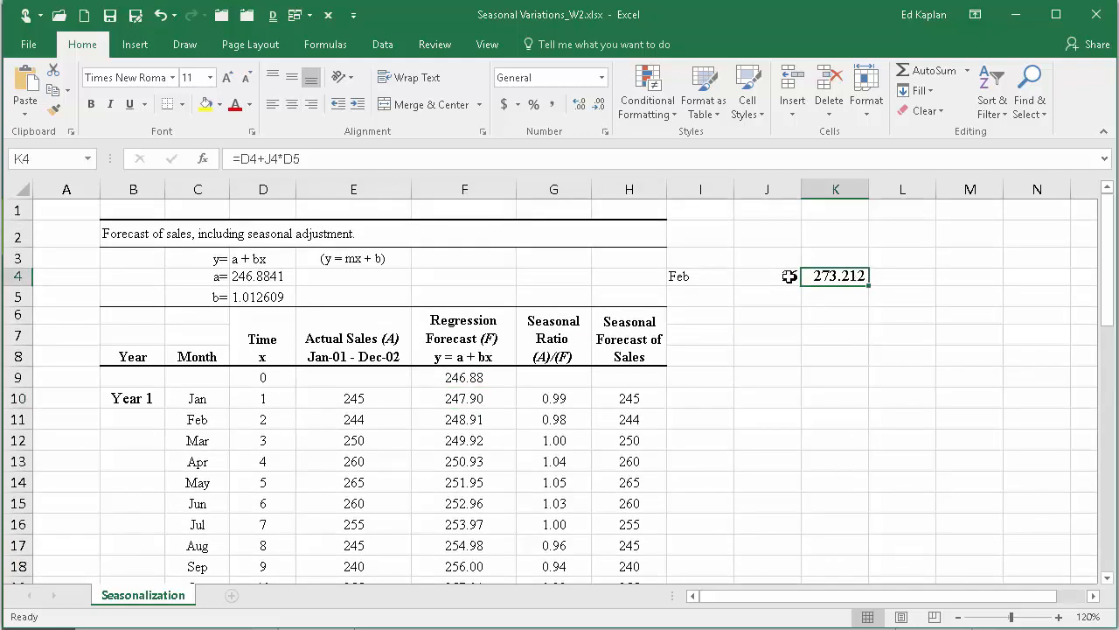
scroll(down, 3)
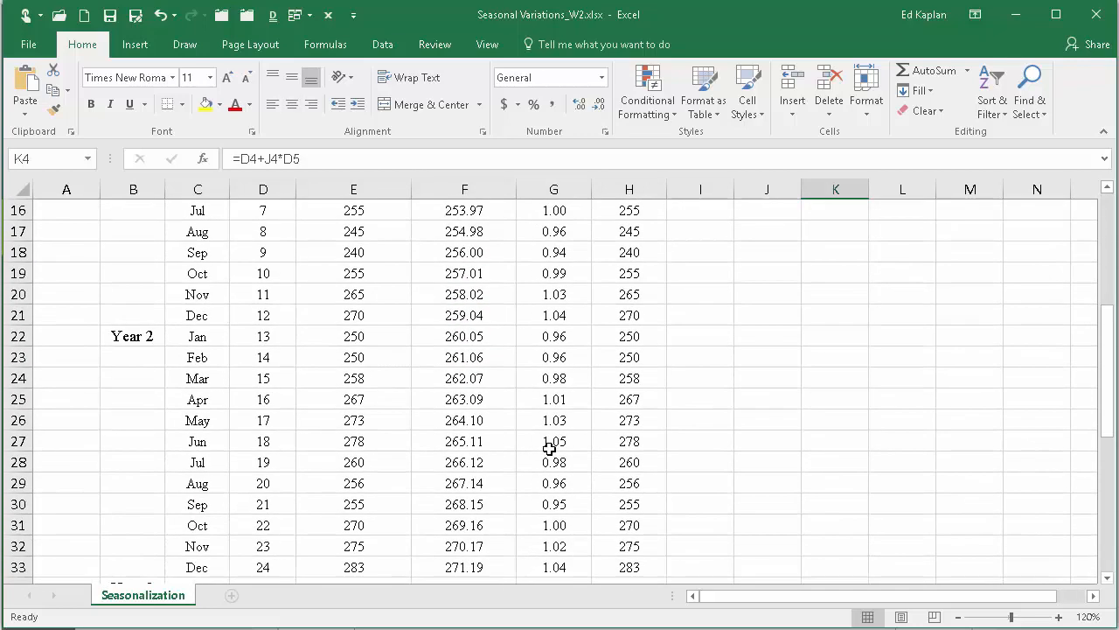
mouse_move(550, 440)
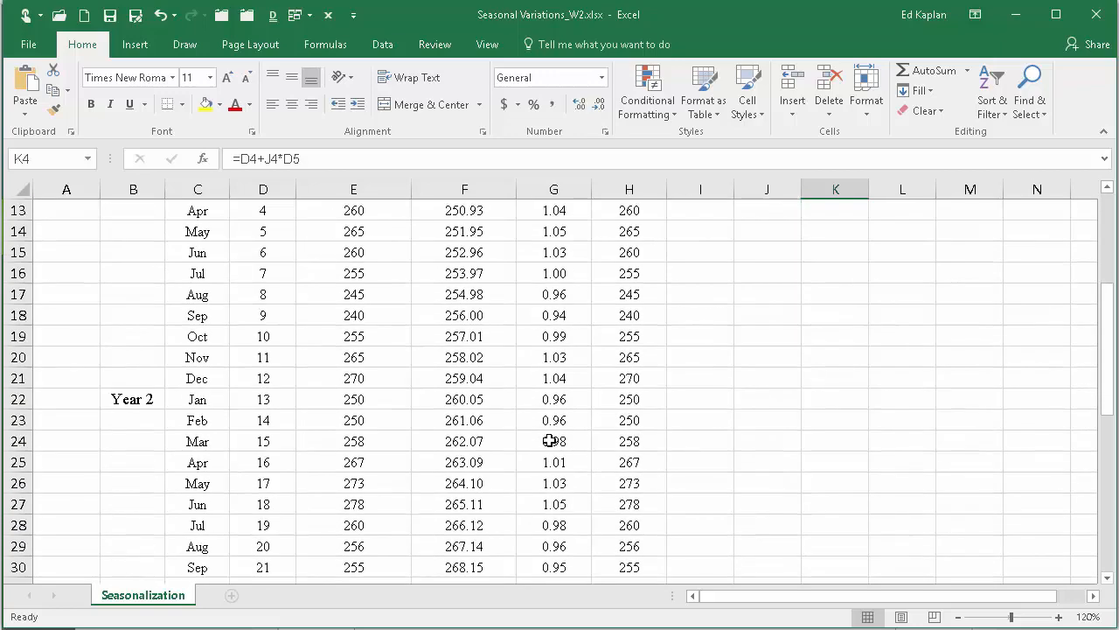
scroll(down, 3)
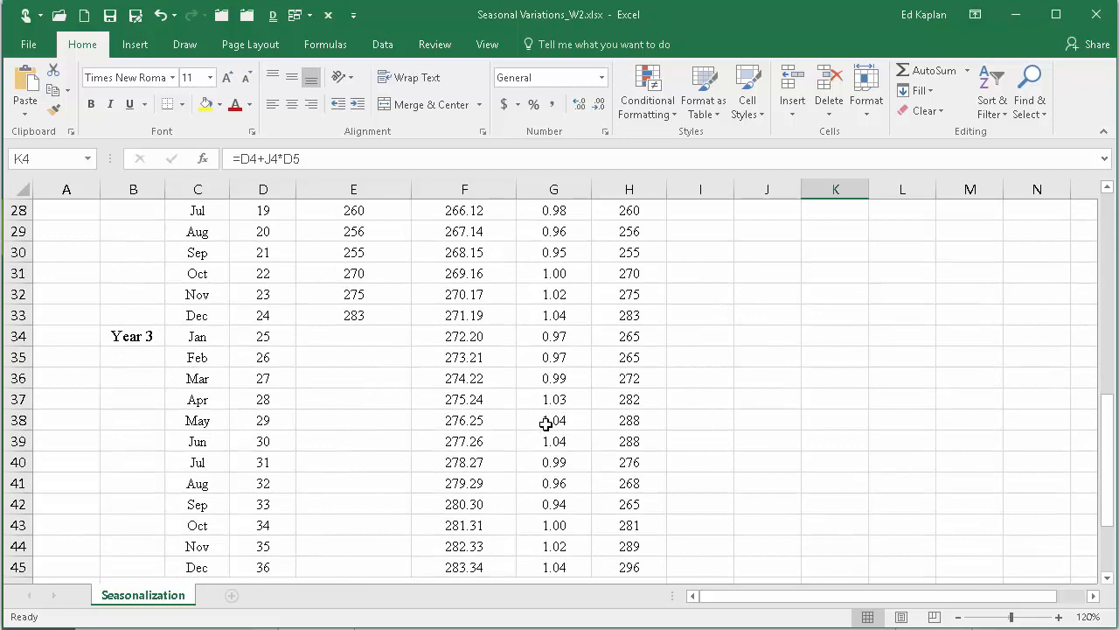
click(465, 357)
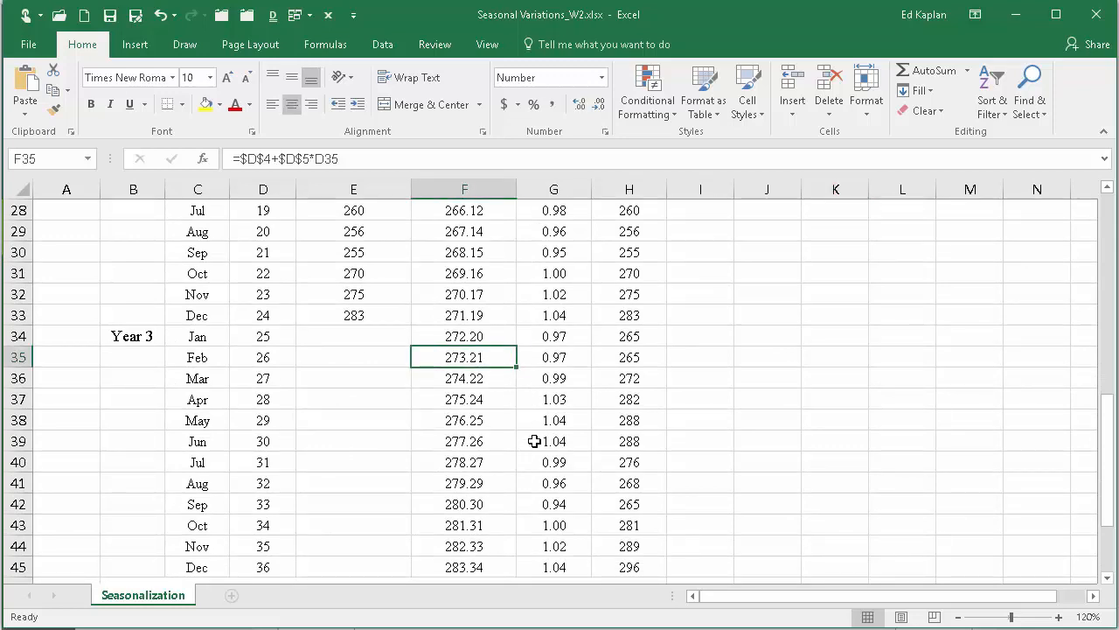
mouse_move(609, 459)
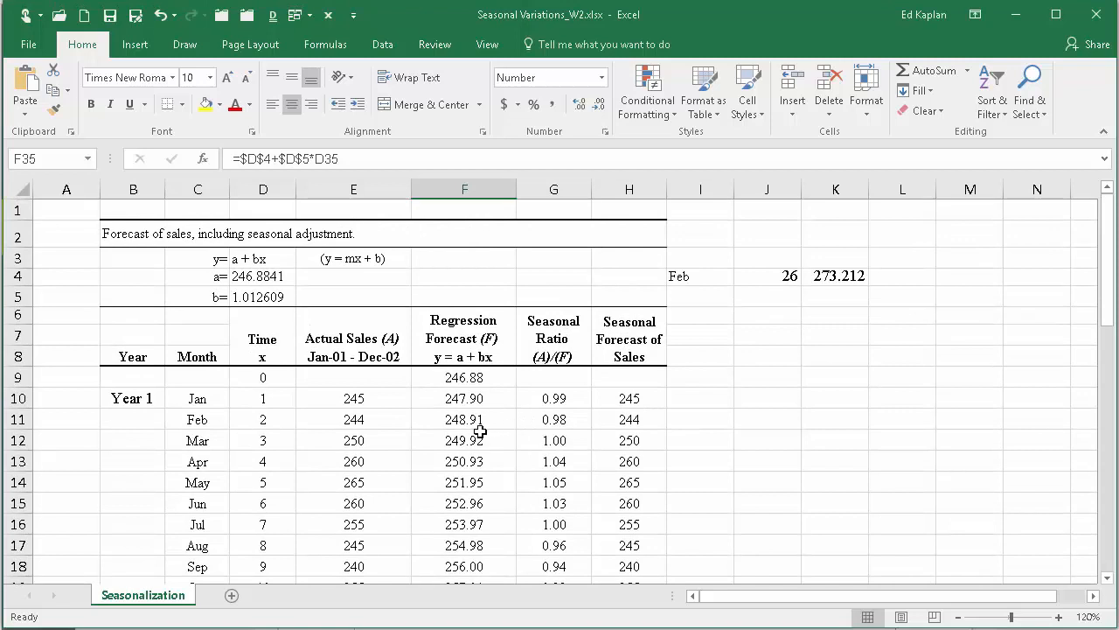
mouse_move(552, 377)
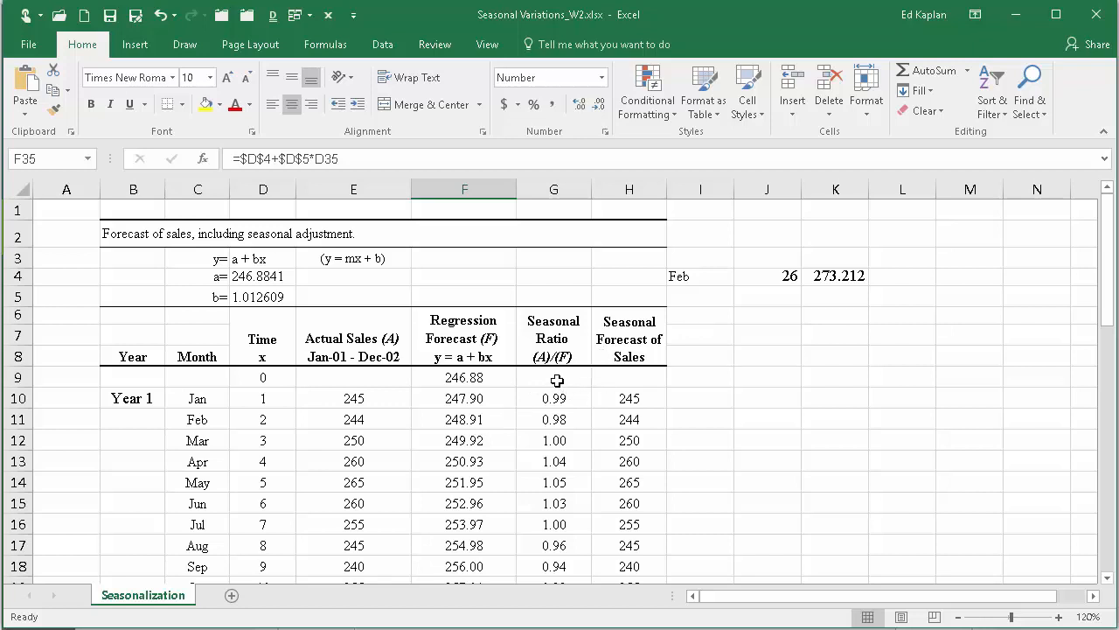
click(552, 398)
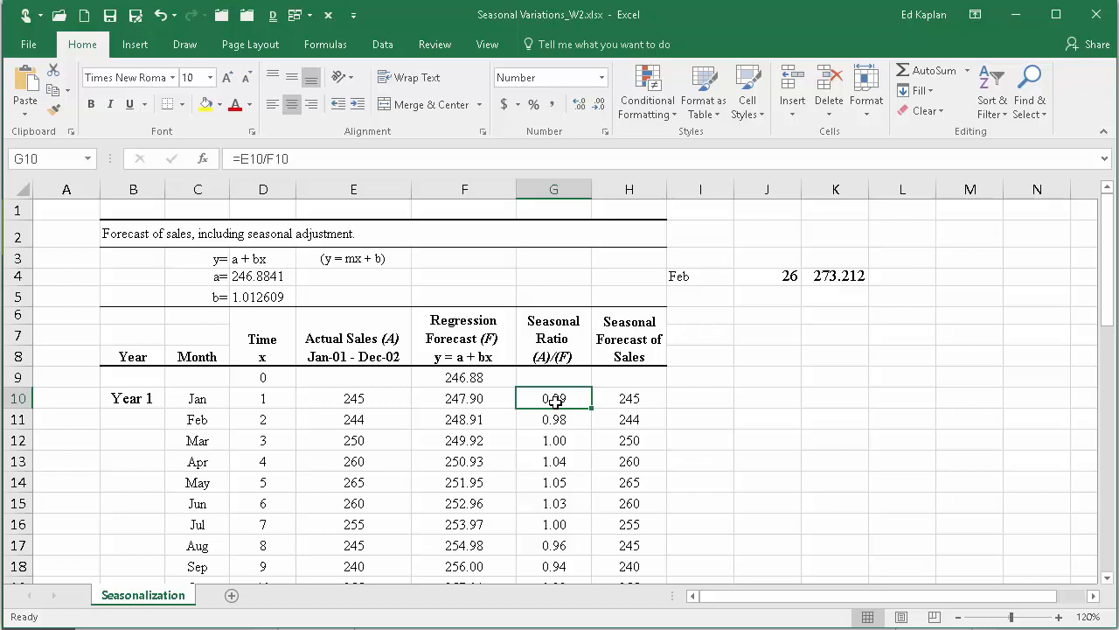
double_click(553, 399)
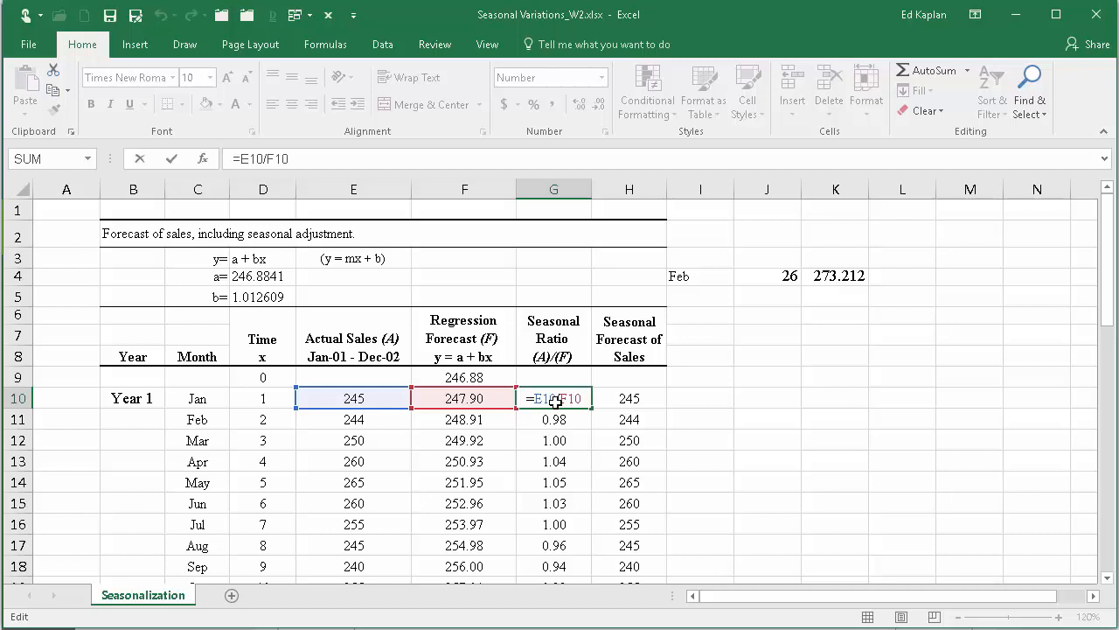
mouse_move(556, 417)
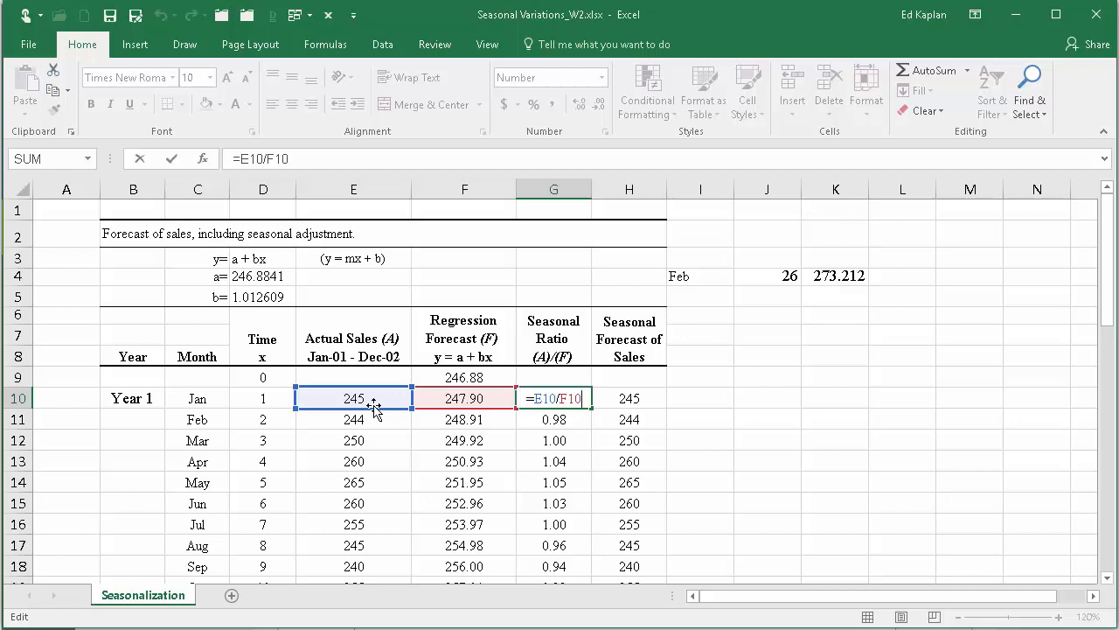
mouse_move(376, 413)
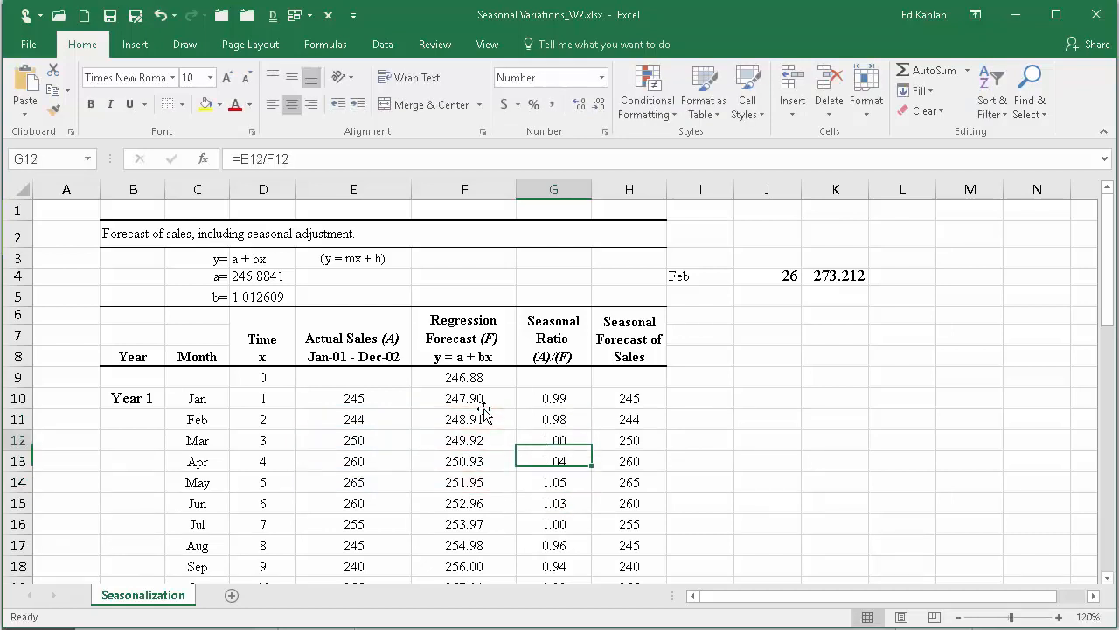
click(629, 399)
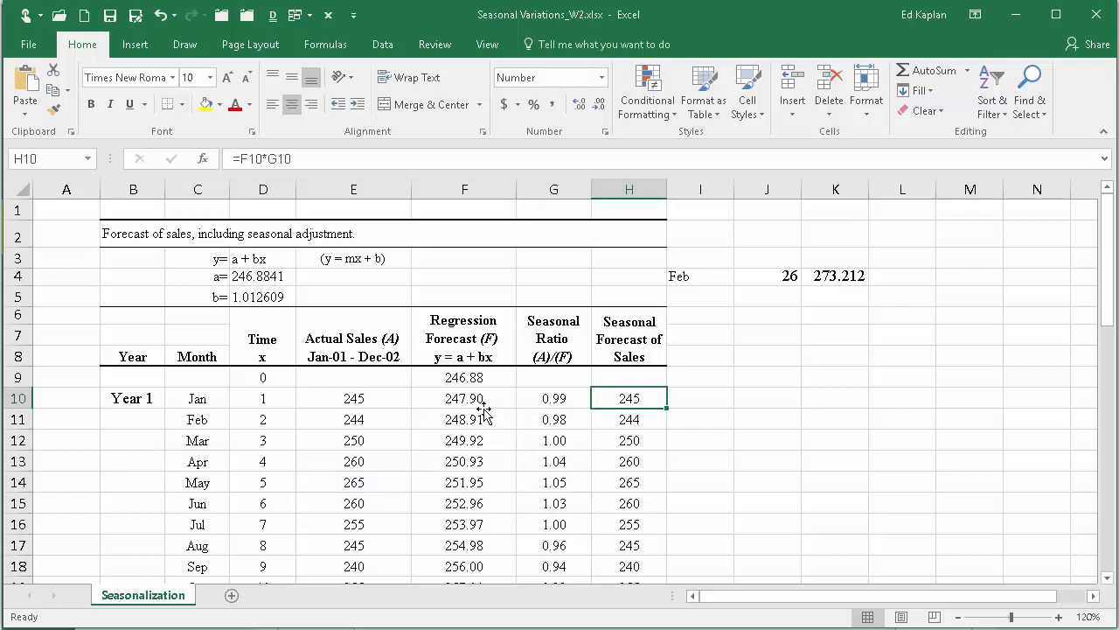
double_click(629, 399)
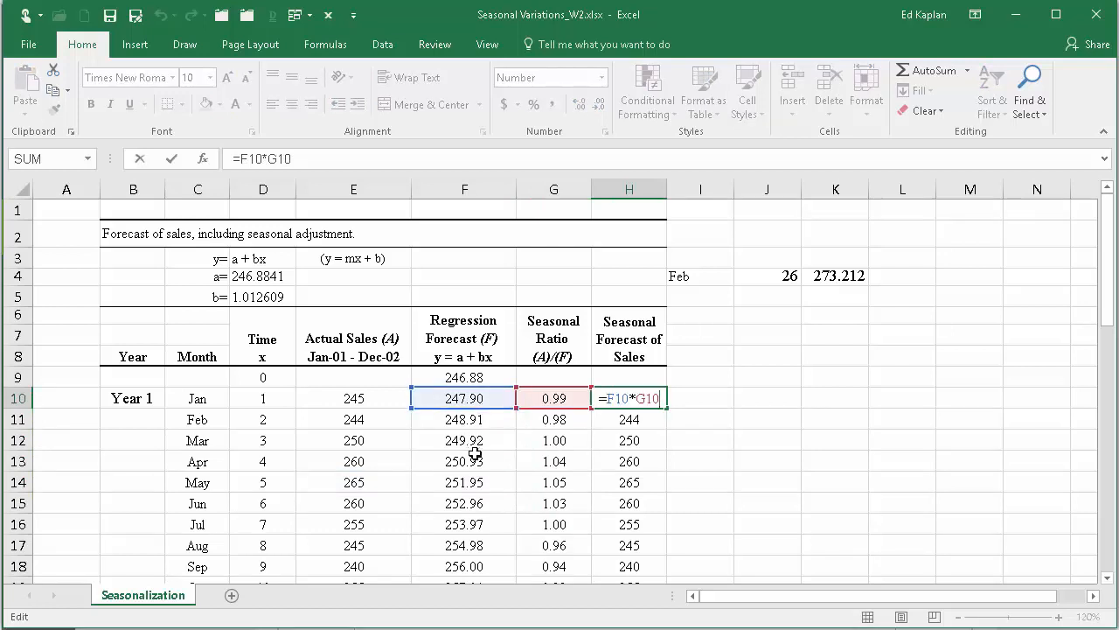
mouse_move(475, 416)
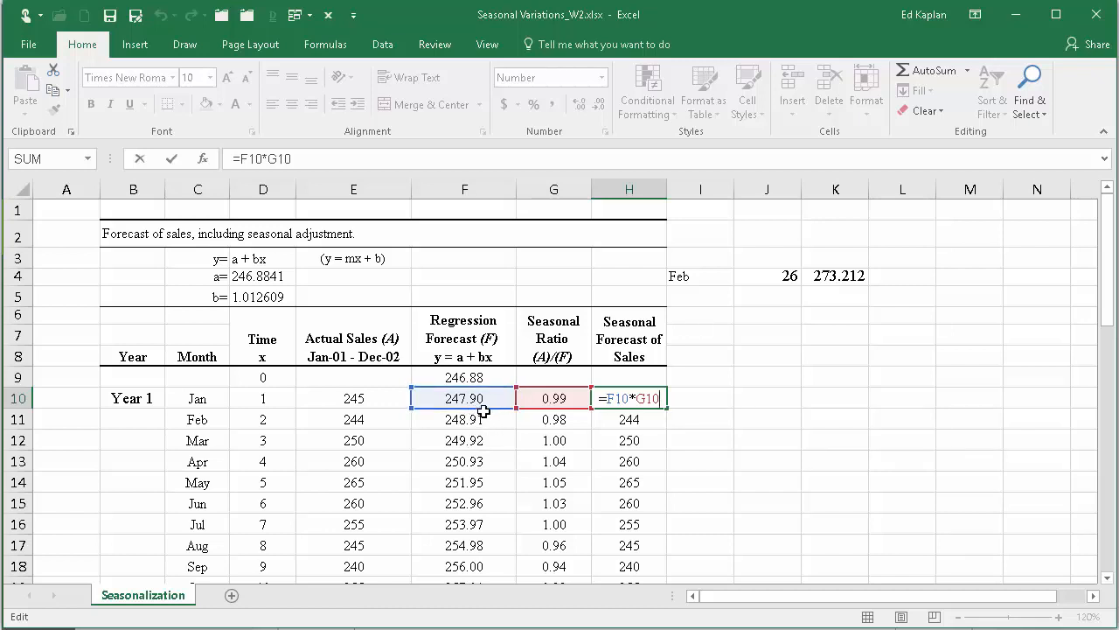
mouse_move(493, 418)
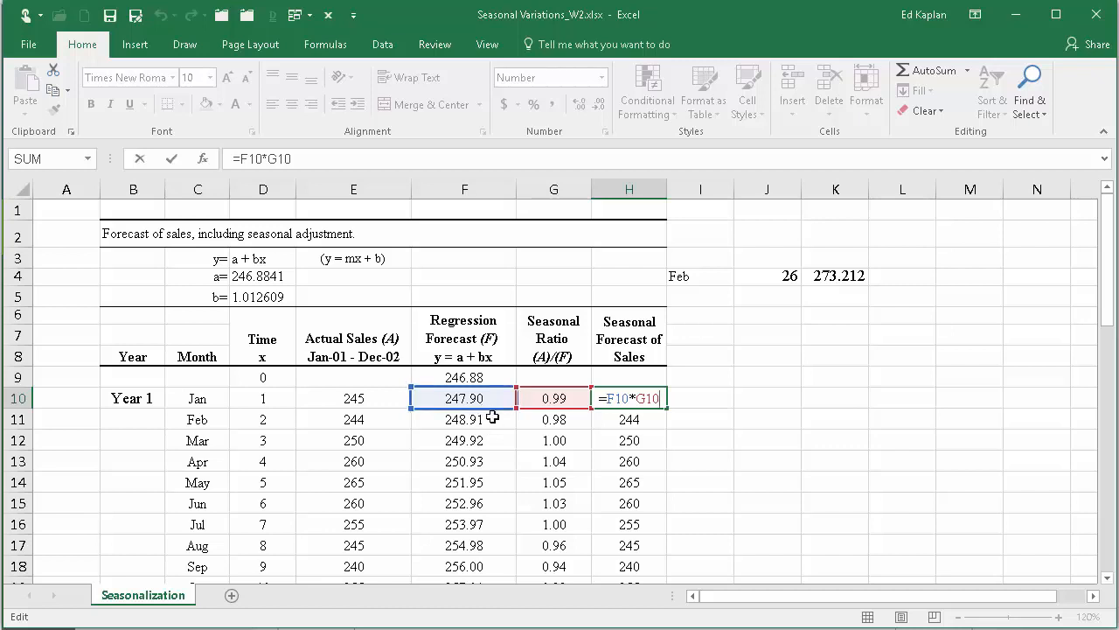
mouse_move(551, 426)
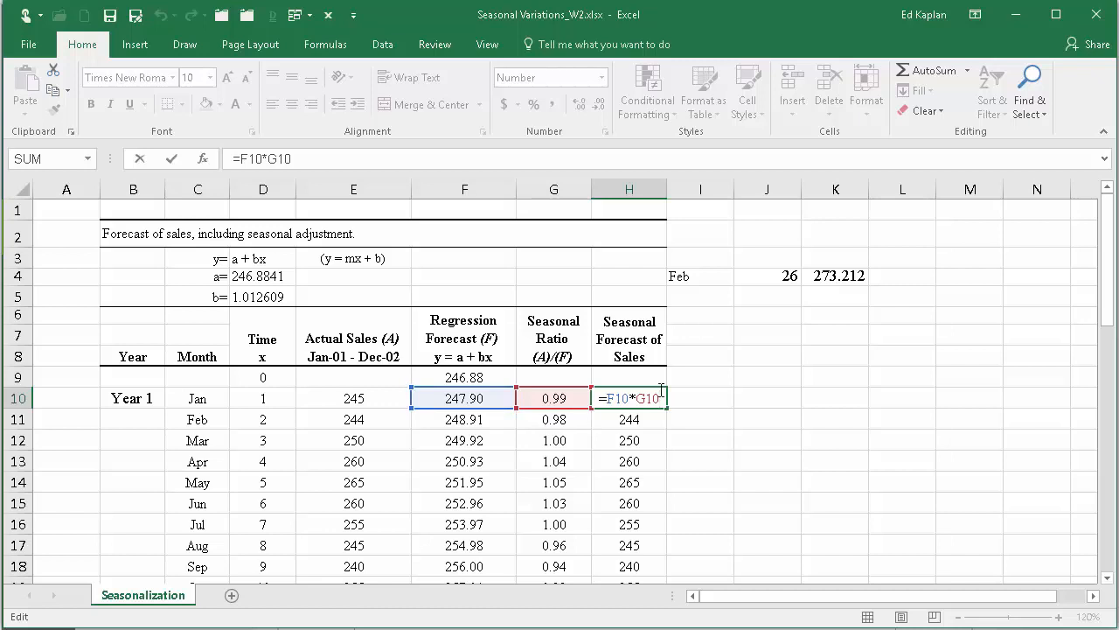
mouse_move(693, 354)
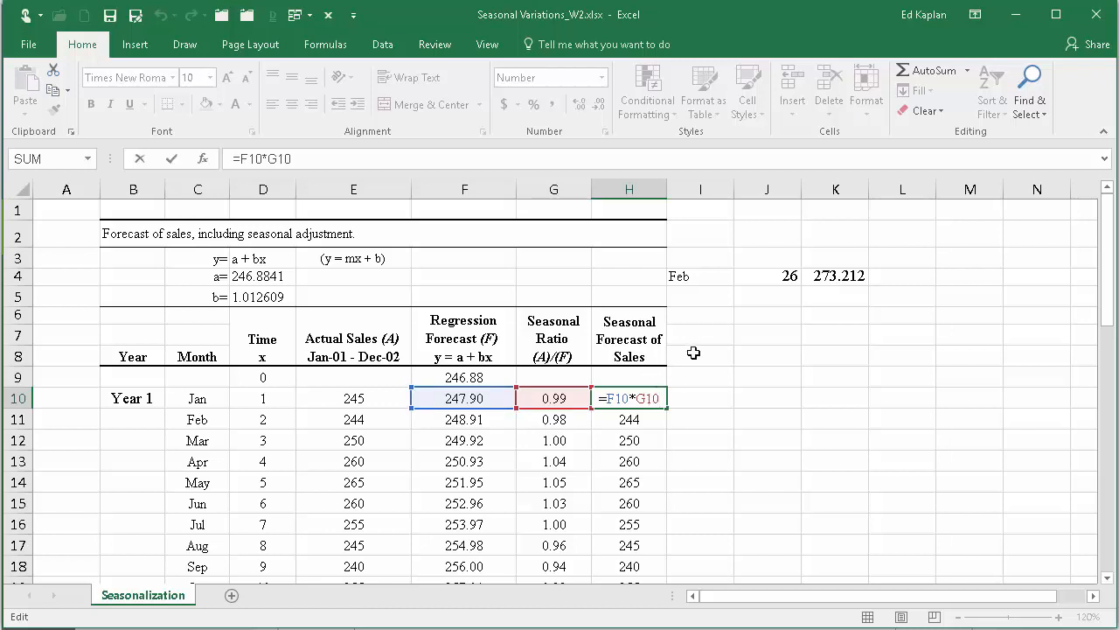
click(700, 276)
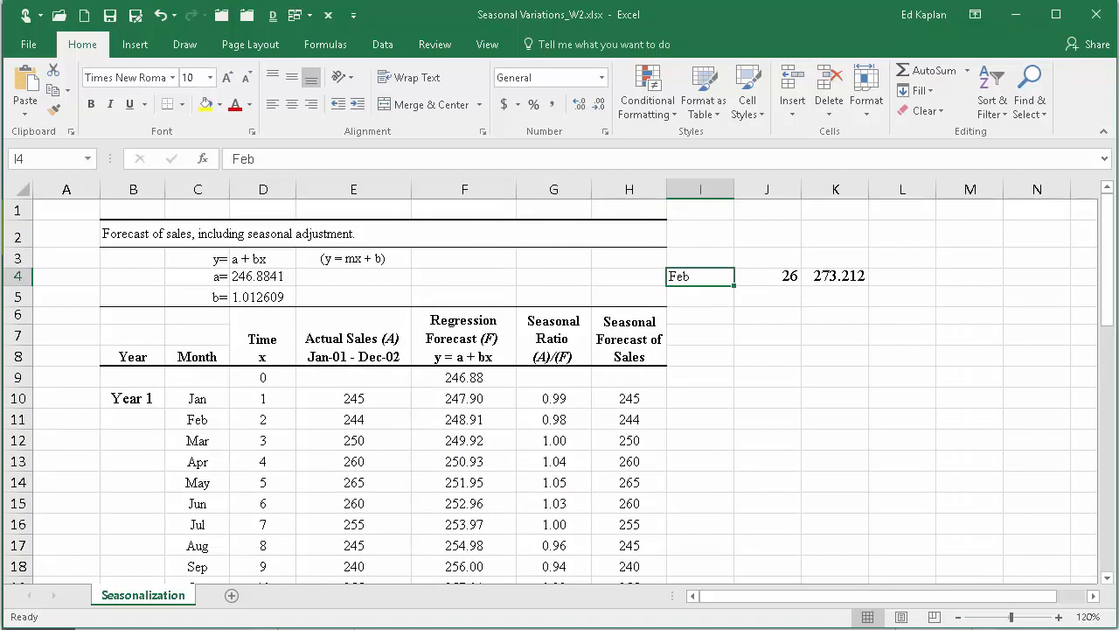
Step: Scroll to the Year 3 rows with headers fixed and show month 26's forecast formula =$D$4+$D$5*D35
click(486, 44)
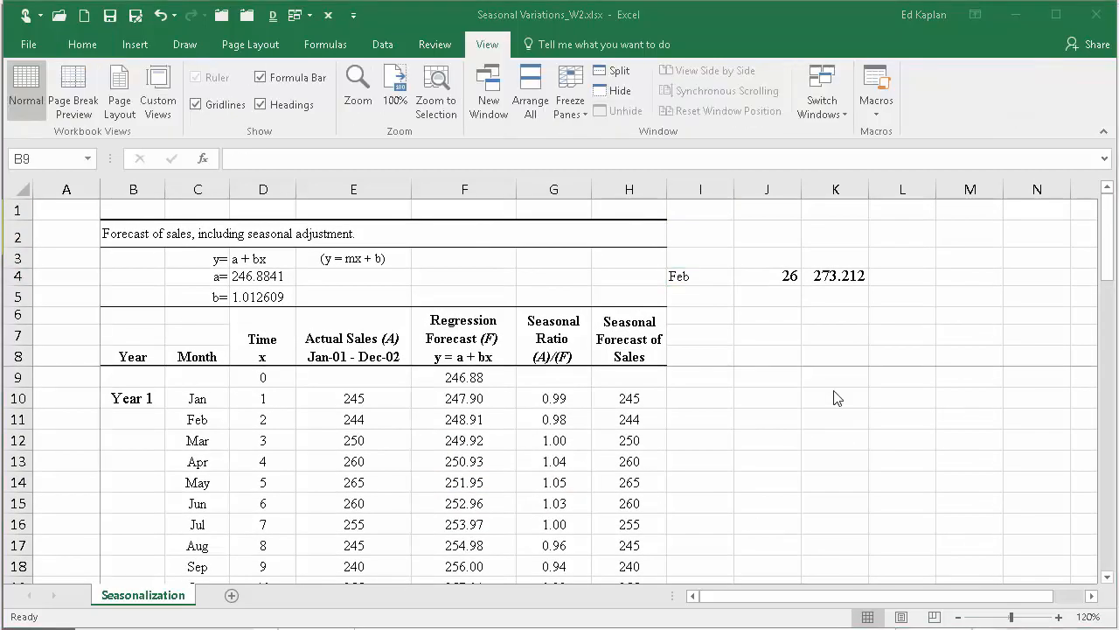
mouse_move(1067, 245)
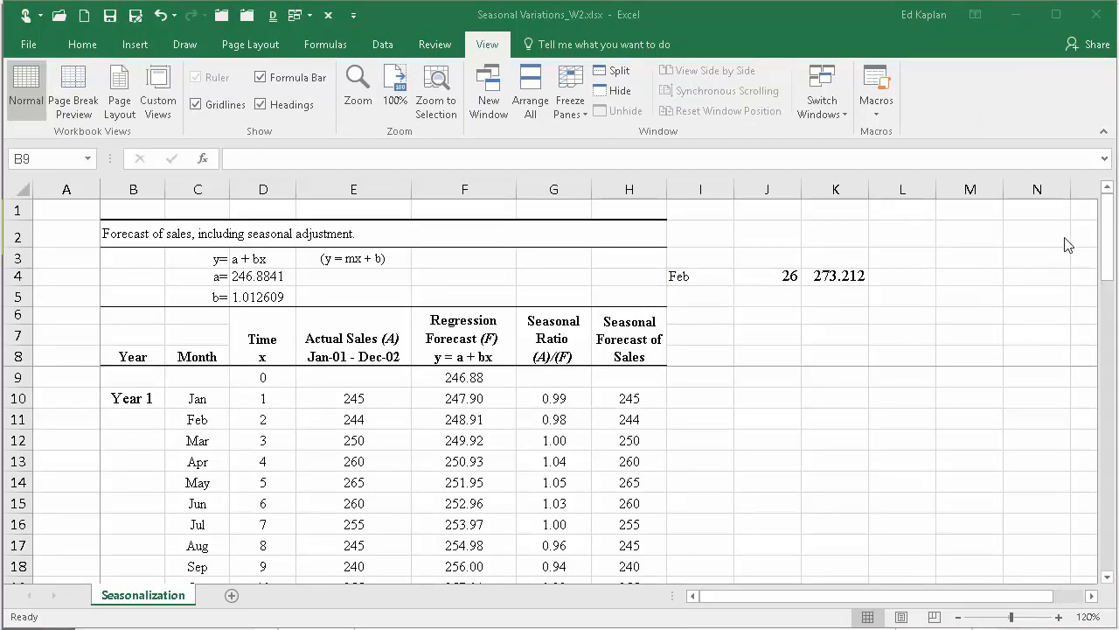
click(133, 376)
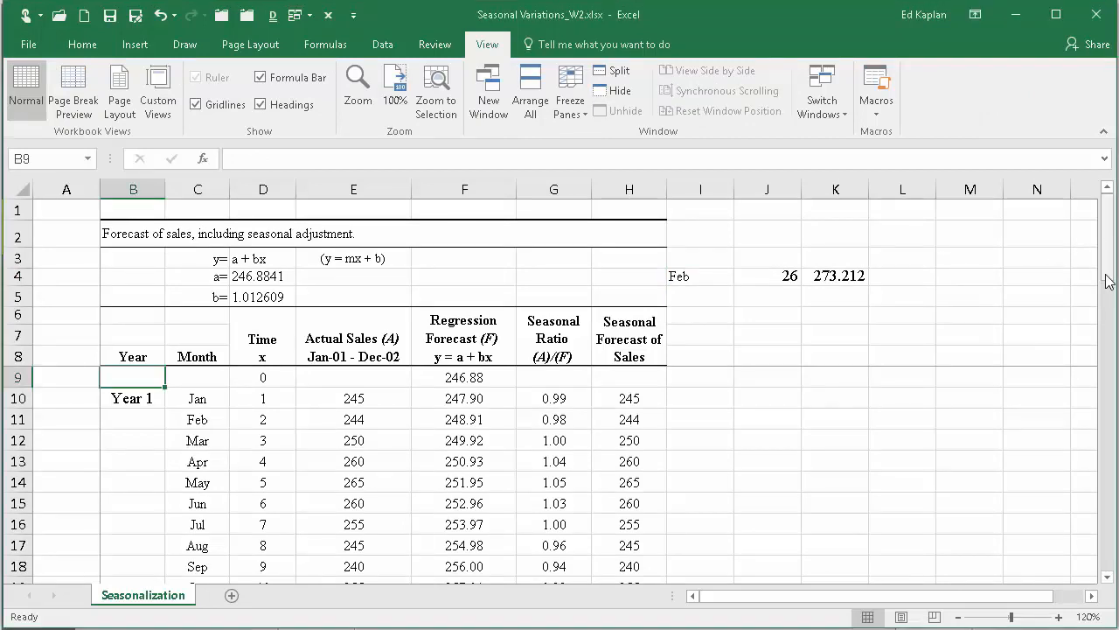
scroll(down, 3)
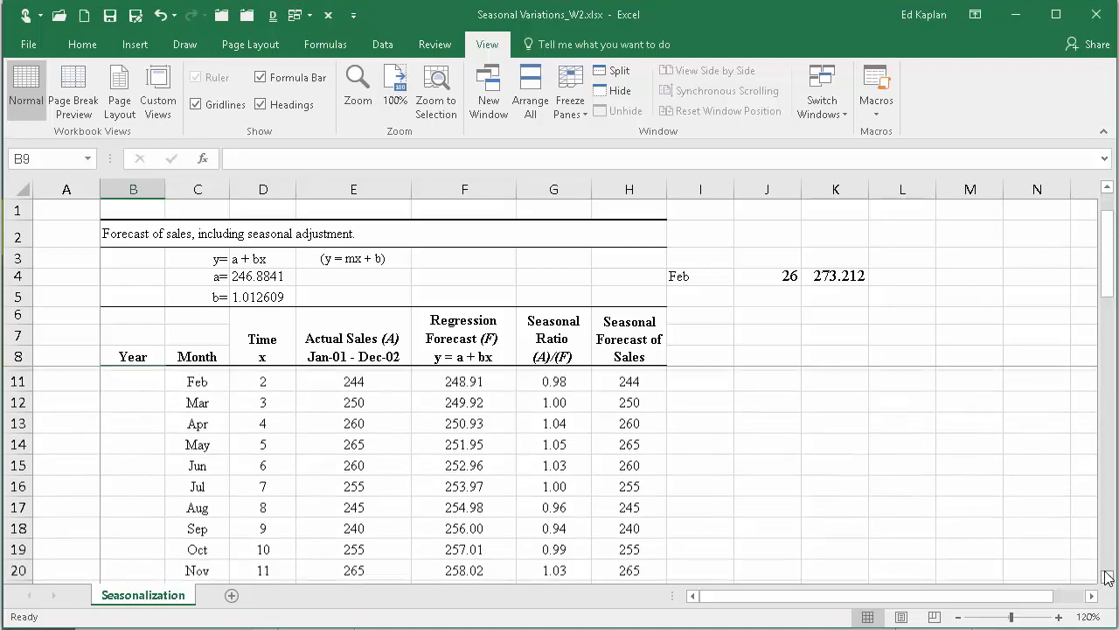
scroll(down, 3)
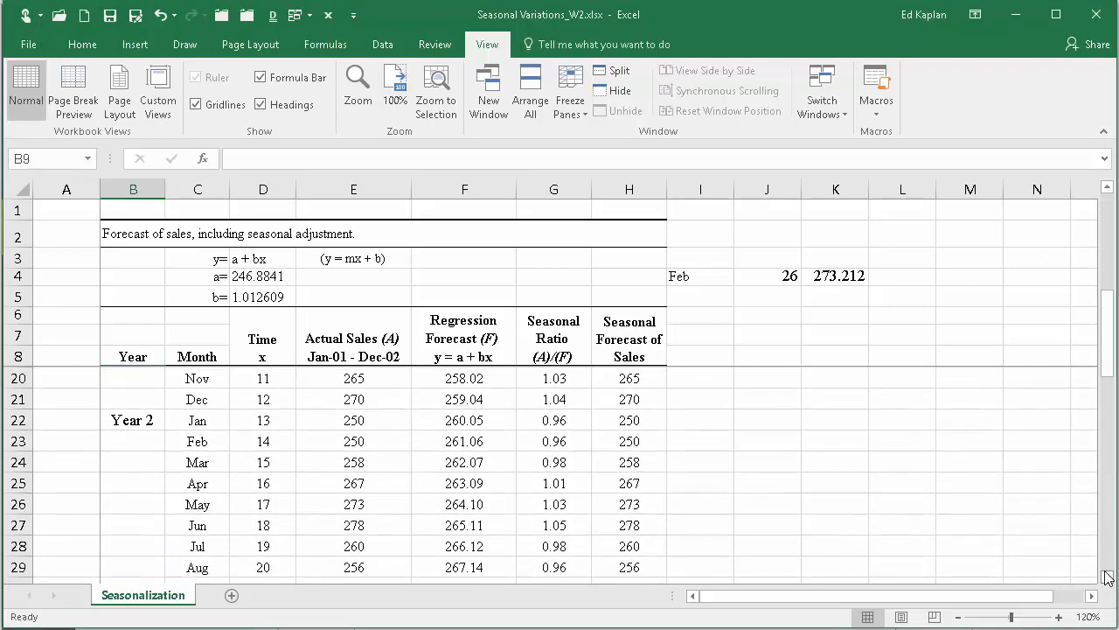
scroll(down, 3)
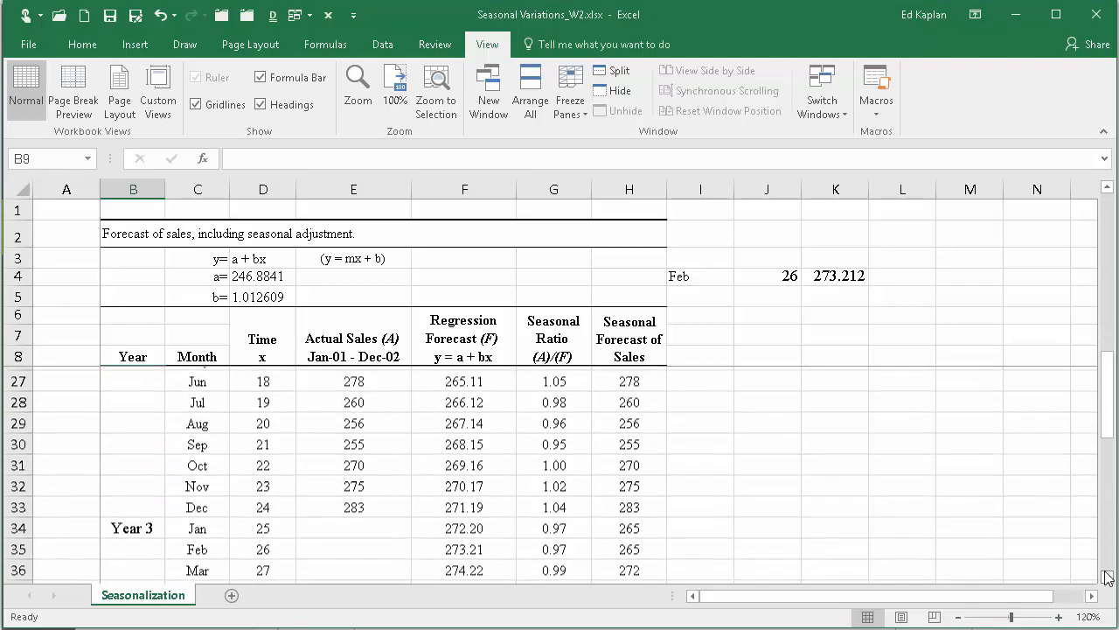
scroll(down, 3)
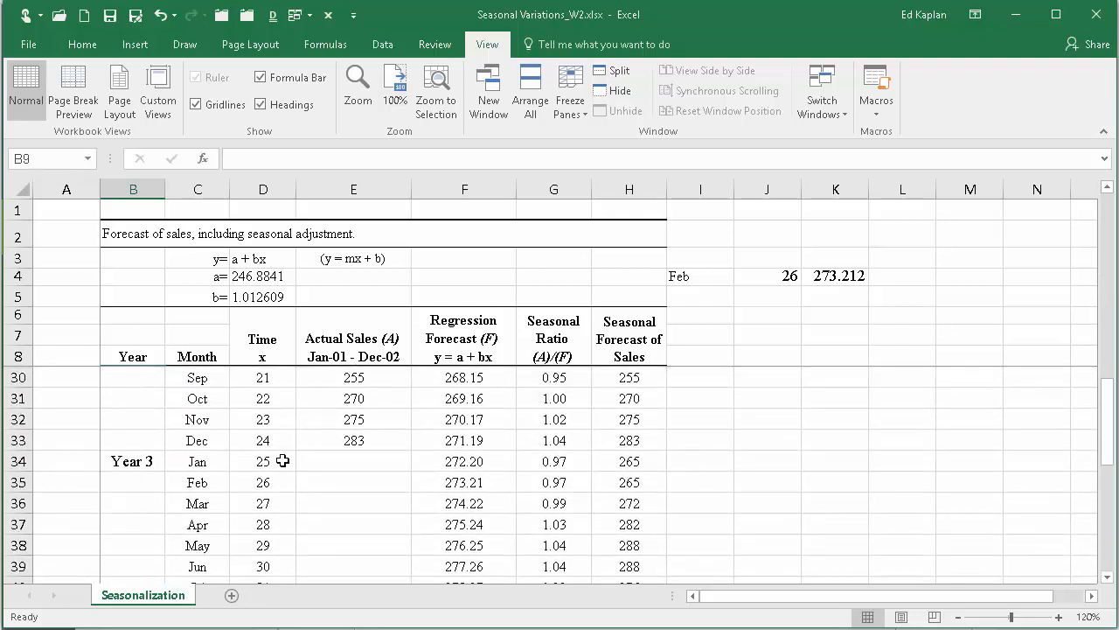
click(263, 482)
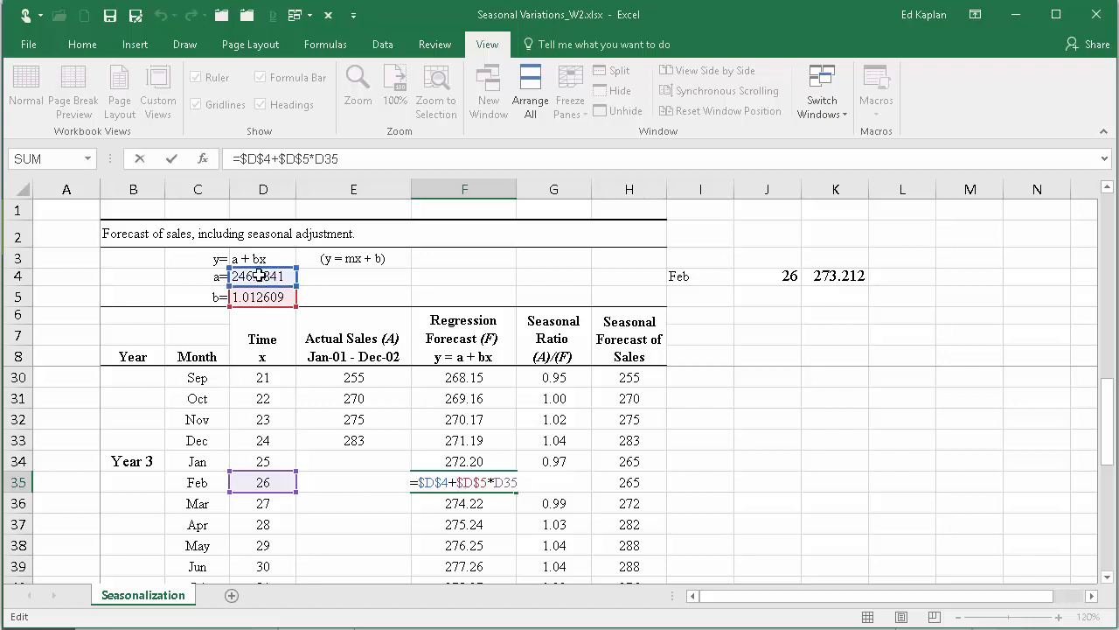
click(262, 297)
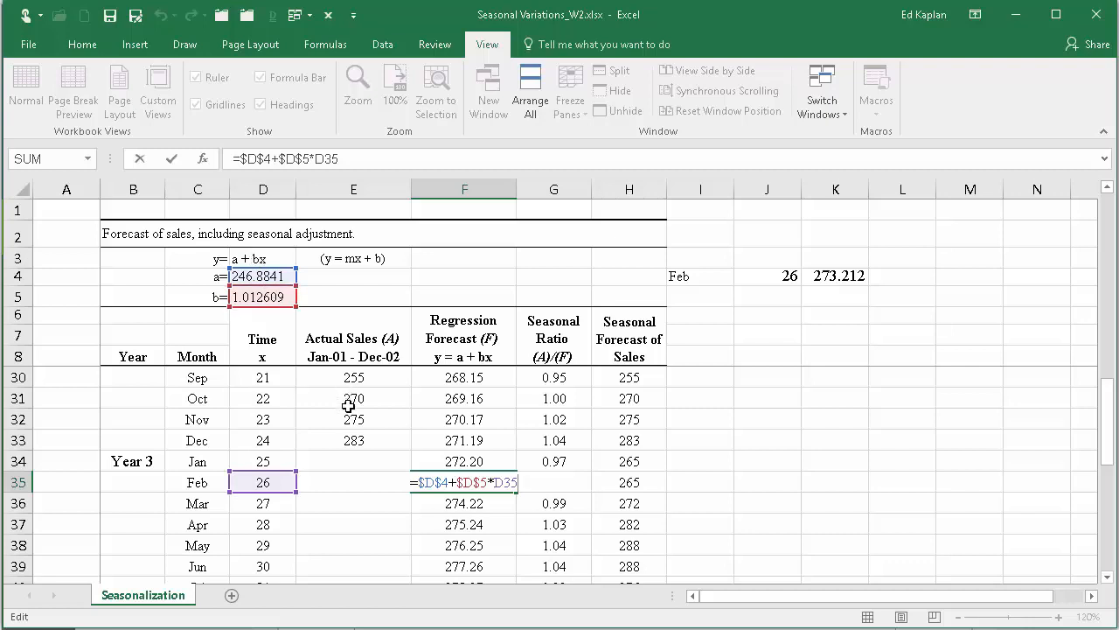
mouse_move(367, 473)
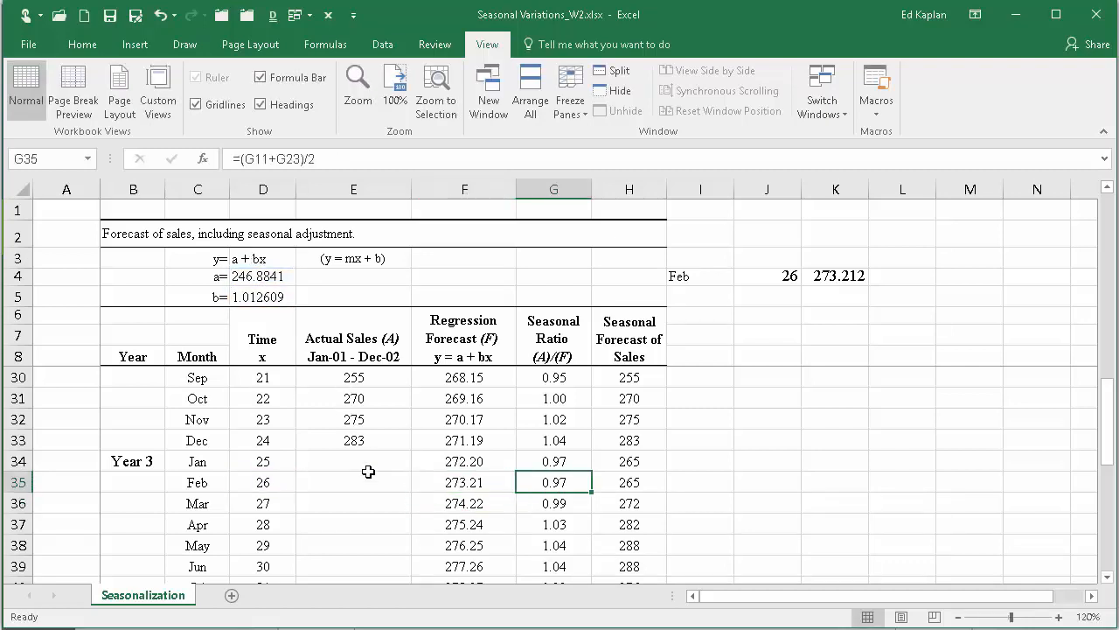
double_click(553, 483)
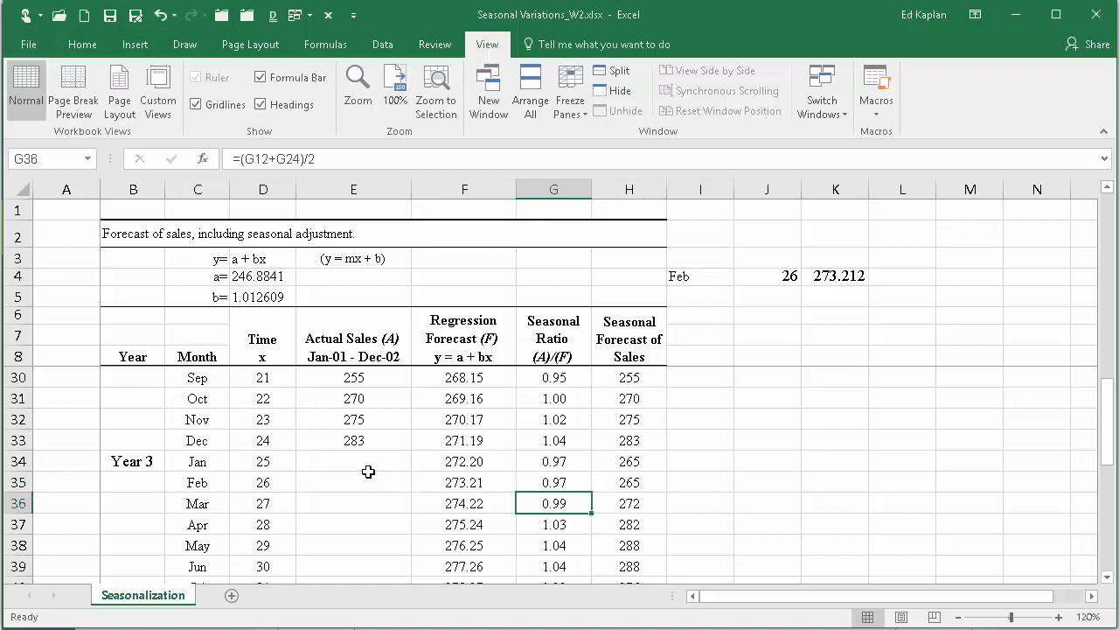
click(553, 483)
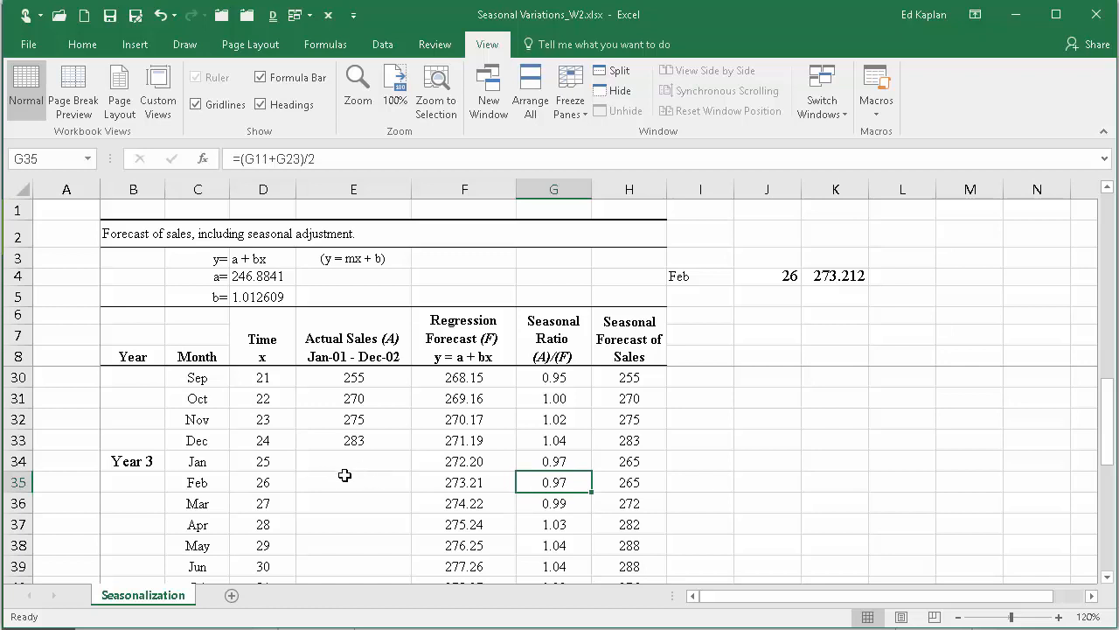
mouse_move(465, 500)
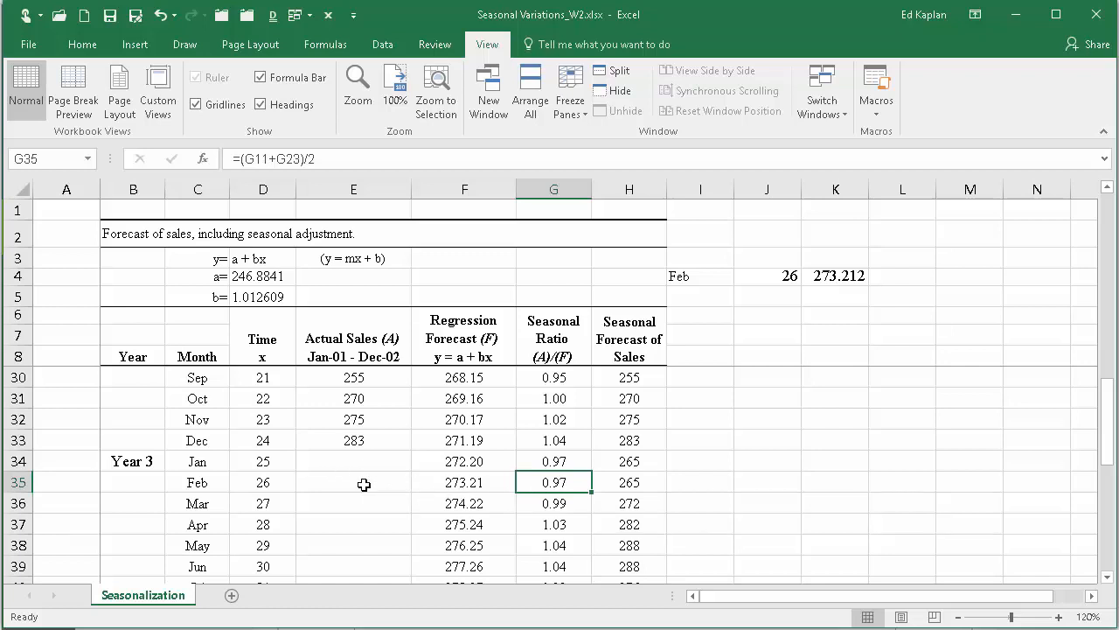
double_click(552, 483)
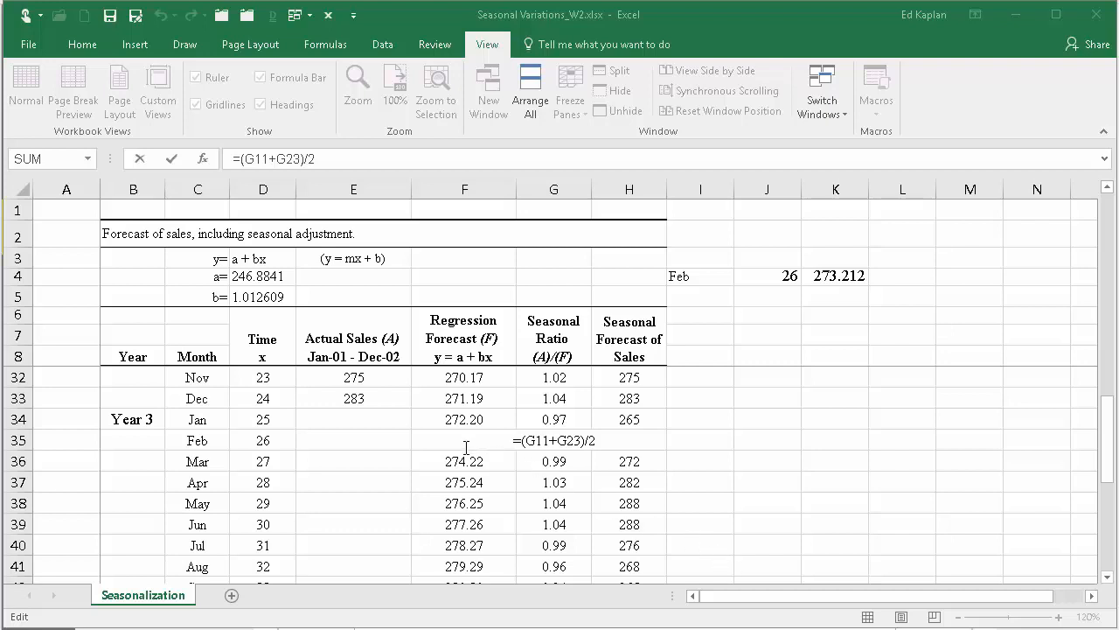
mouse_move(359, 425)
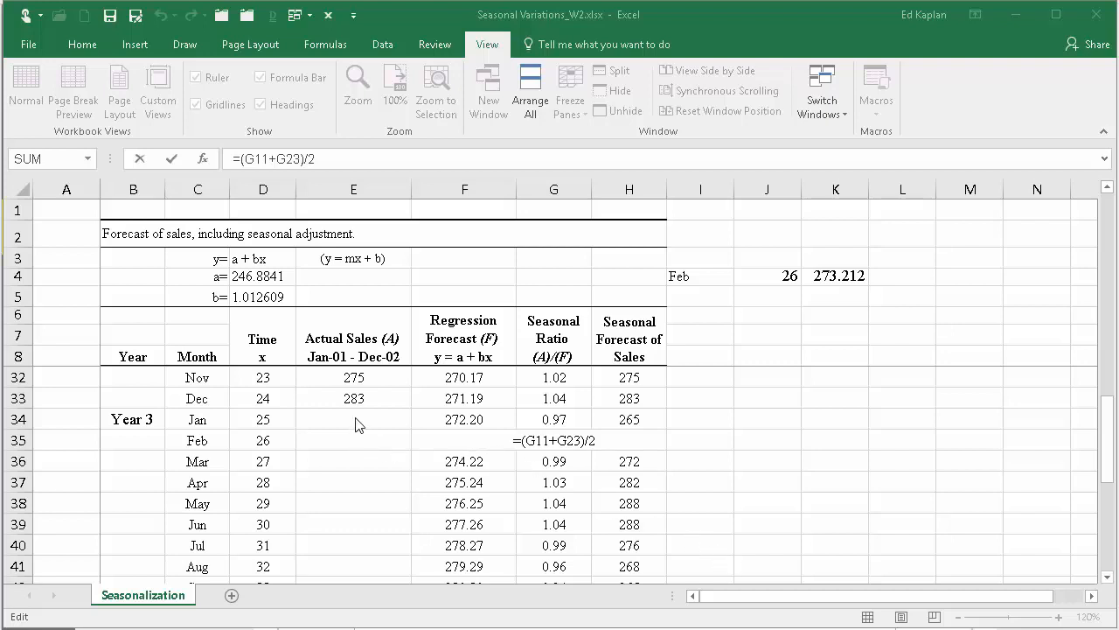
mouse_move(363, 425)
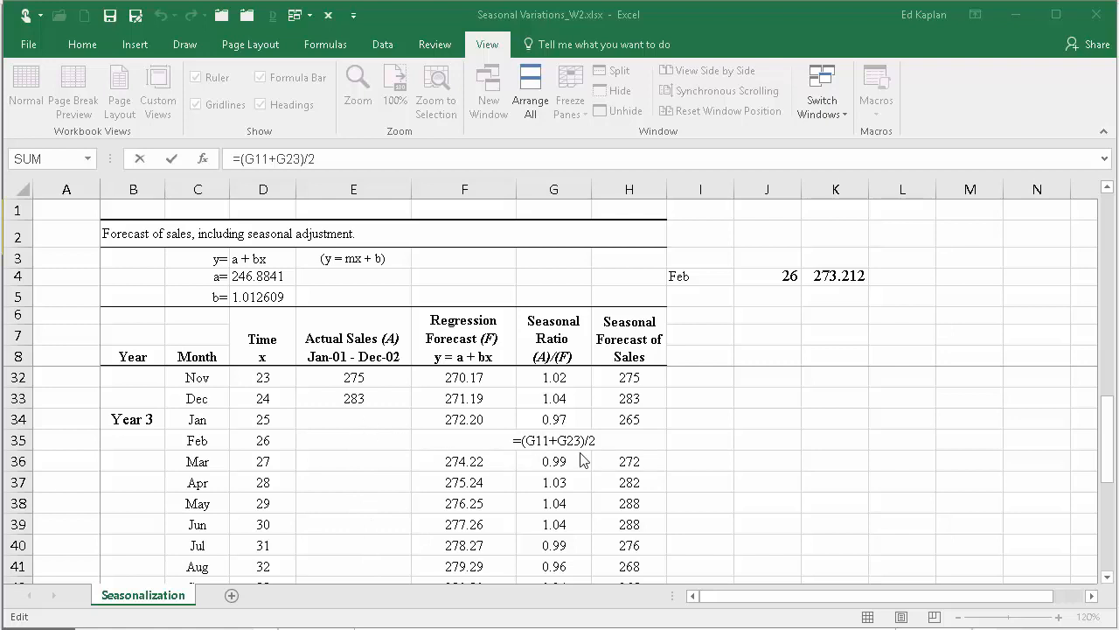
mouse_move(542, 458)
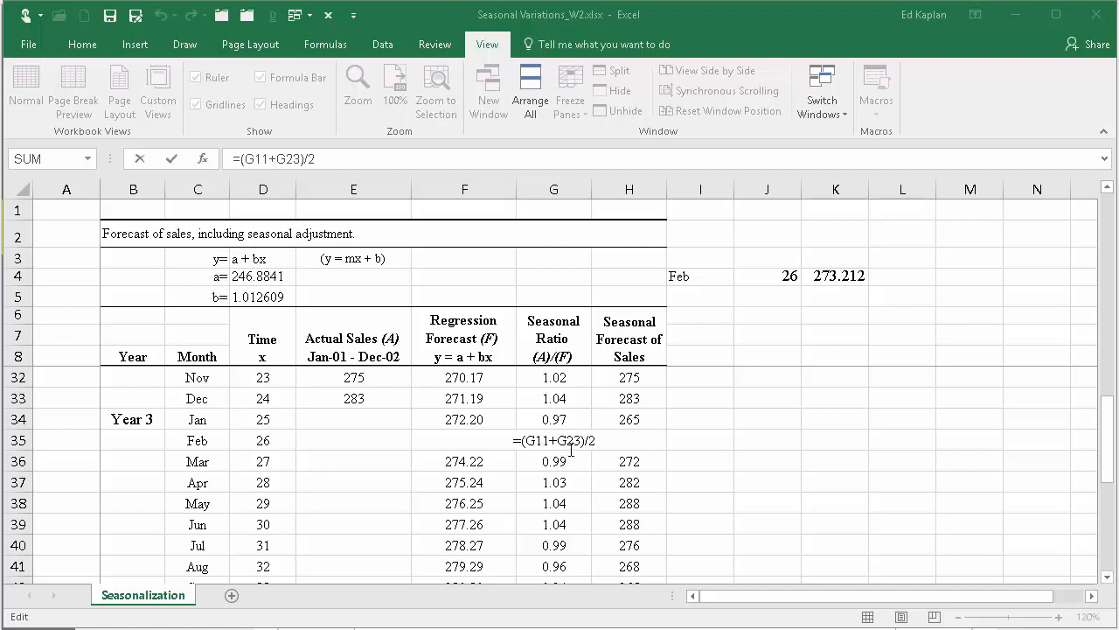
mouse_move(595, 471)
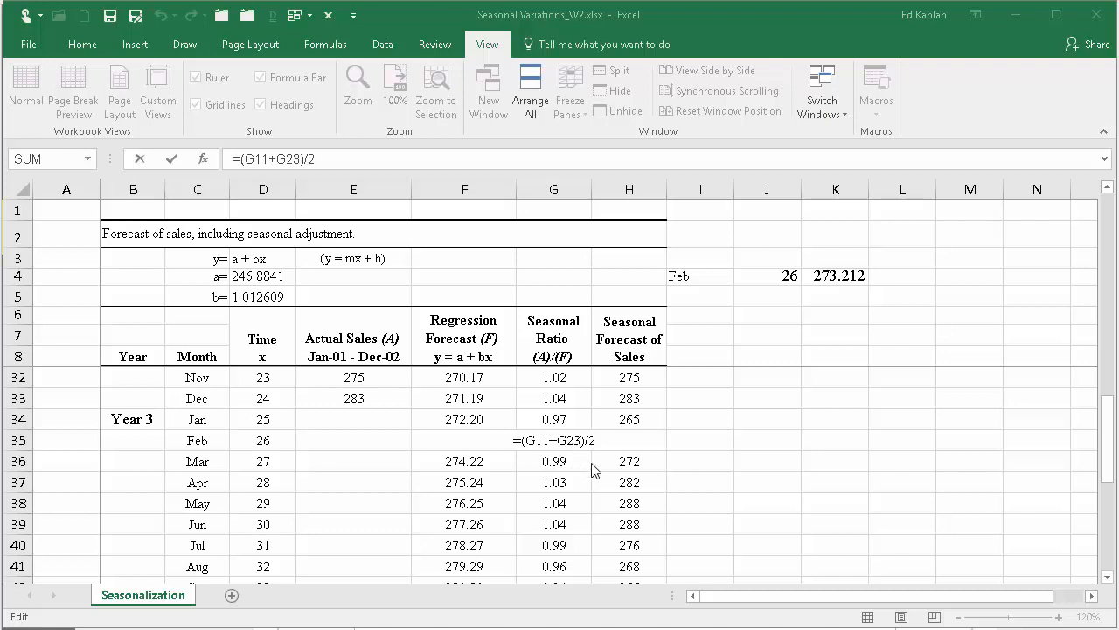
mouse_move(601, 480)
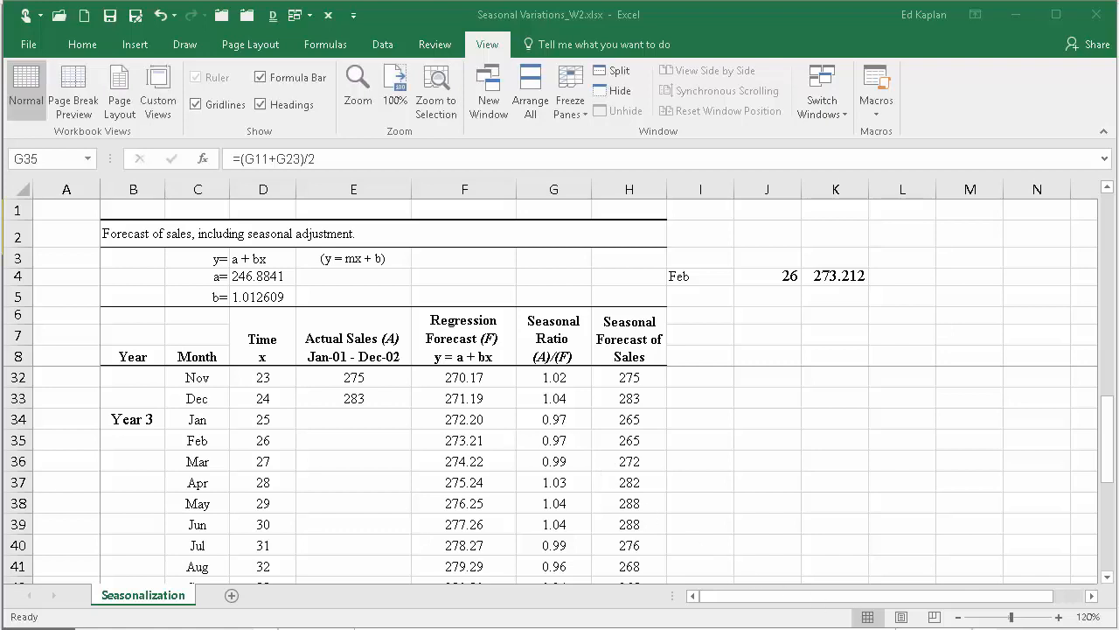
click(553, 441)
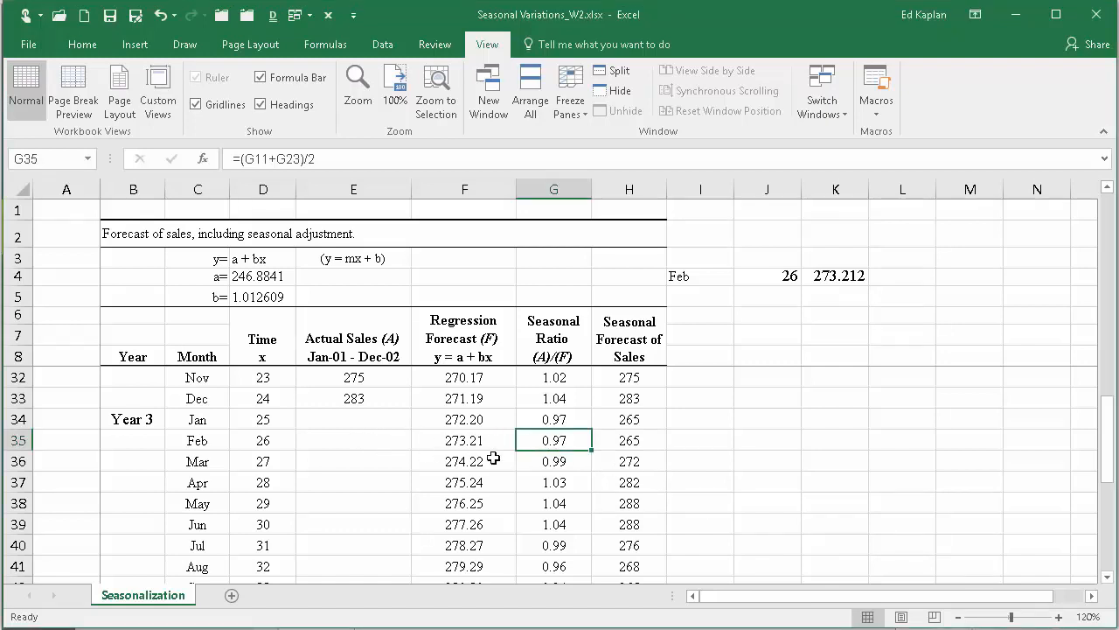
mouse_move(559, 455)
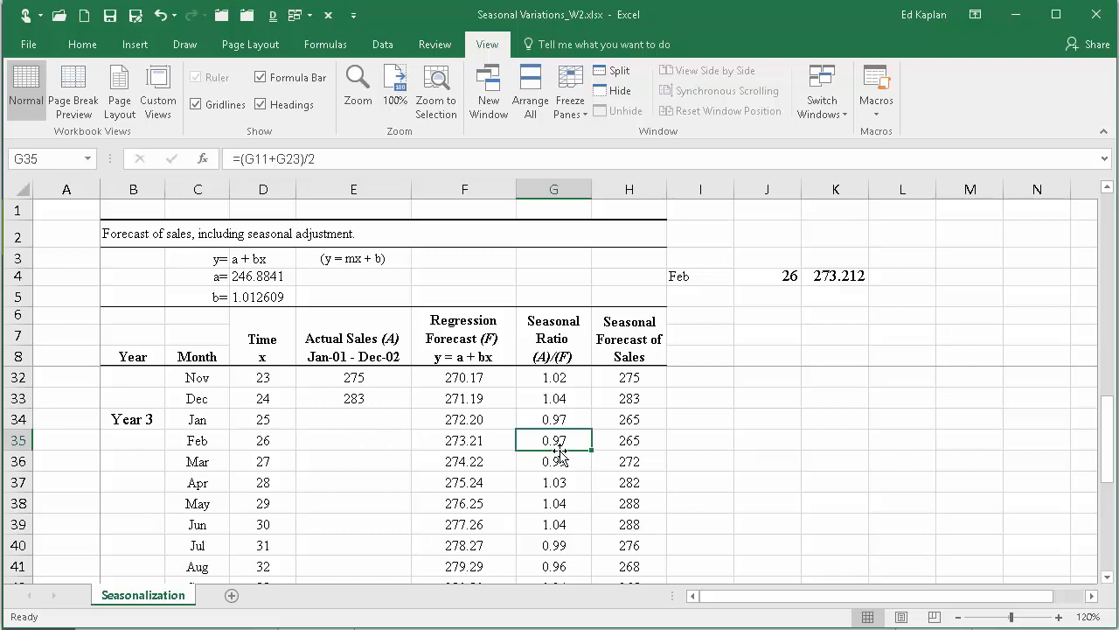
double_click(552, 441)
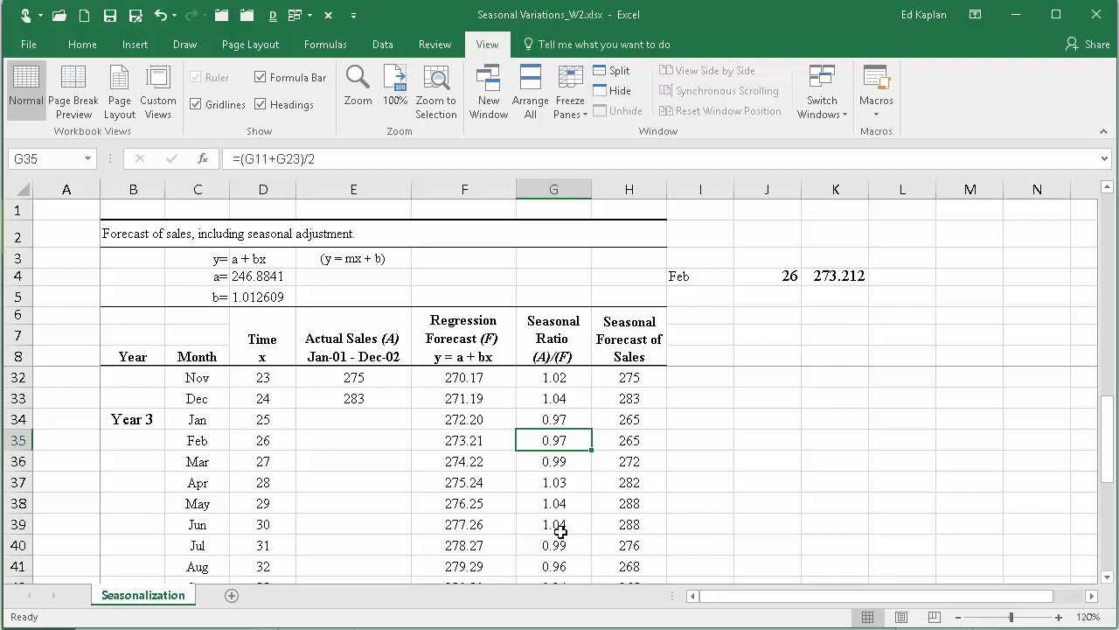
click(466, 440)
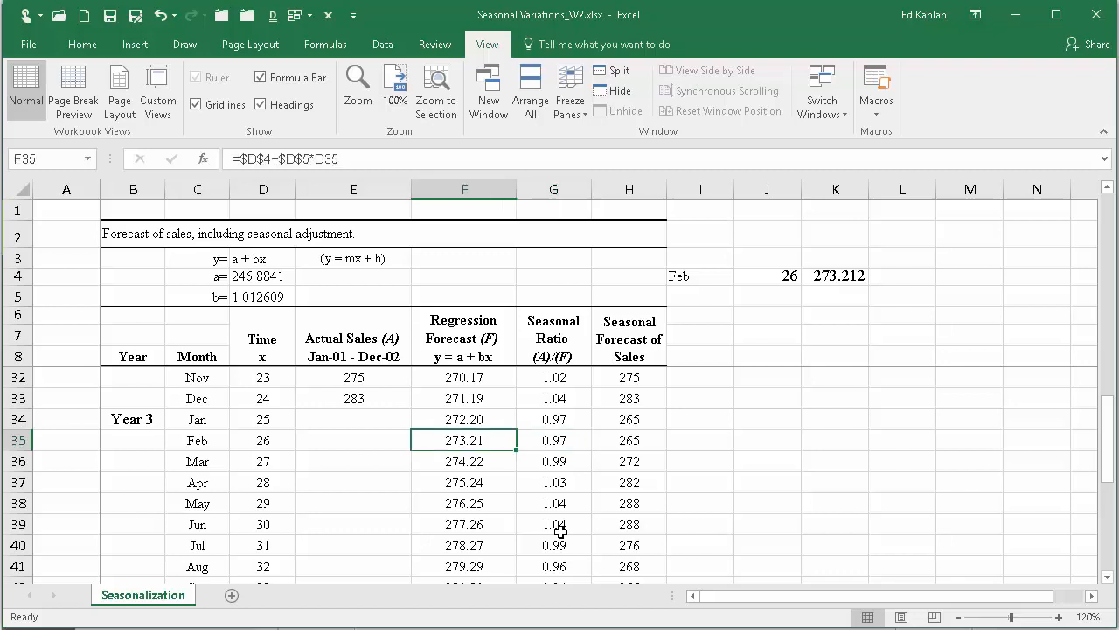
click(630, 441)
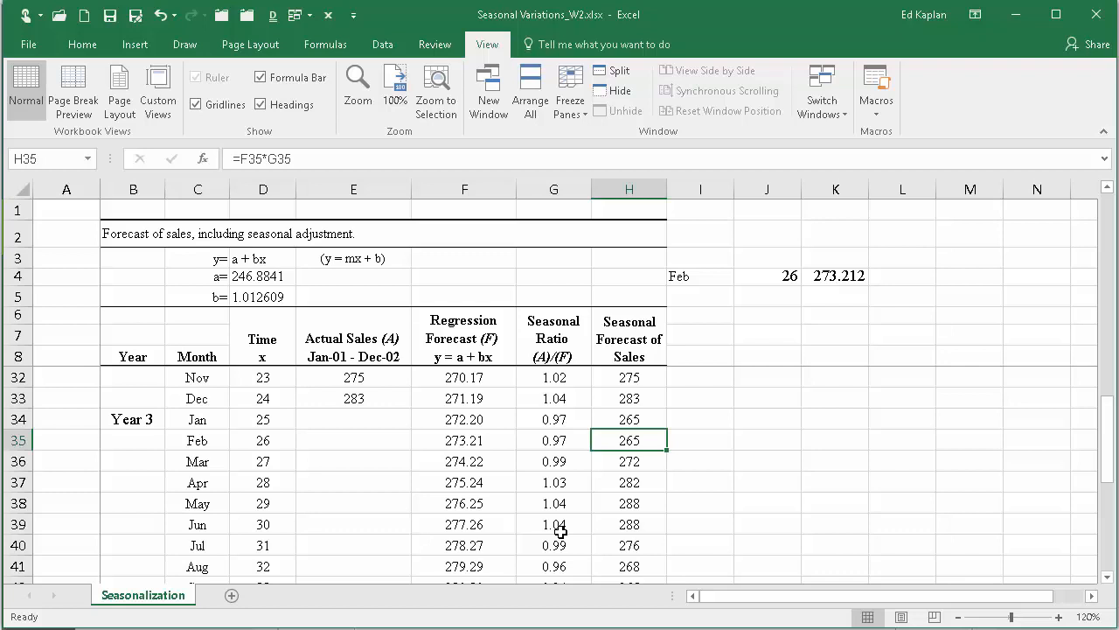
mouse_move(559, 531)
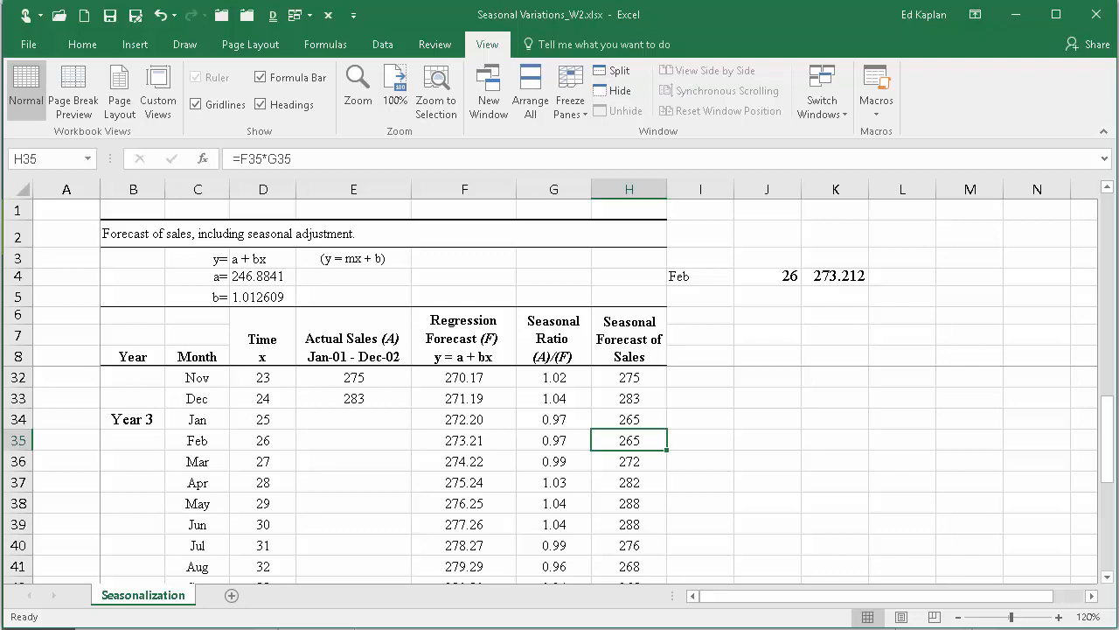